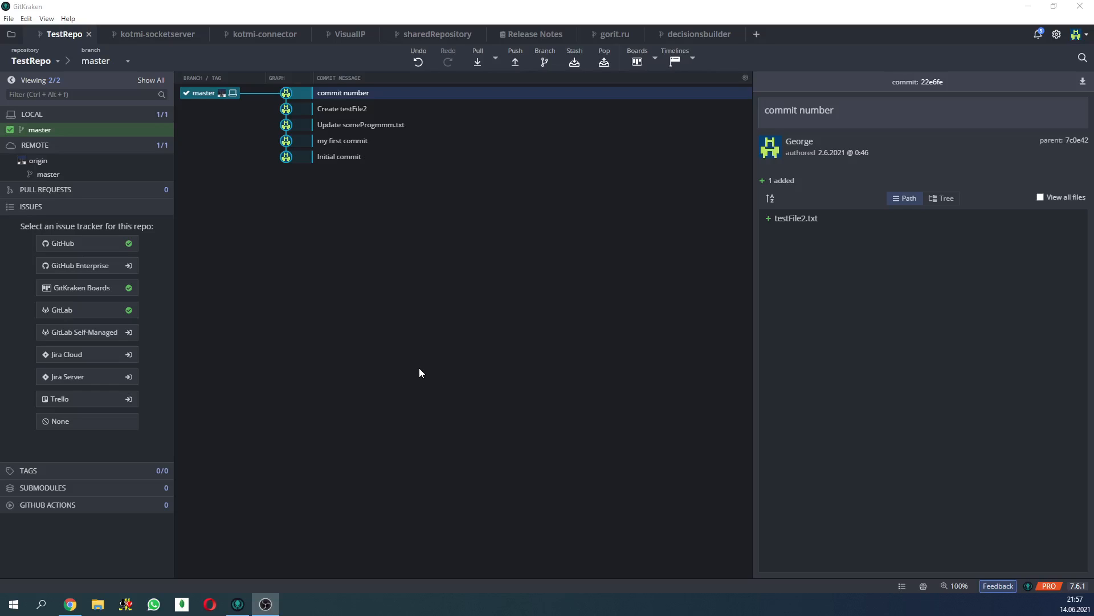
mouse_move(413, 375)
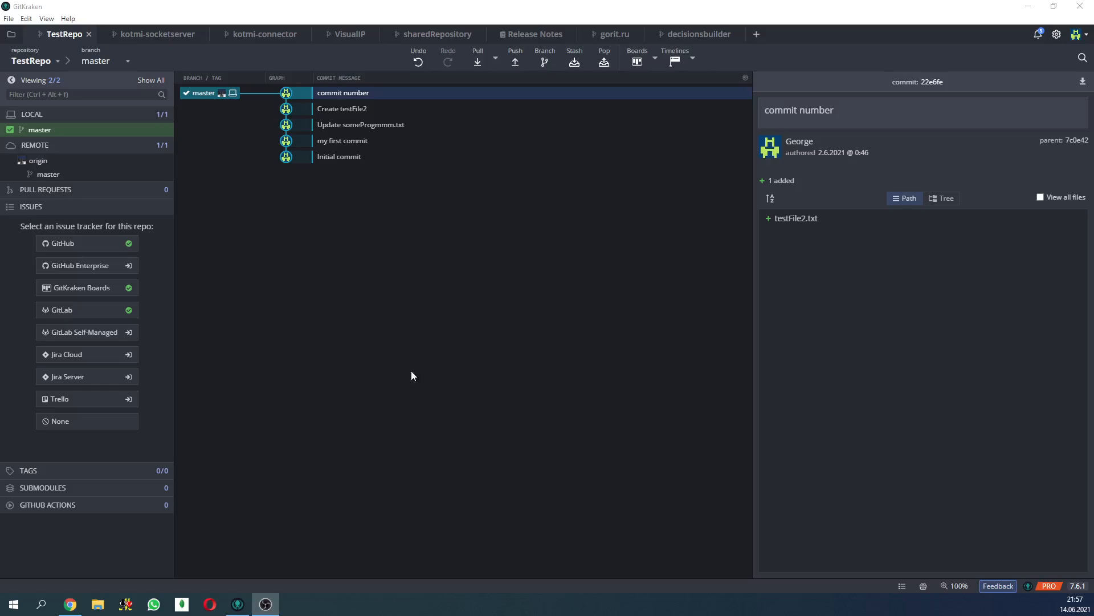
mouse_move(329, 231)
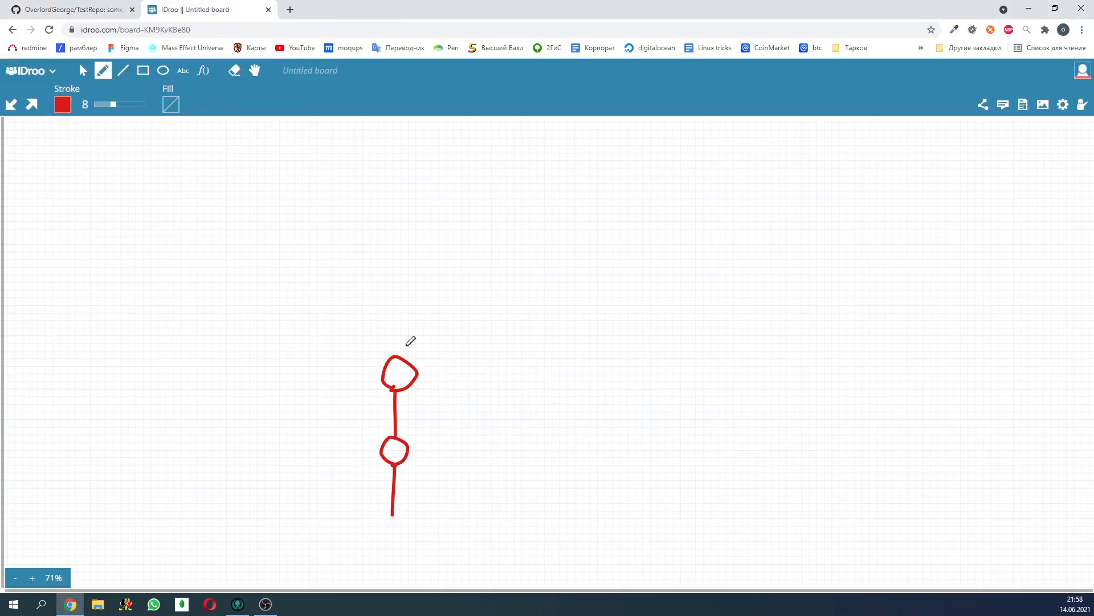
mouse_move(378, 535)
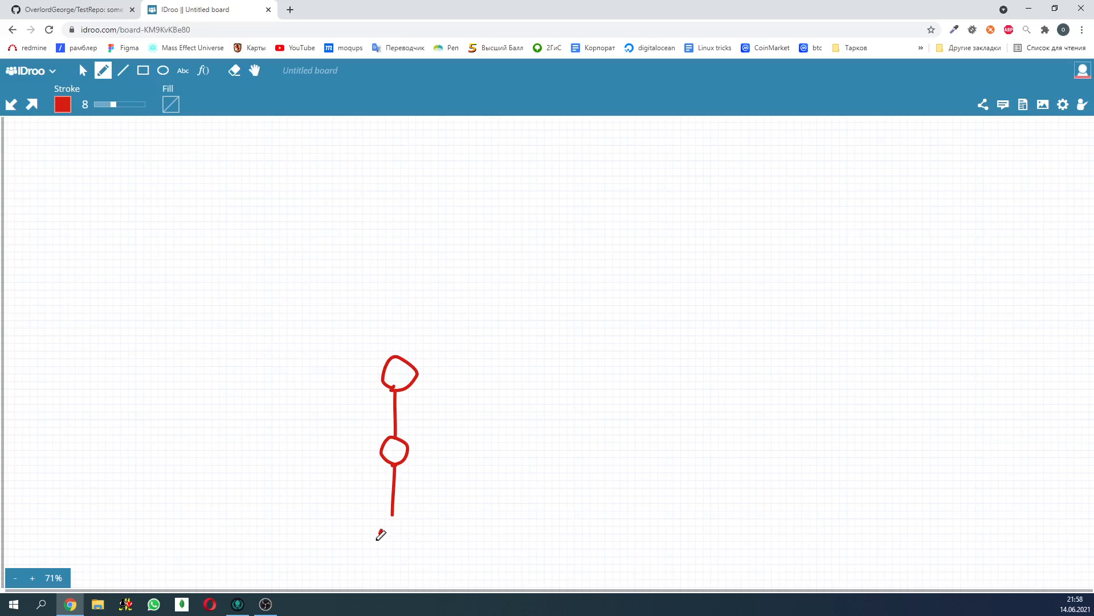
- Handwrite 'master' beneath the red commit line, then switch the pen colour to green
left_click_drag(373, 541, 495, 527)
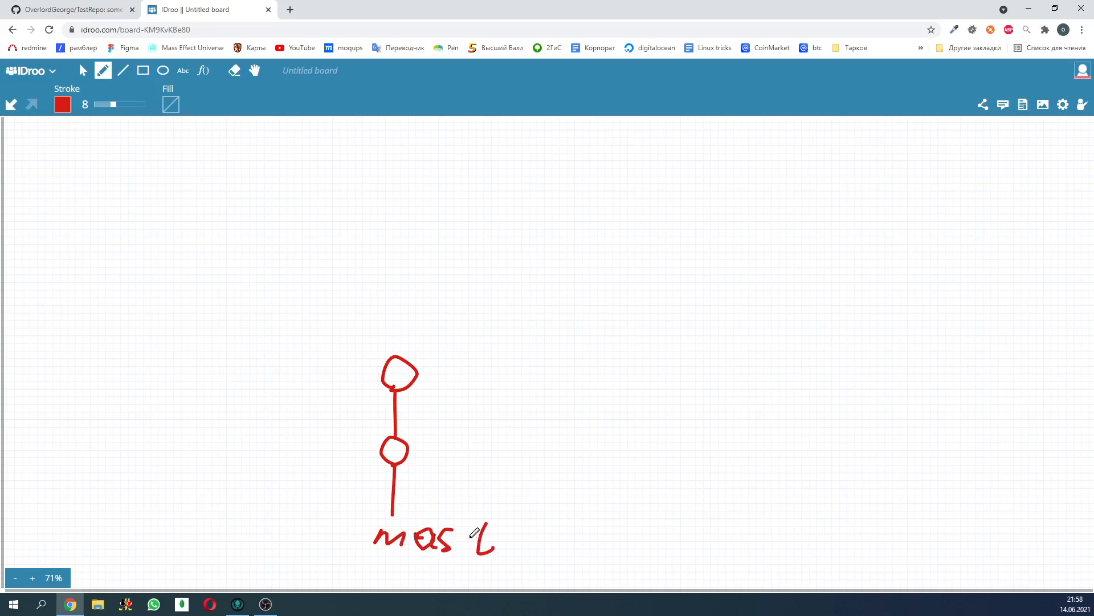
left_click_drag(475, 537, 565, 538)
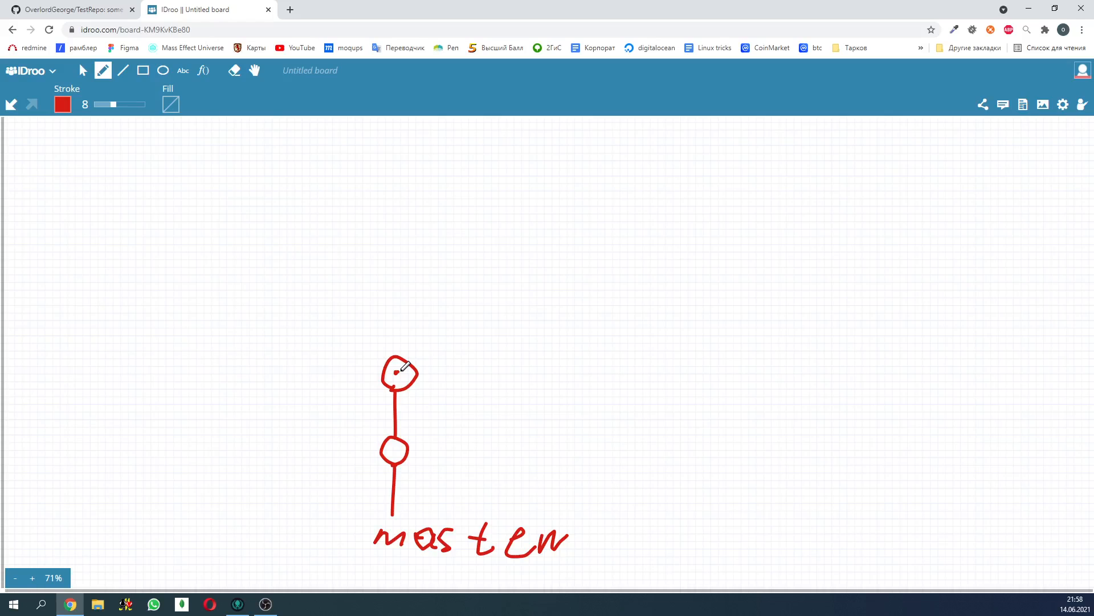
left_click(62, 105)
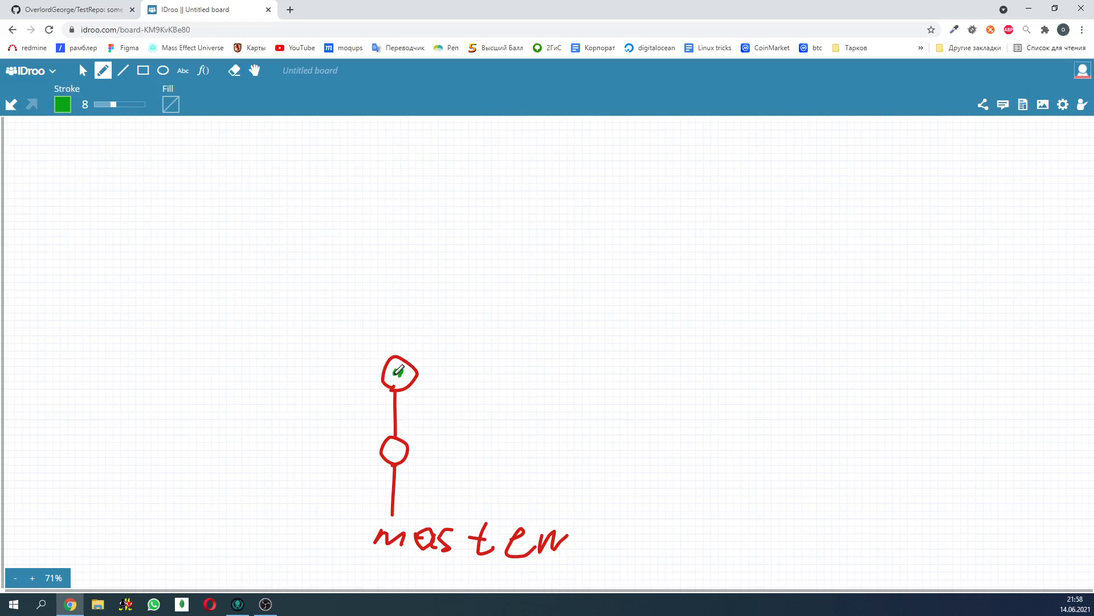
- Draw a green branch line with commit circles off the red line and label it 'myBranch'
left_click_drag(335, 342, 401, 370)
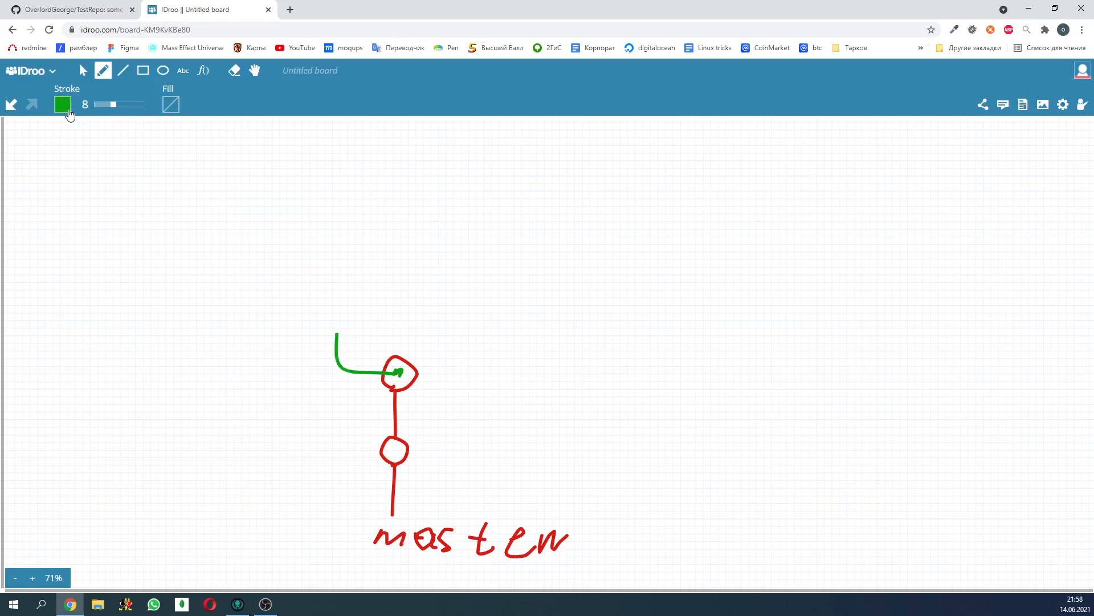
left_click(61, 104)
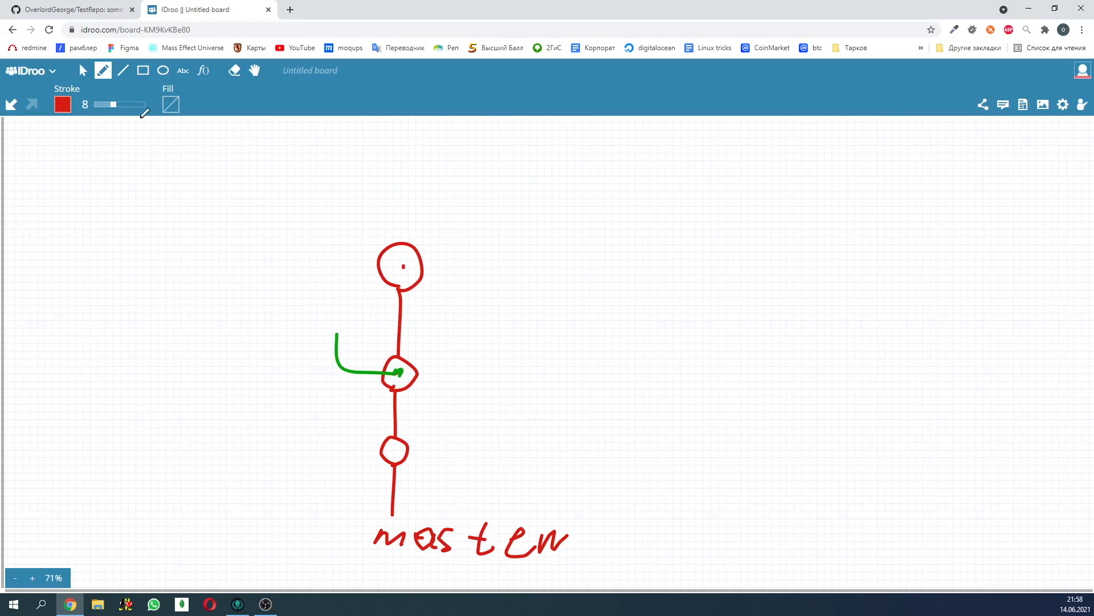
left_click(61, 104)
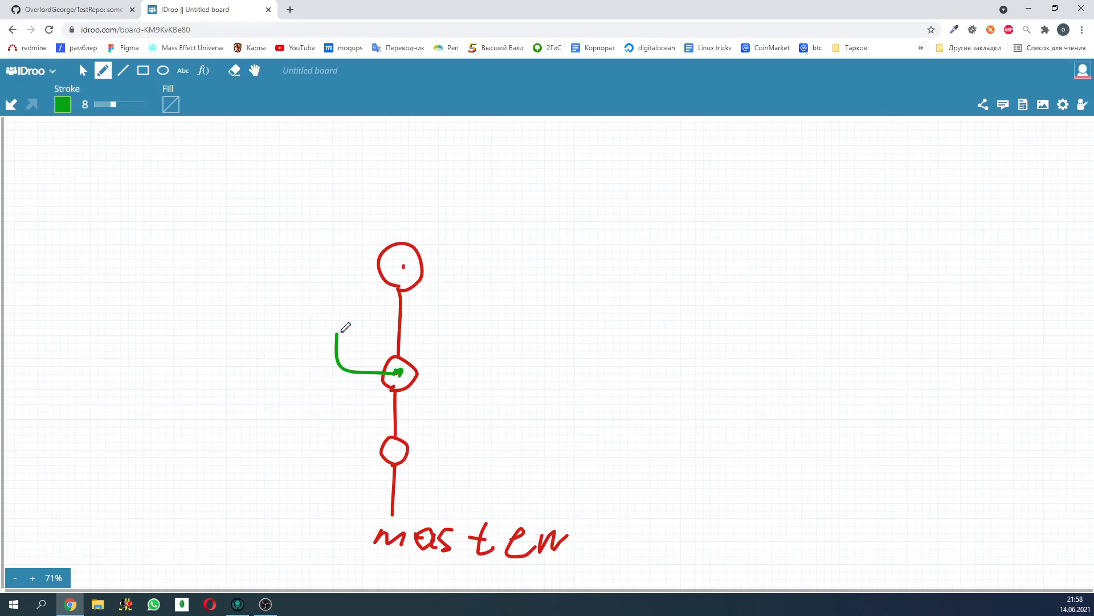
left_click_drag(334, 339, 334, 300)
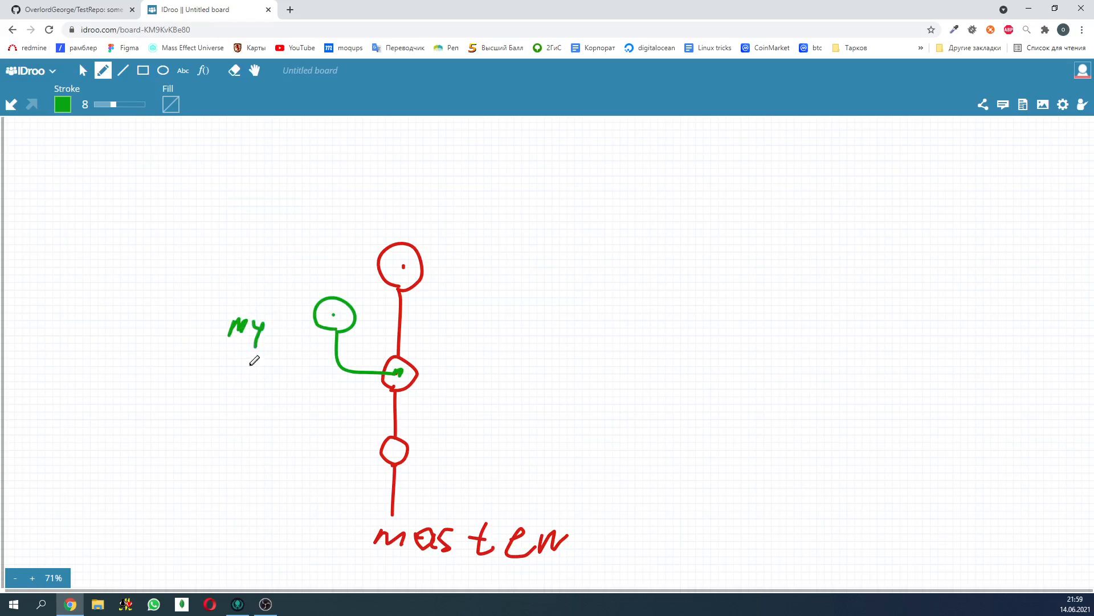
left_click_drag(272, 332, 318, 349)
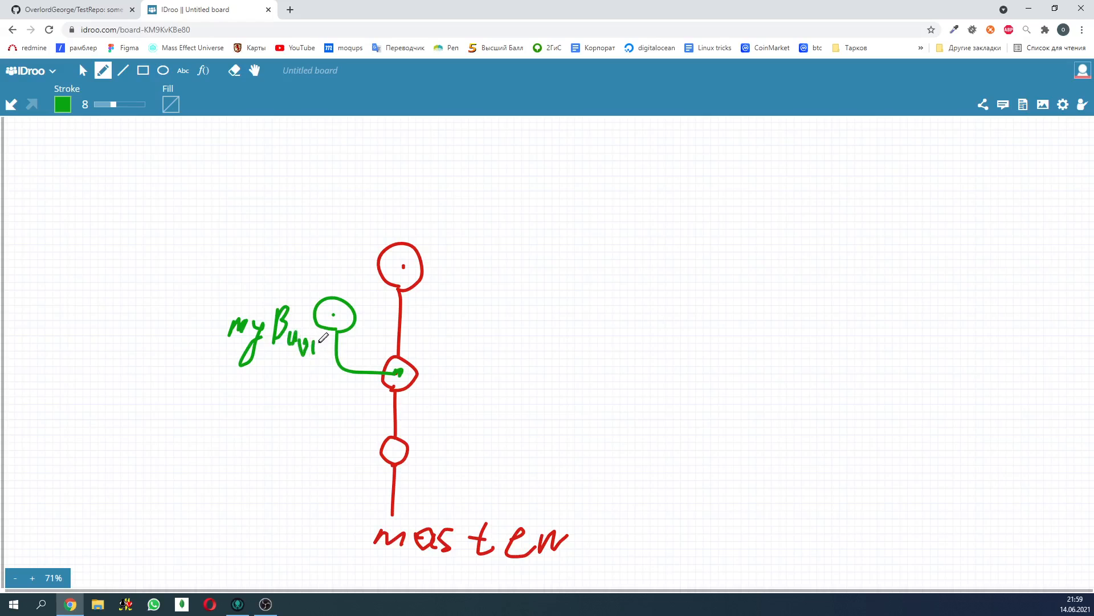
left_click_drag(334, 300, 337, 248)
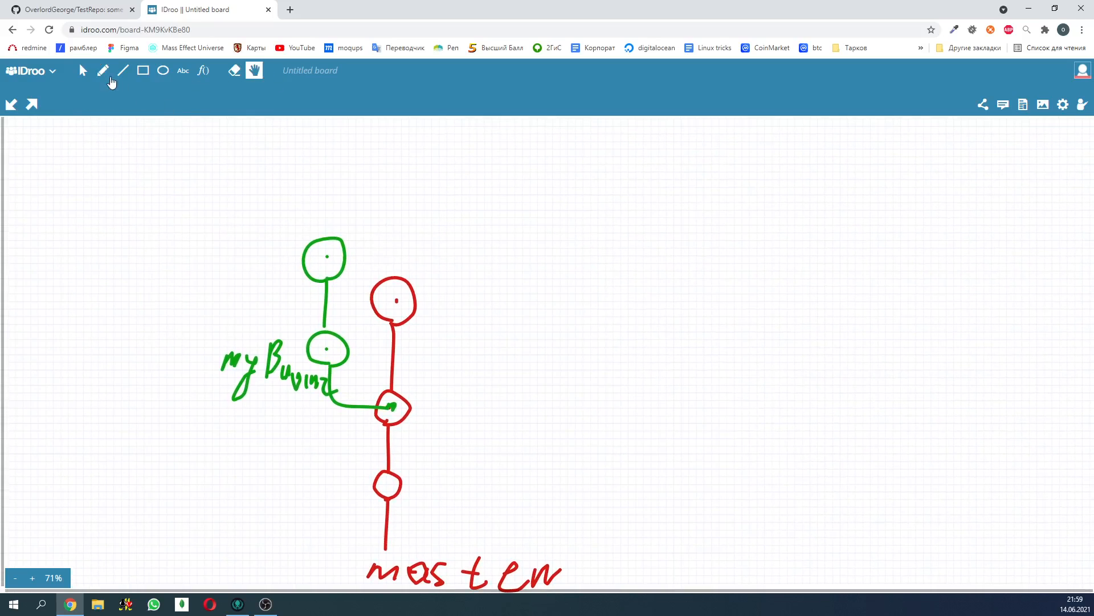
- Draw a red commit at the top and a green merge arrow from myBranch into it
left_click(102, 70)
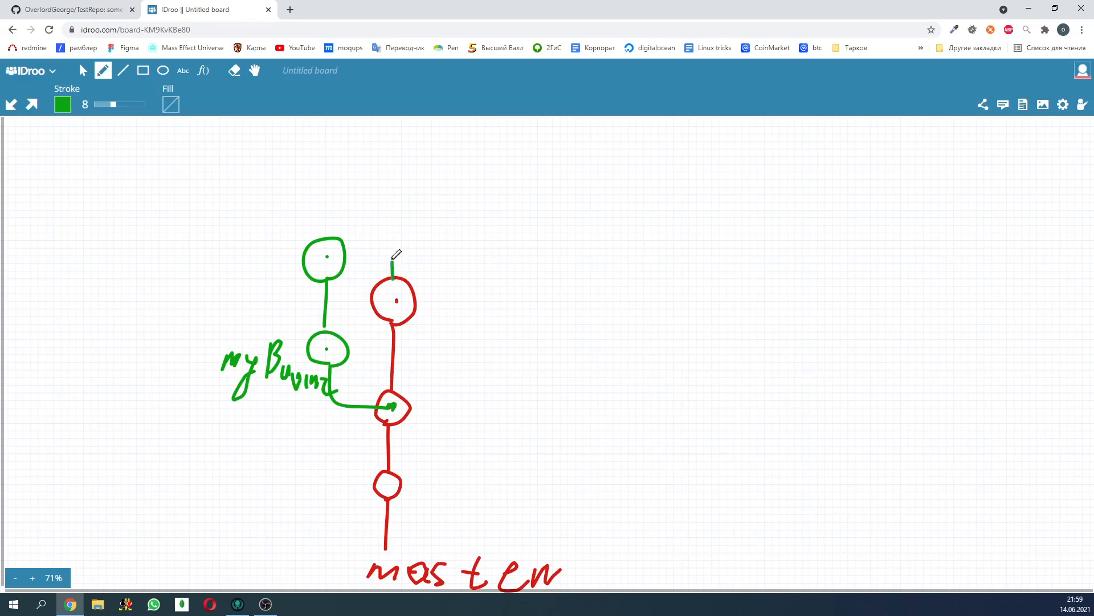
left_click(62, 105)
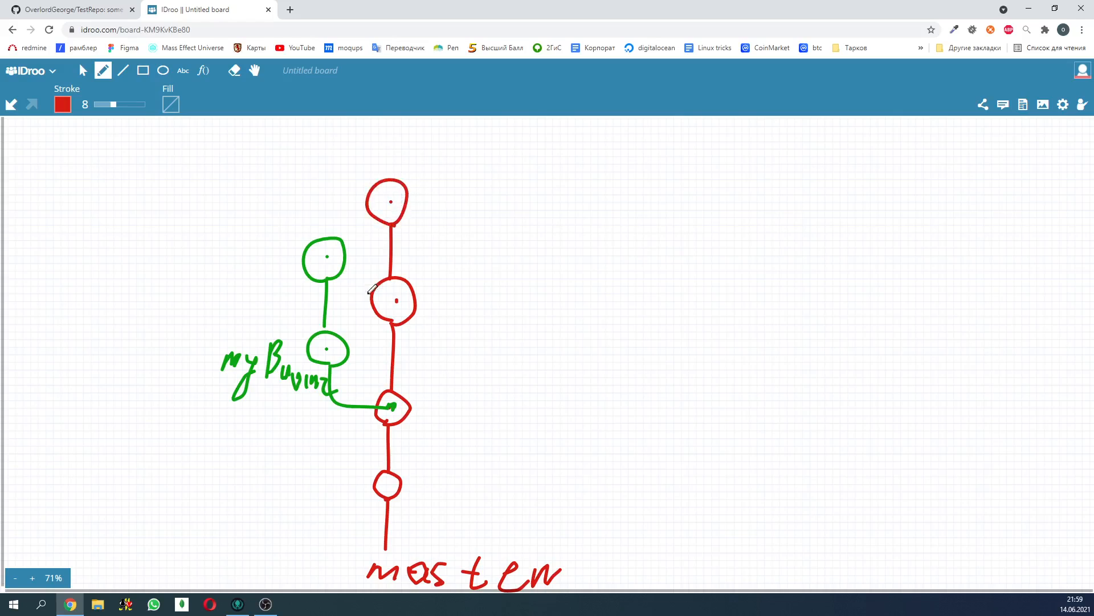
mouse_move(415, 220)
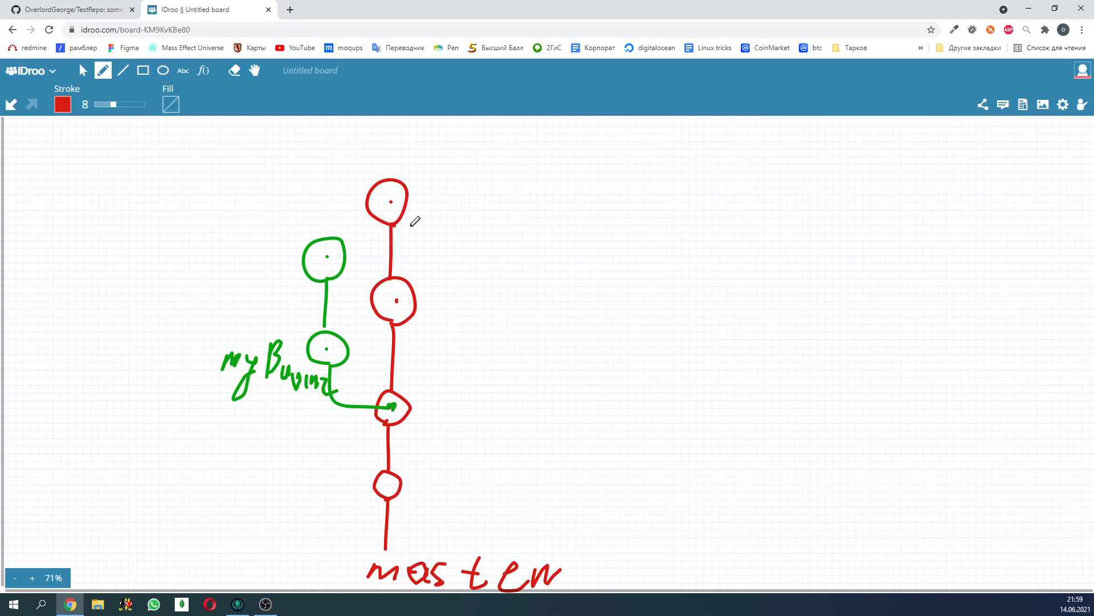
mouse_move(237, 157)
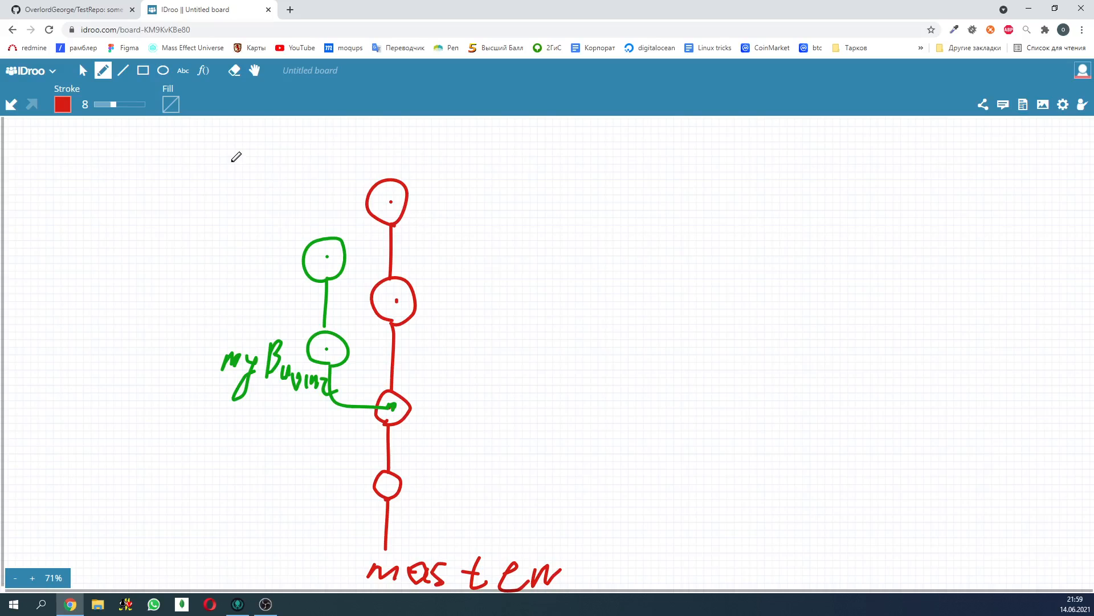
mouse_move(497, 368)
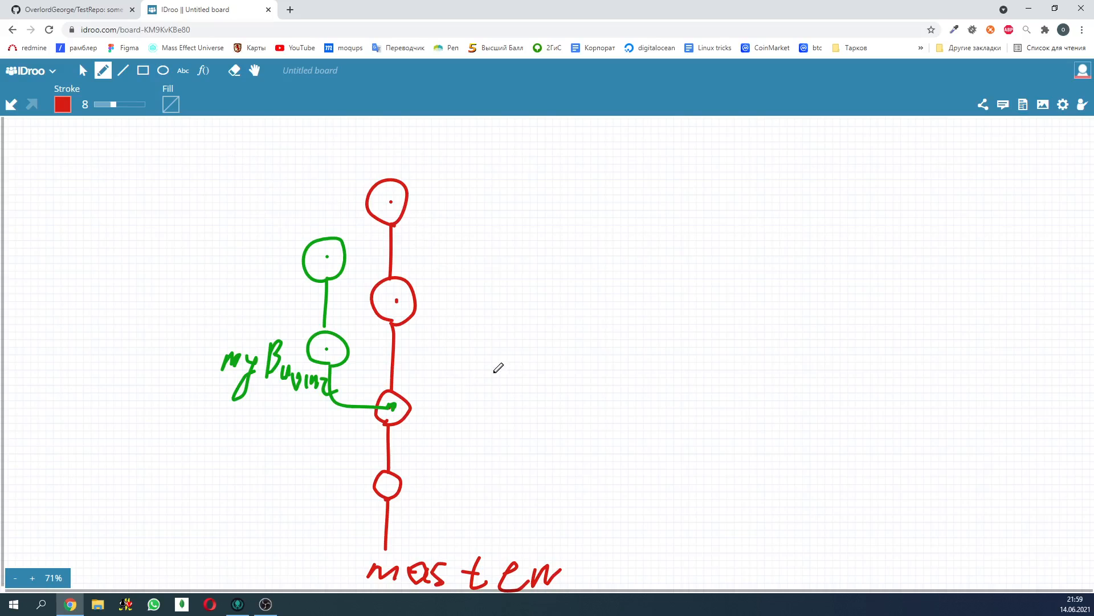
left_click(62, 105)
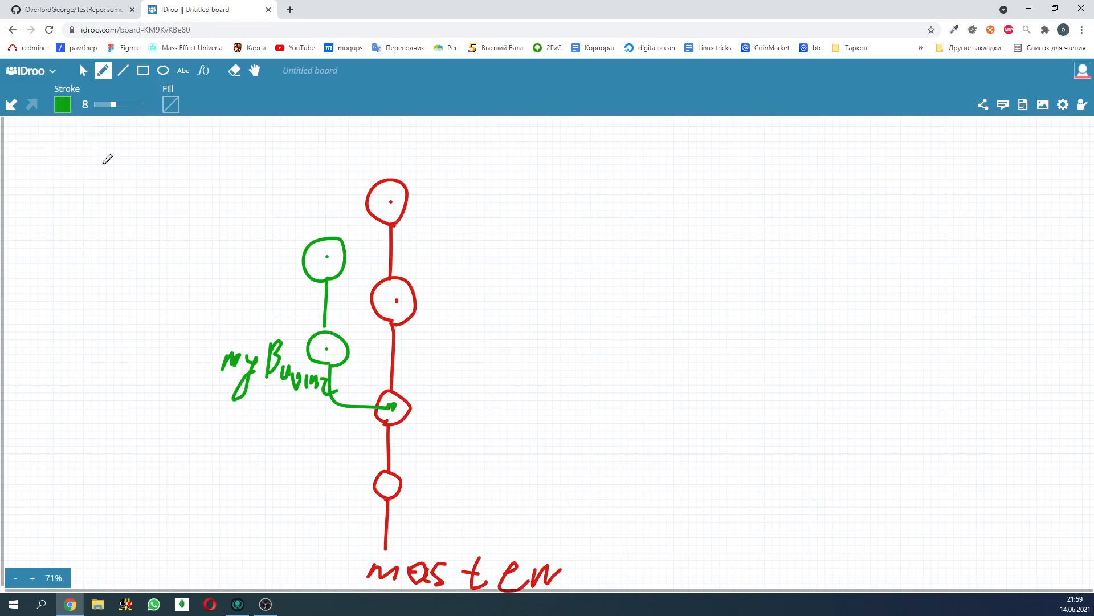
mouse_move(330, 223)
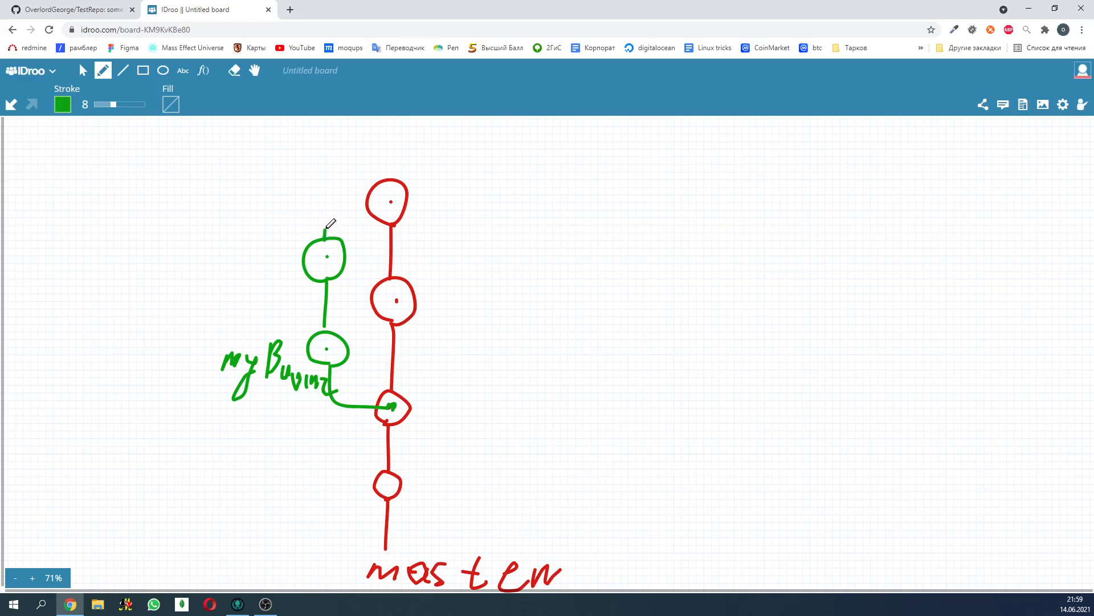
left_click_drag(324, 237, 363, 193)
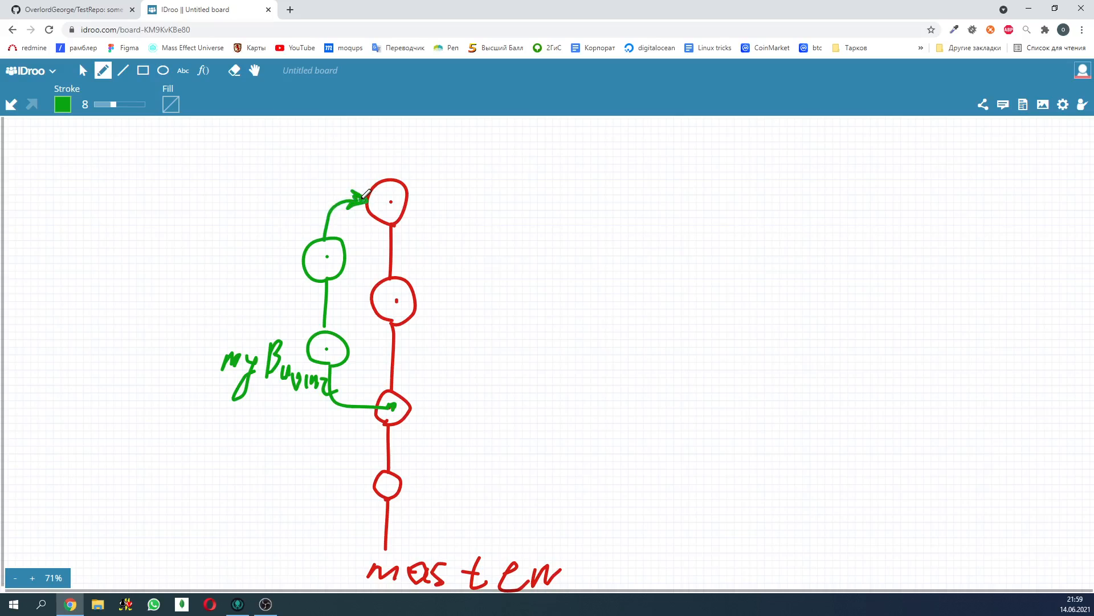
mouse_move(381, 206)
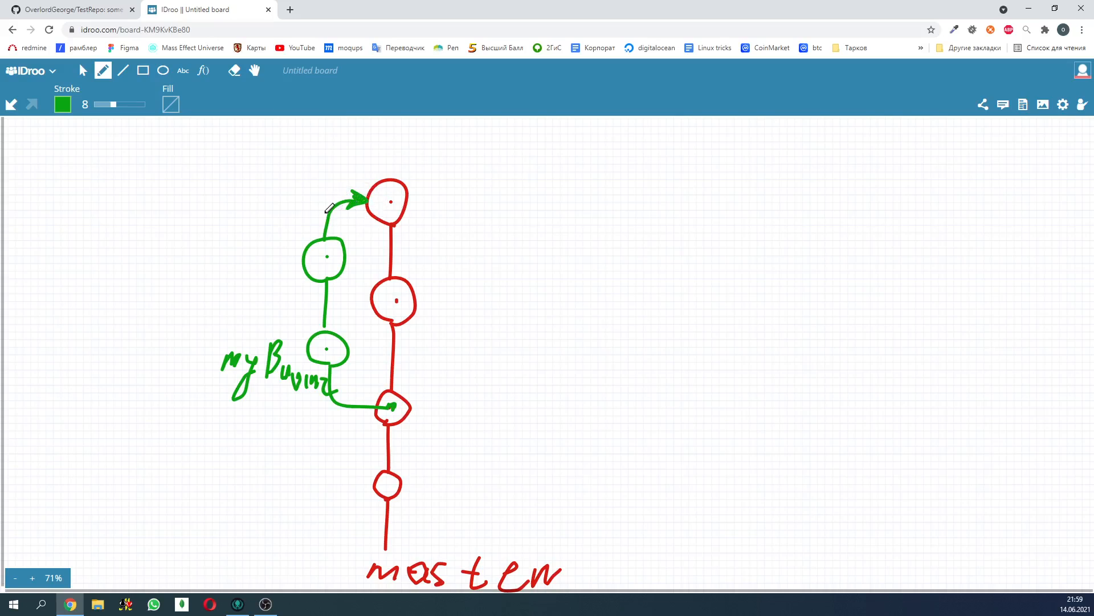
mouse_move(328, 359)
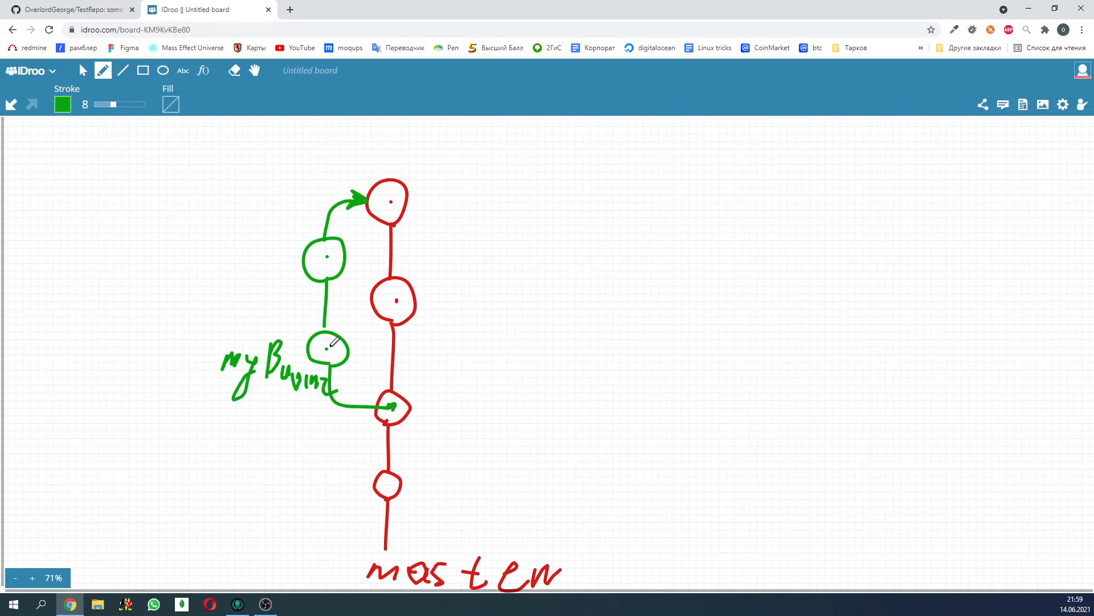
mouse_move(462, 342)
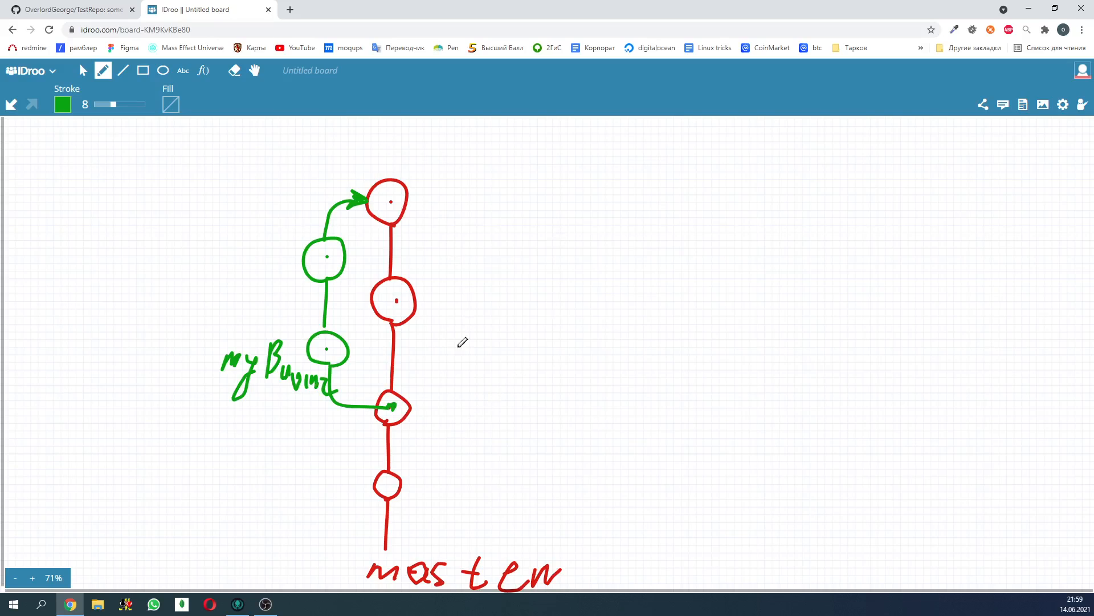
mouse_move(466, 403)
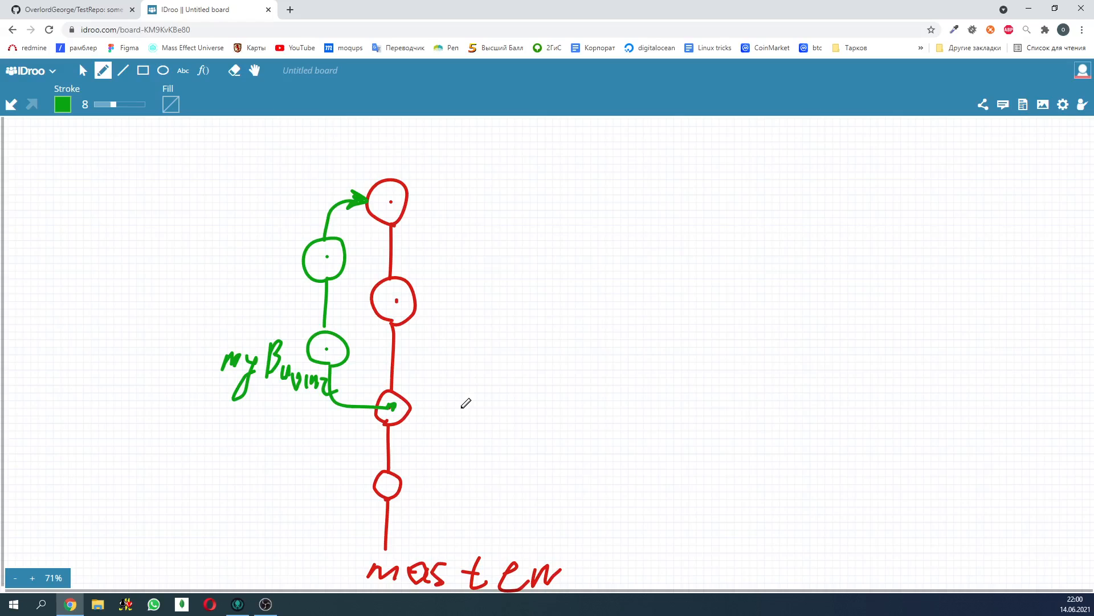
mouse_move(449, 411)
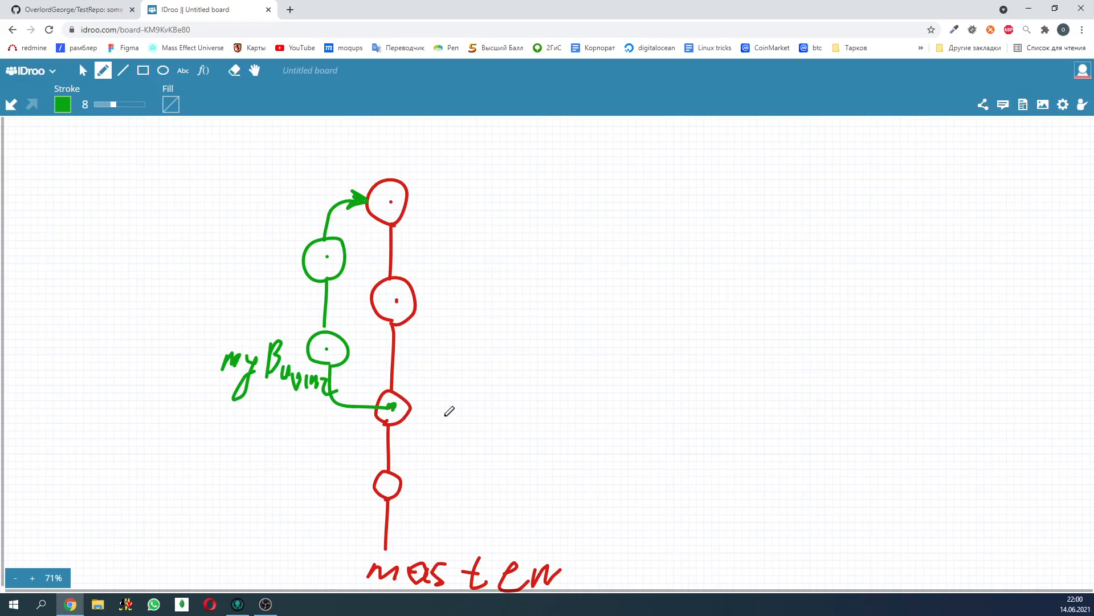
- Filter branches by 'fea' and check out feature_wit_numbers in GitKraken
left_click(237, 604)
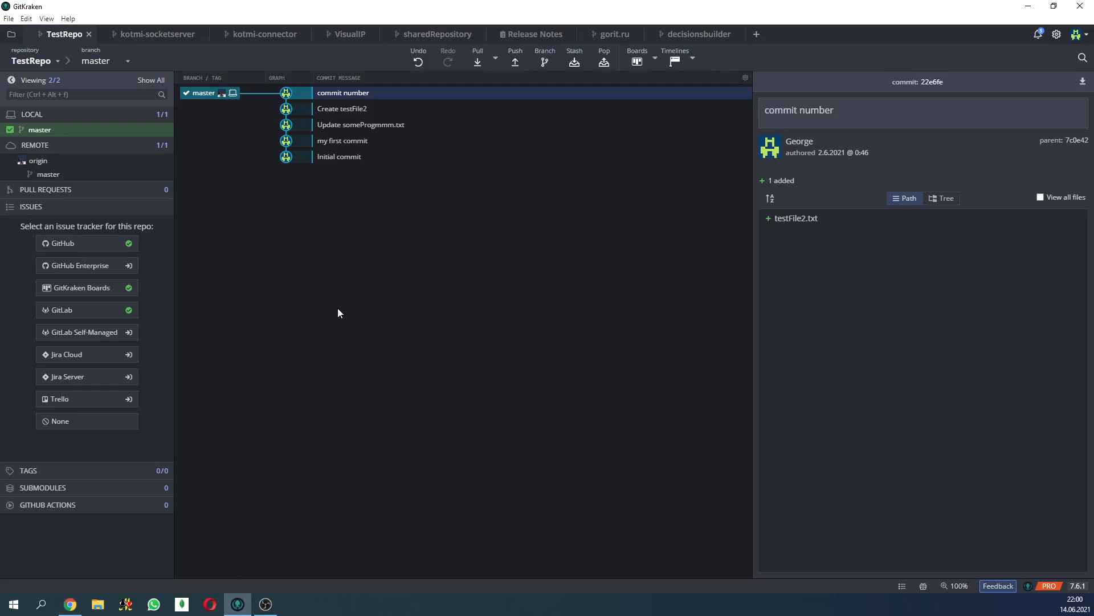
mouse_move(286, 92)
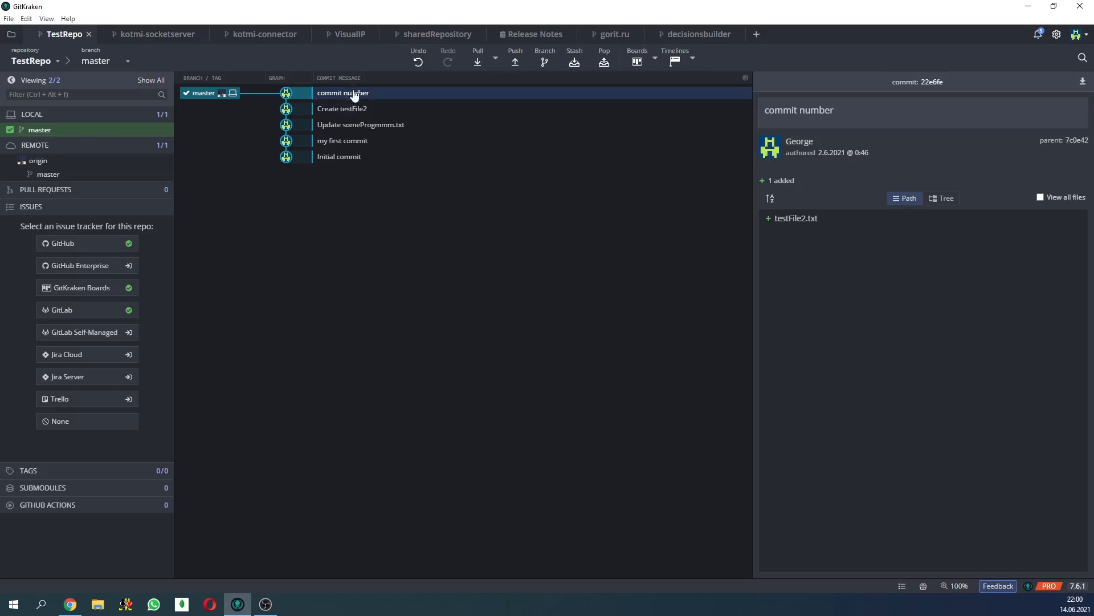
mouse_move(353, 93)
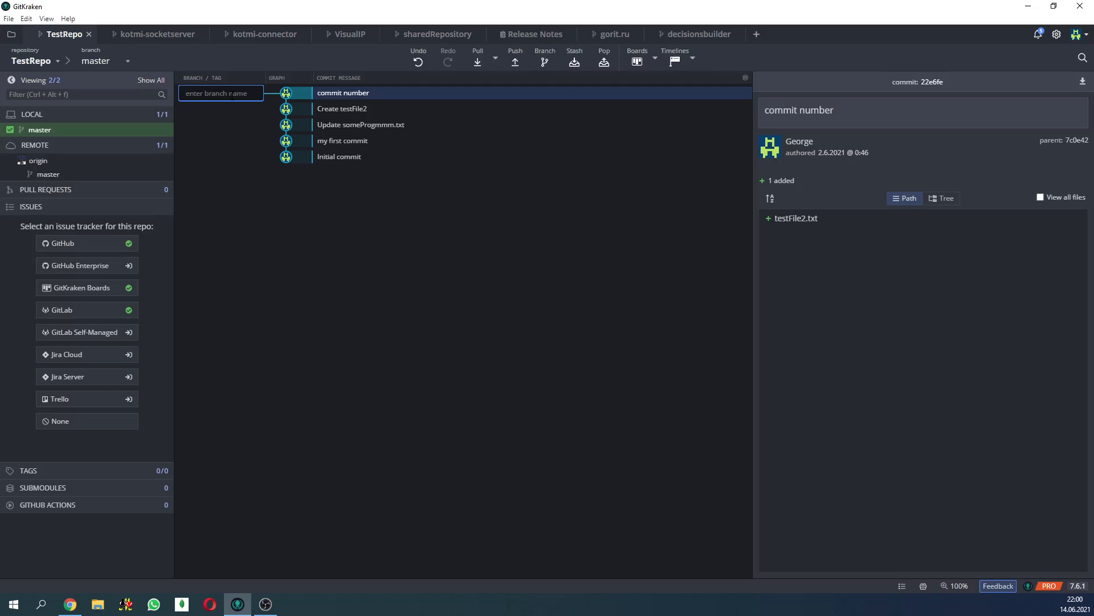
type("fea")
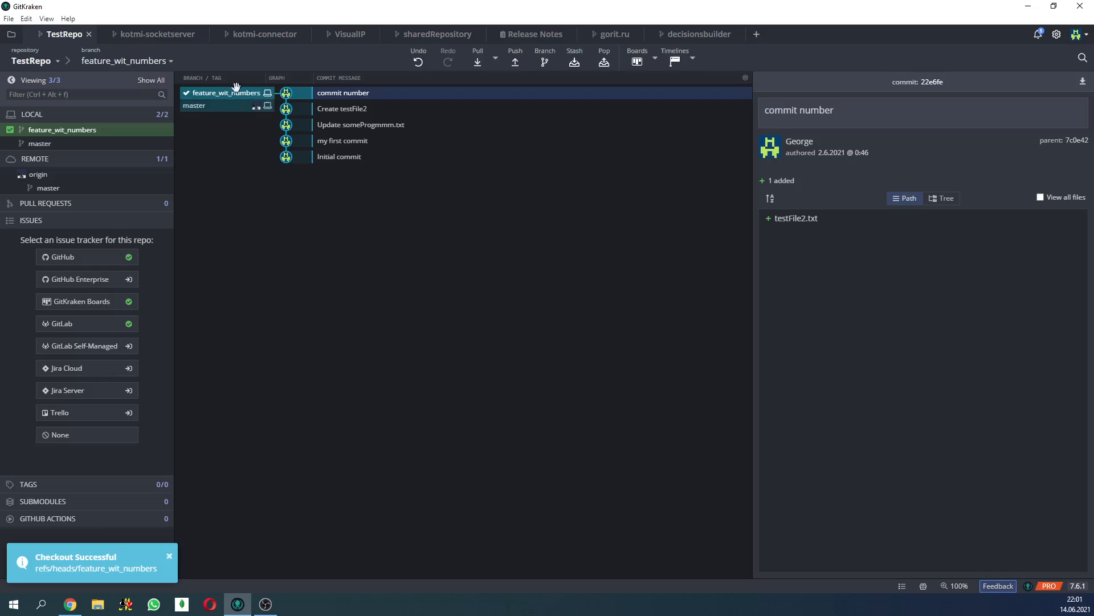
mouse_move(269, 91)
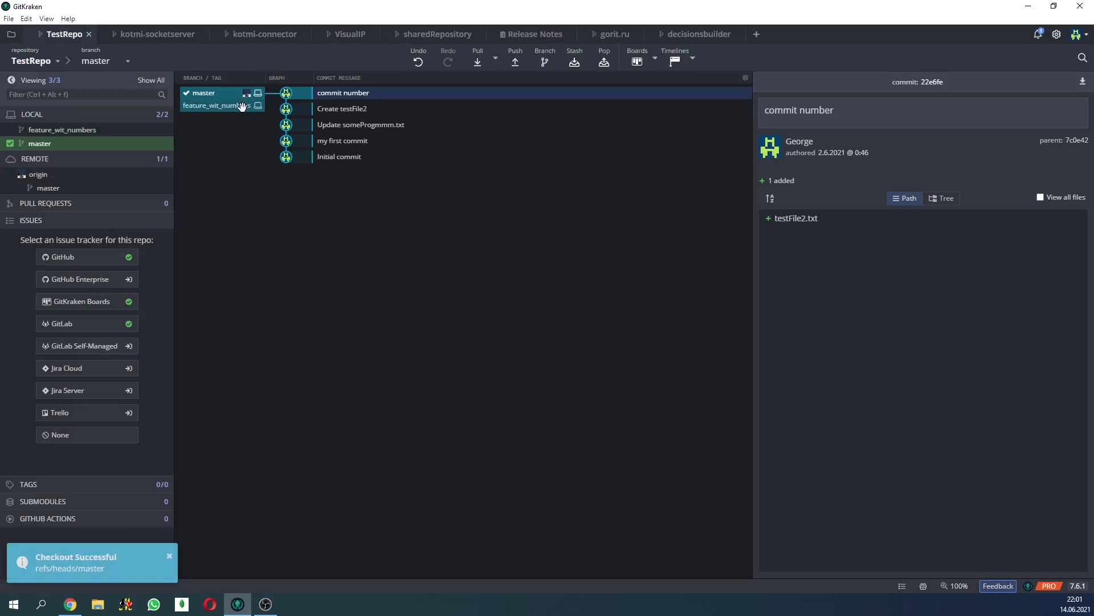
mouse_move(232, 107)
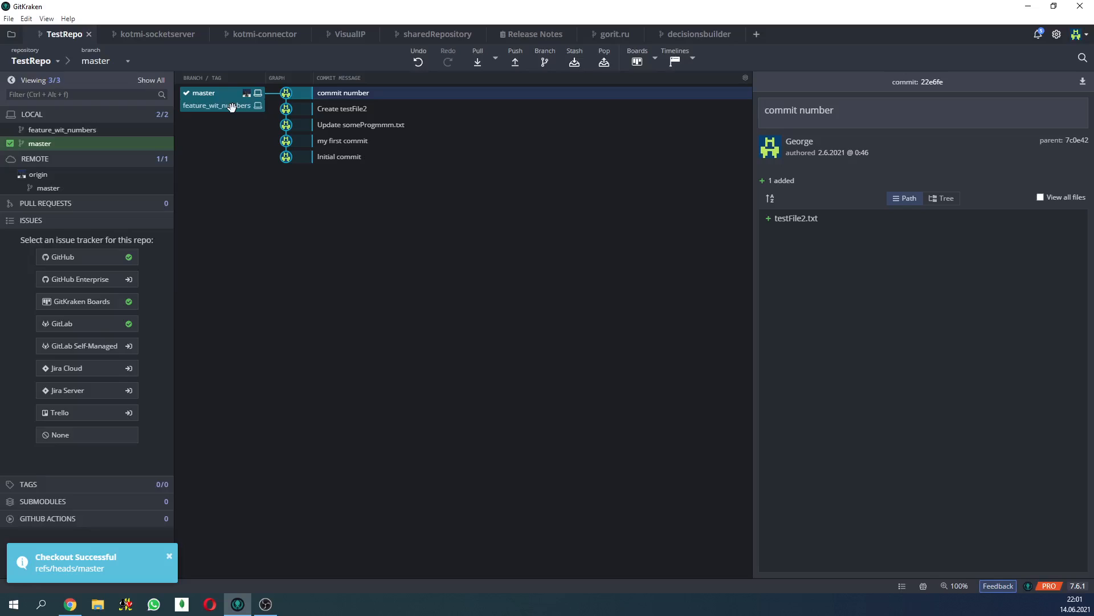
double_click(216, 106)
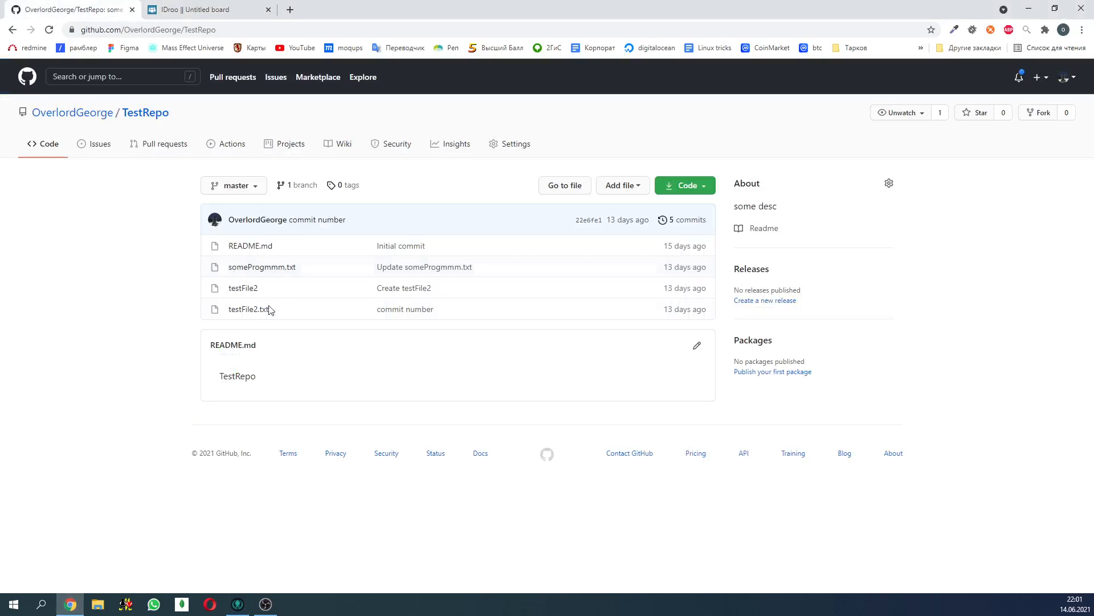
left_click(234, 185)
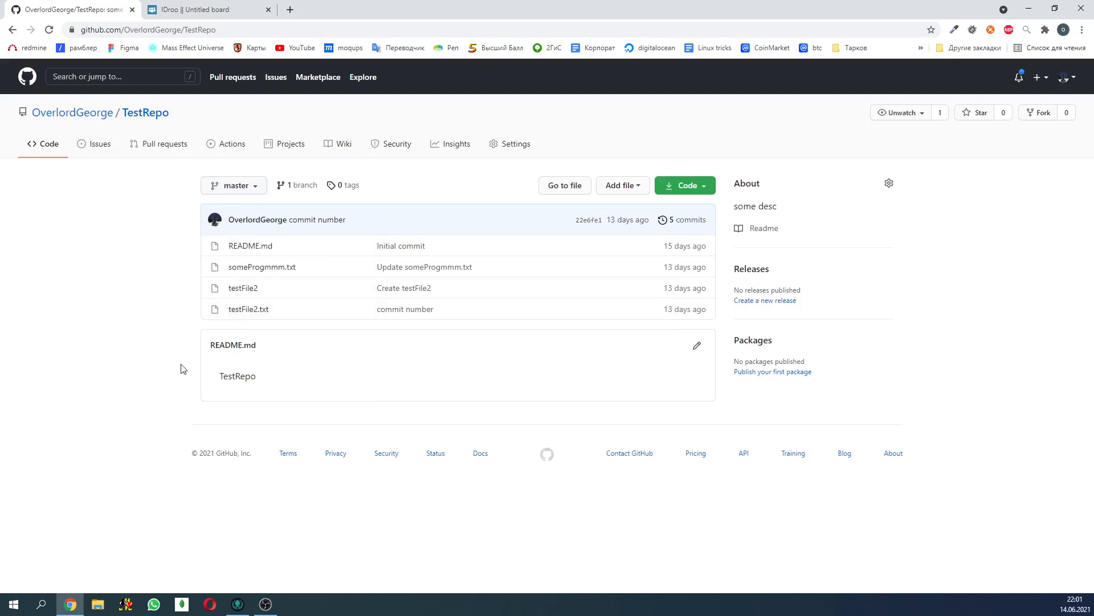
left_click(237, 604)
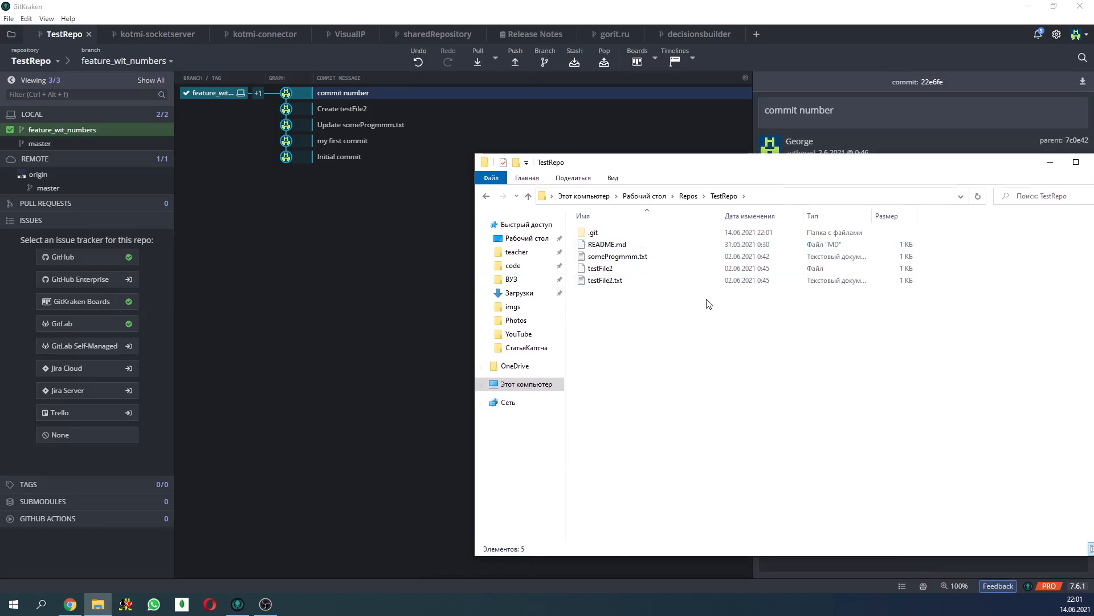
- Create fixes.json in the TestRepo folder containing {} and save it
right_click(709, 303)
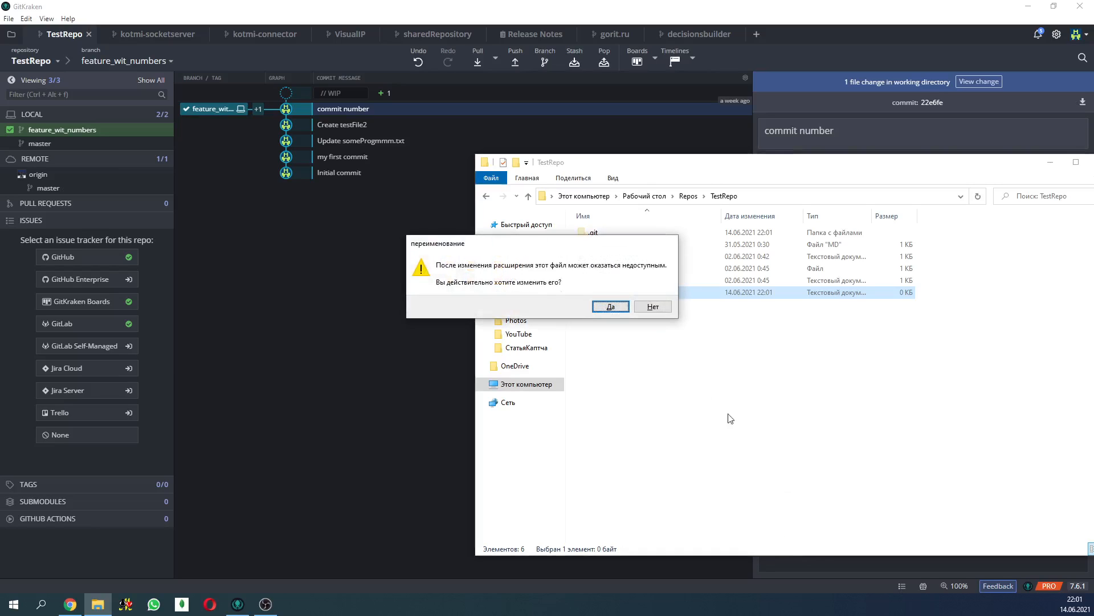
left_click(611, 306)
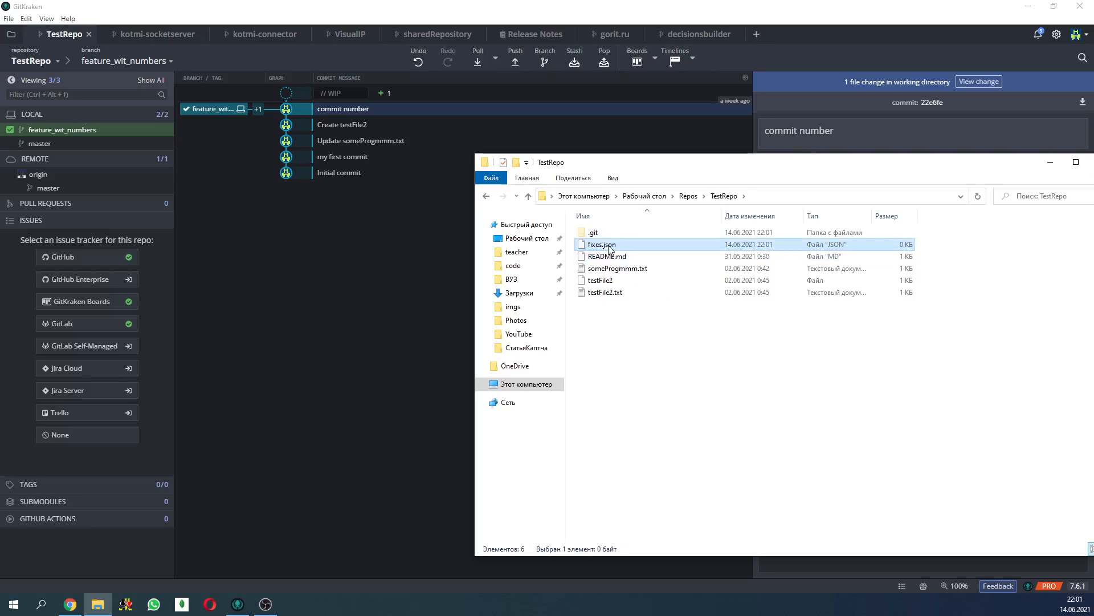
right_click(601, 244)
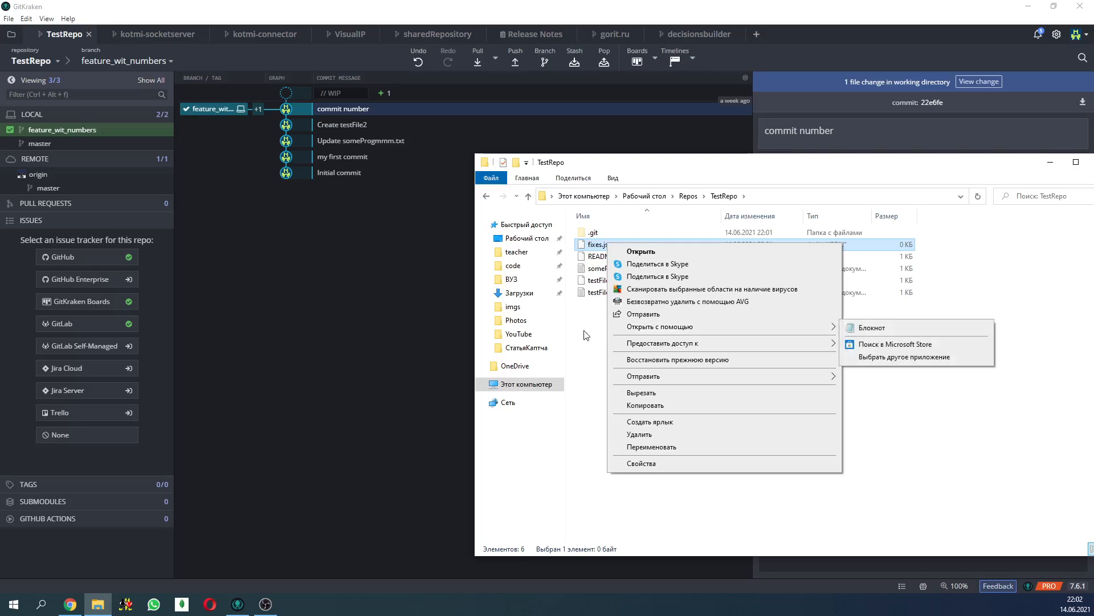
mouse_move(681, 344)
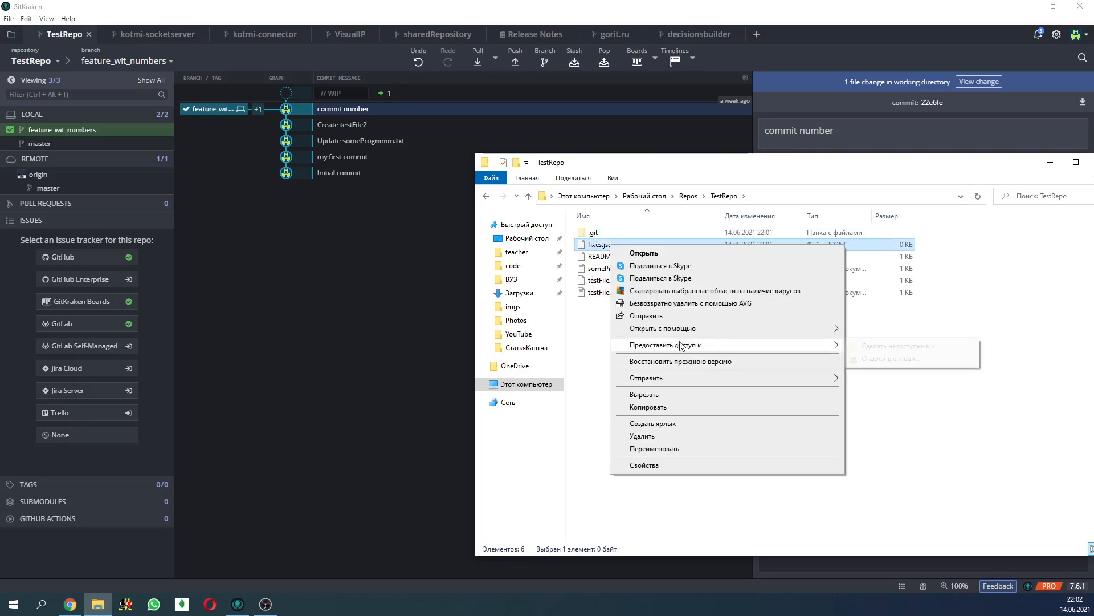
mouse_move(680, 328)
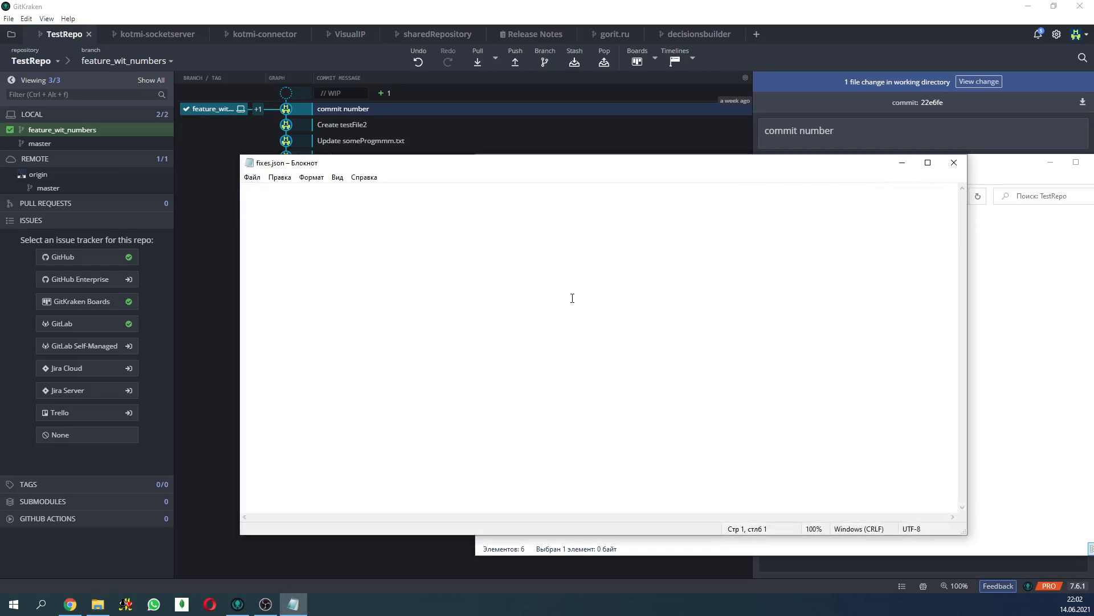
type("{")
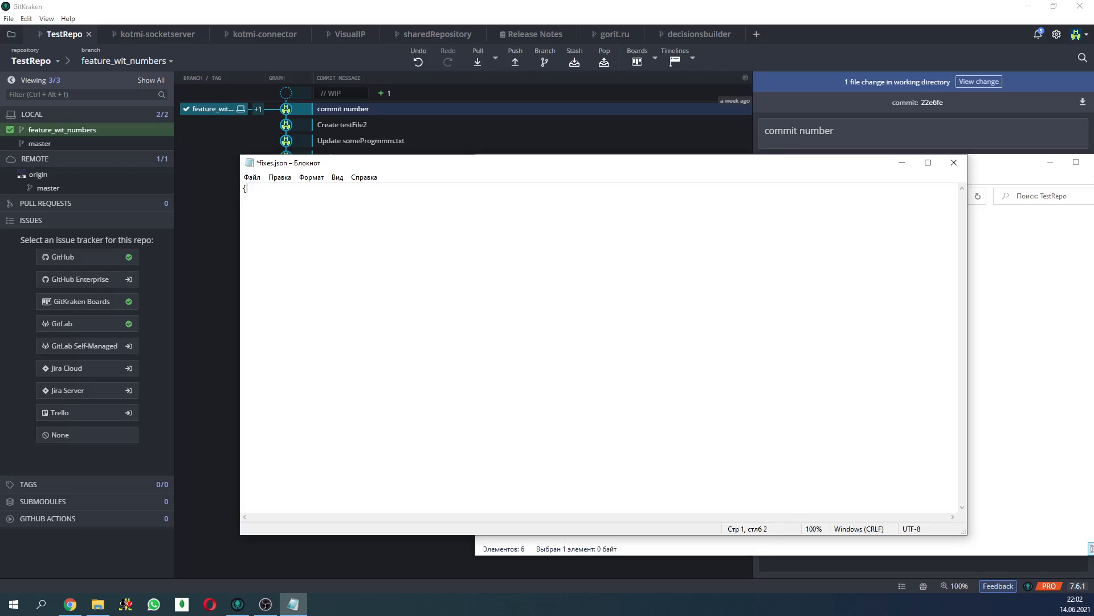
left_click(954, 163)
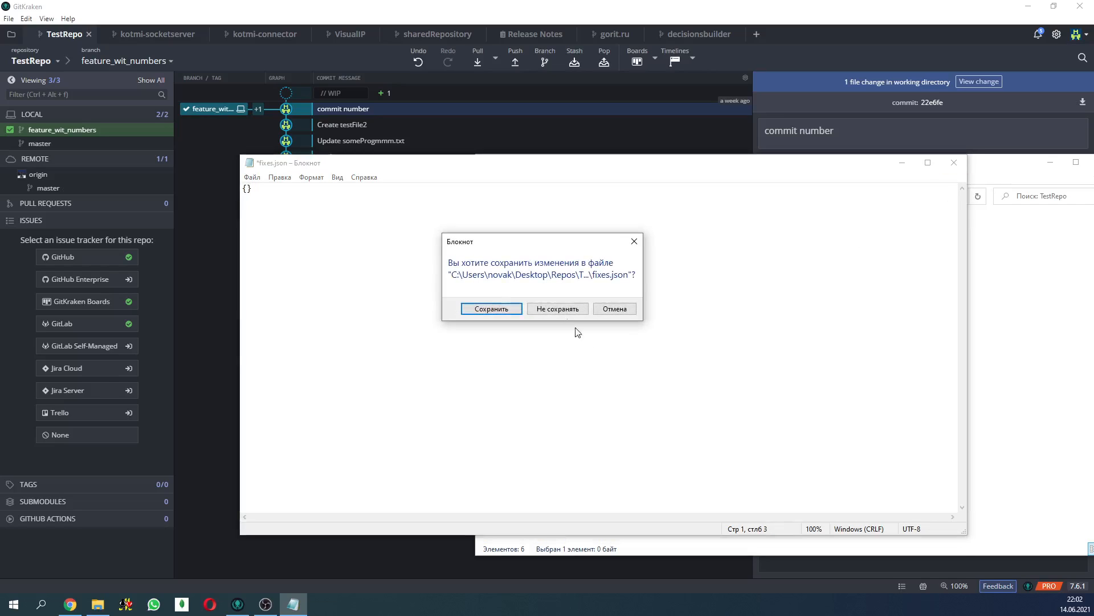
left_click(490, 308)
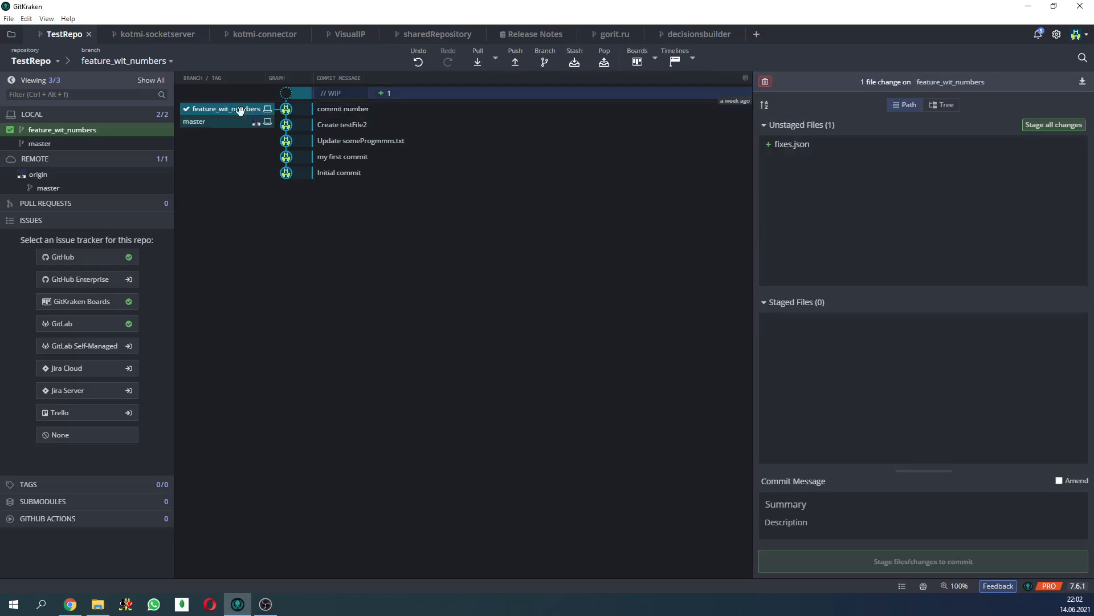
- Stage and commit fixes.json as 'first commit message in new branch', then check out master
left_click(1054, 124)
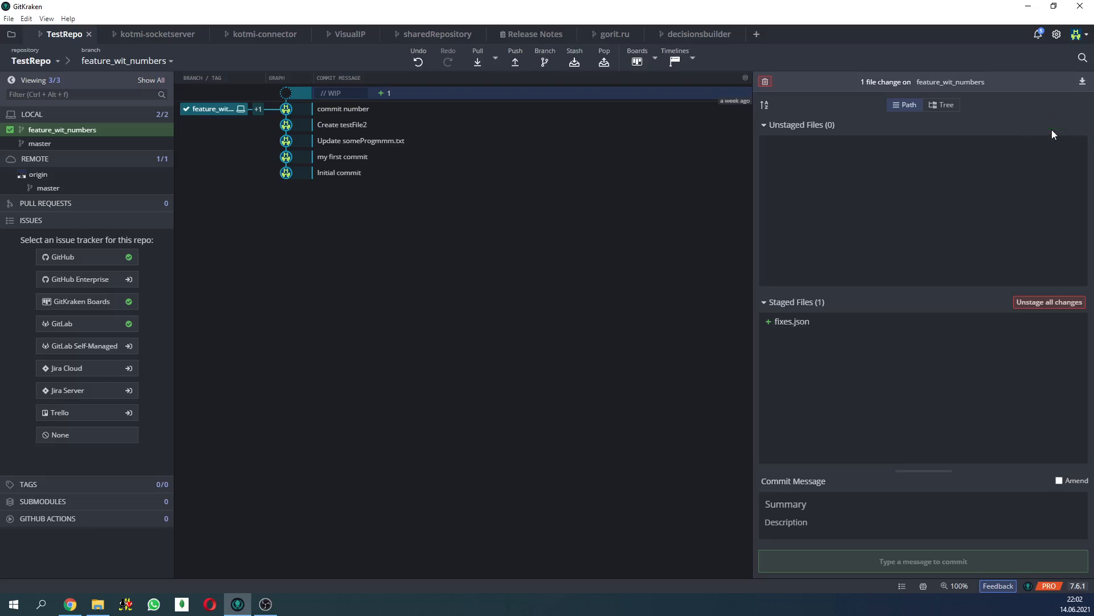
type("fis")
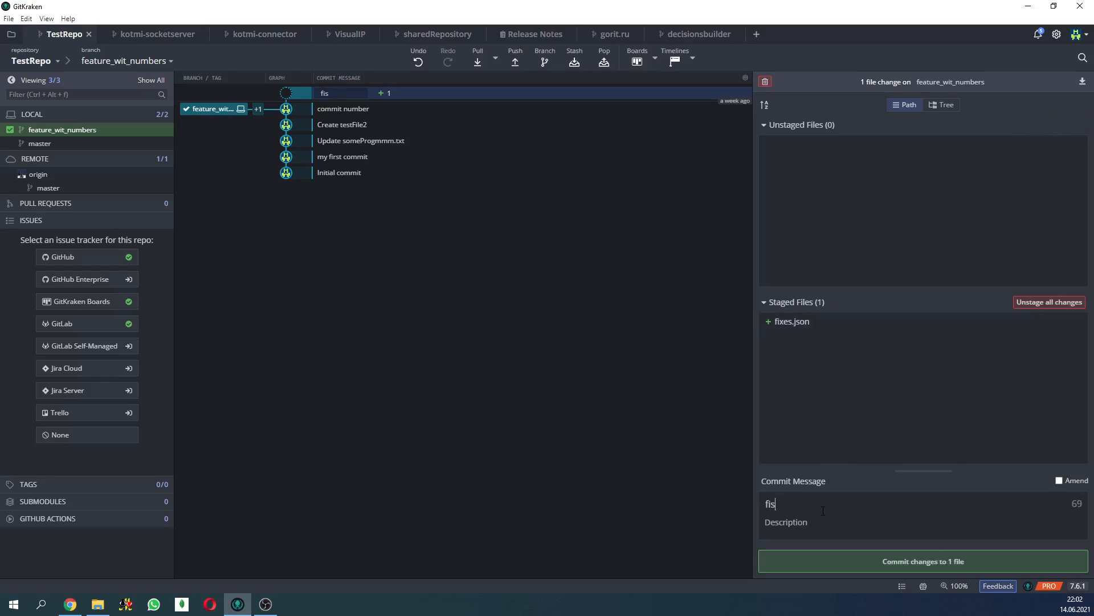
type("first c")
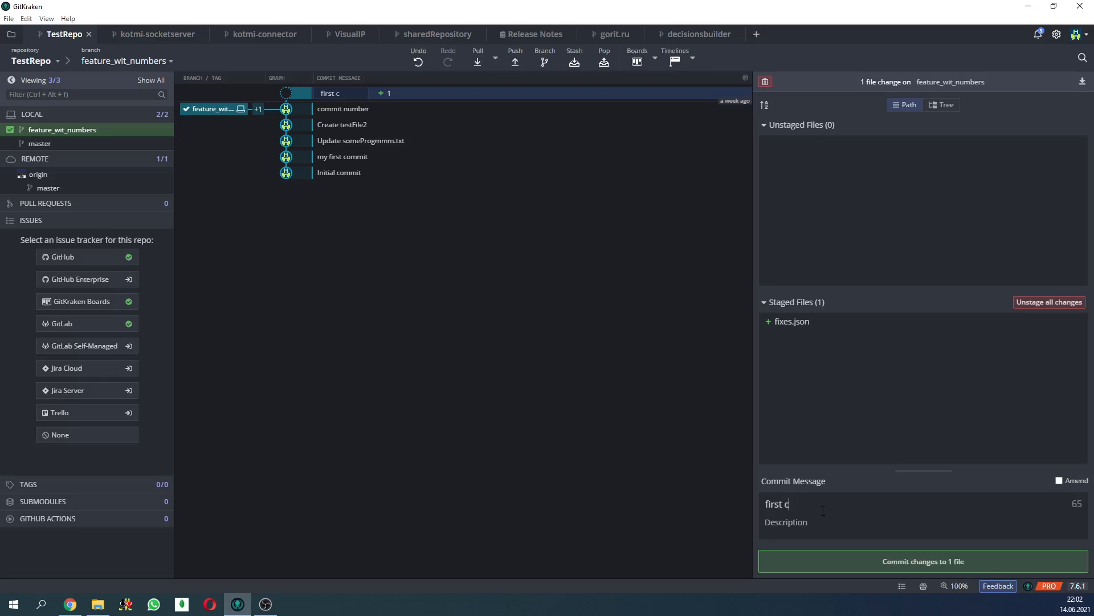
type("ommit message i")
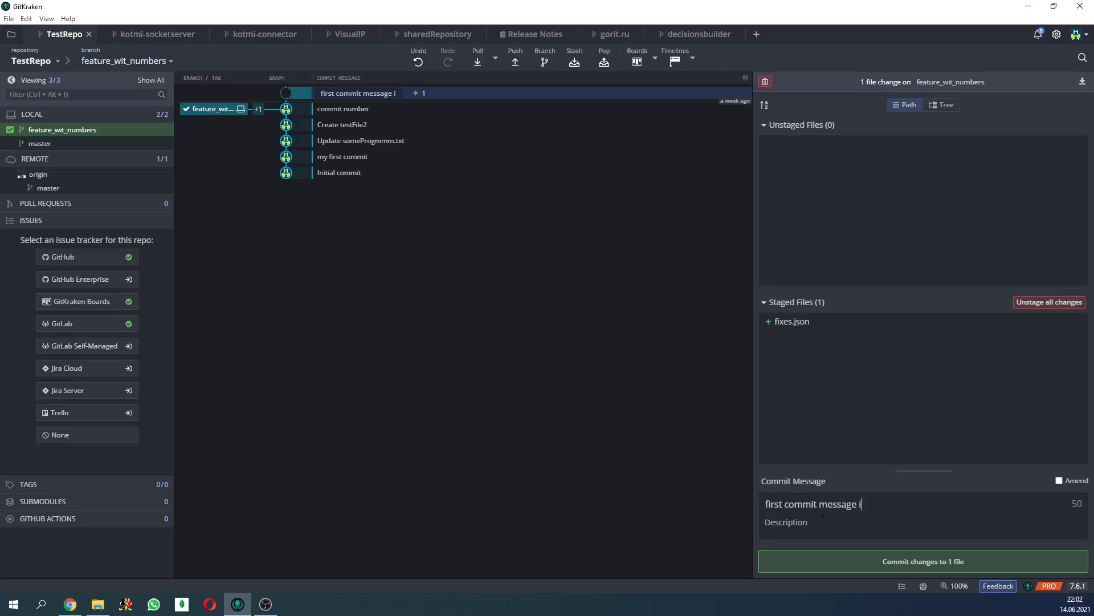
type("n new bra")
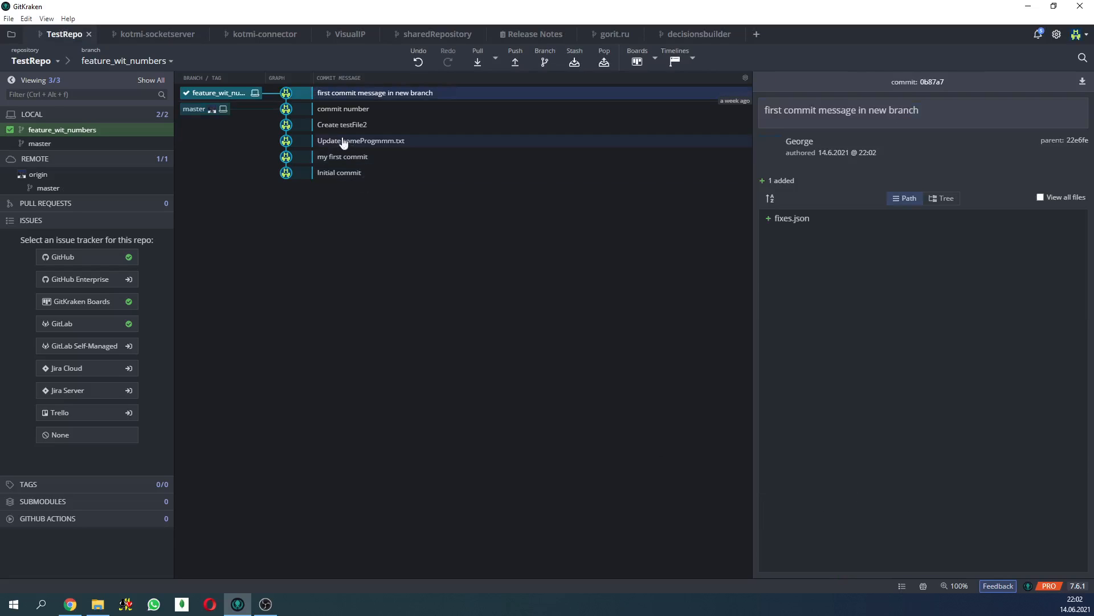
left_click(343, 109)
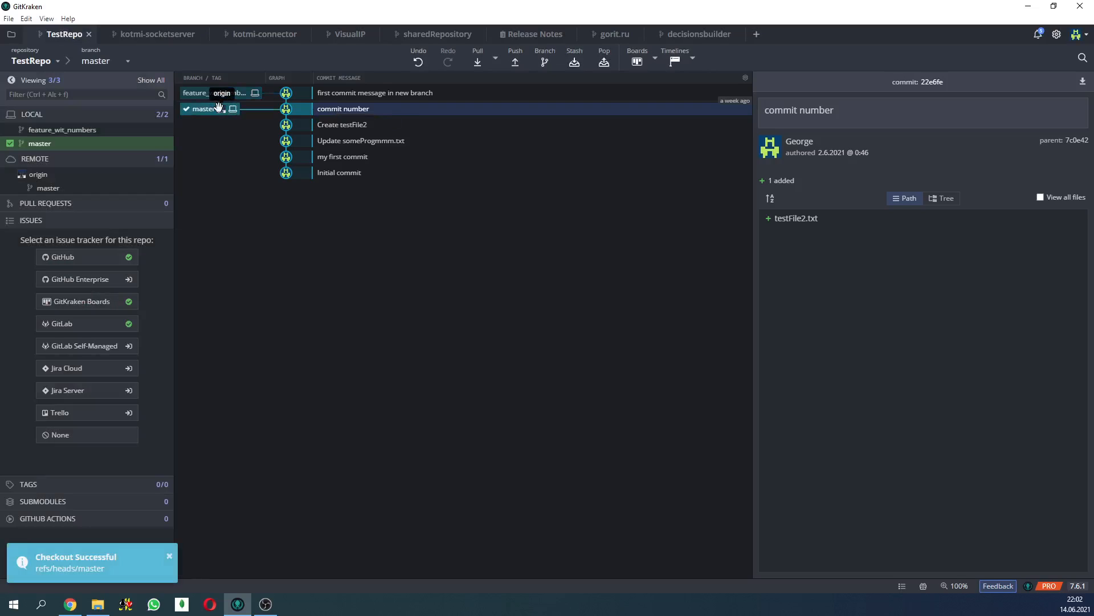
- Create a new text document named fixes2.json in the TestRepo folder
left_click(98, 603)
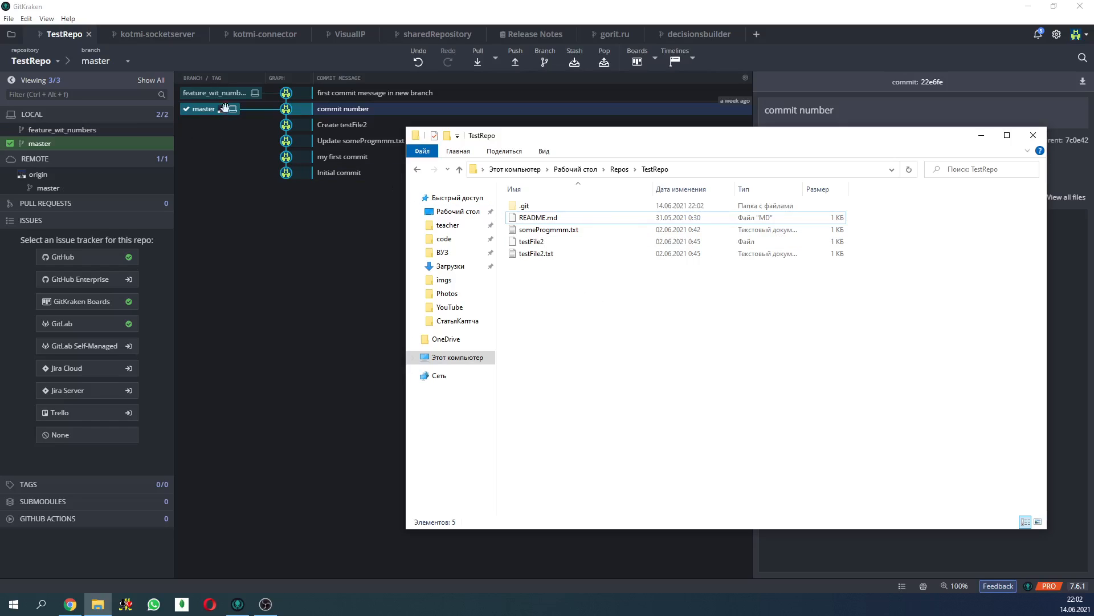
mouse_move(232, 108)
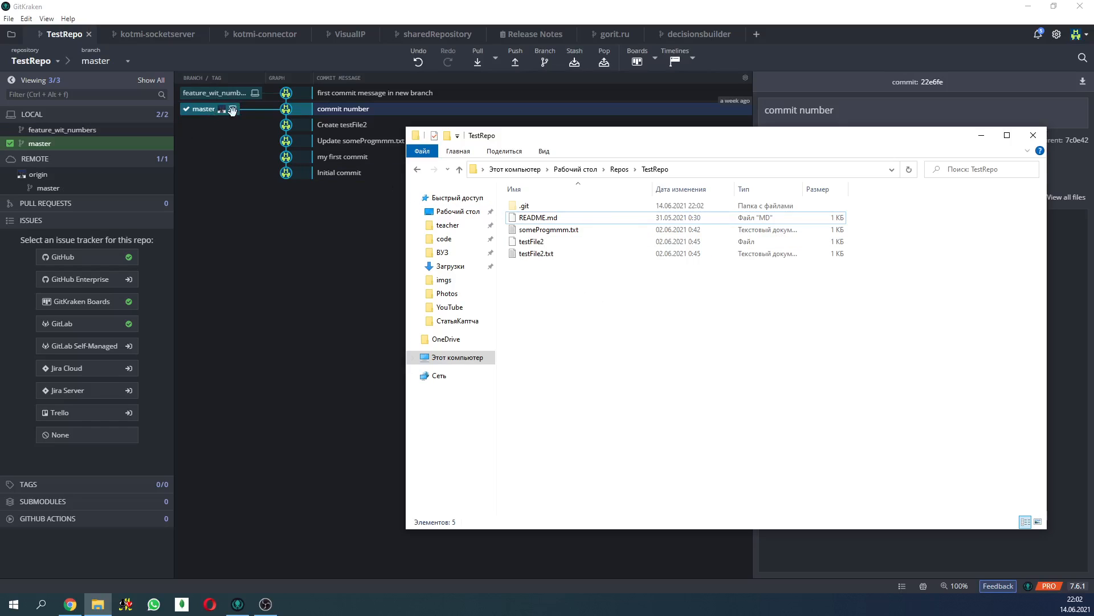
left_click(549, 229)
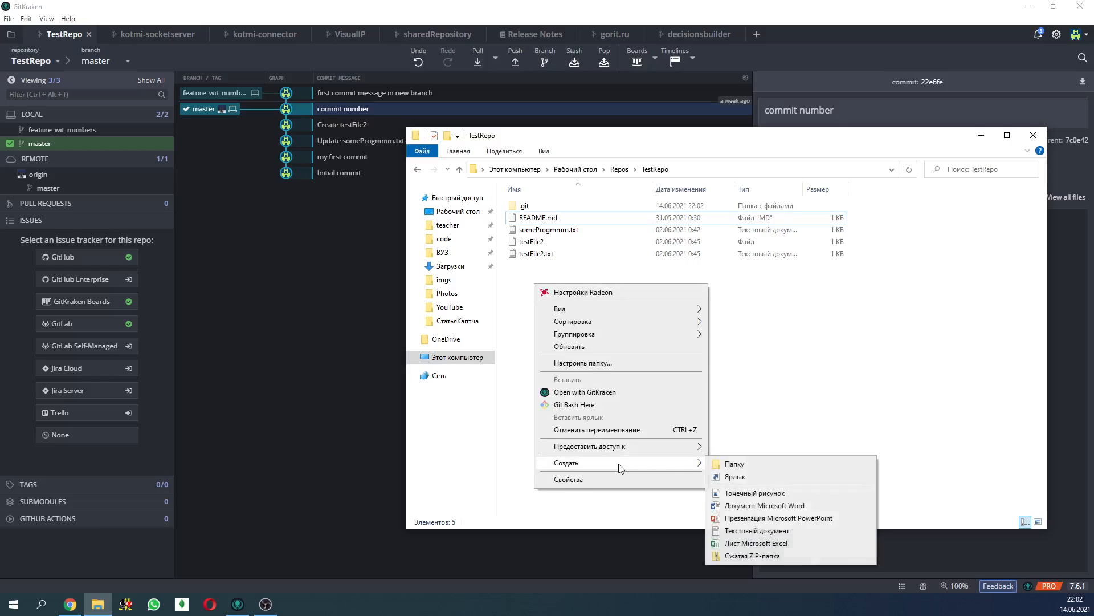
left_click(757, 531)
type("fixes.txt")
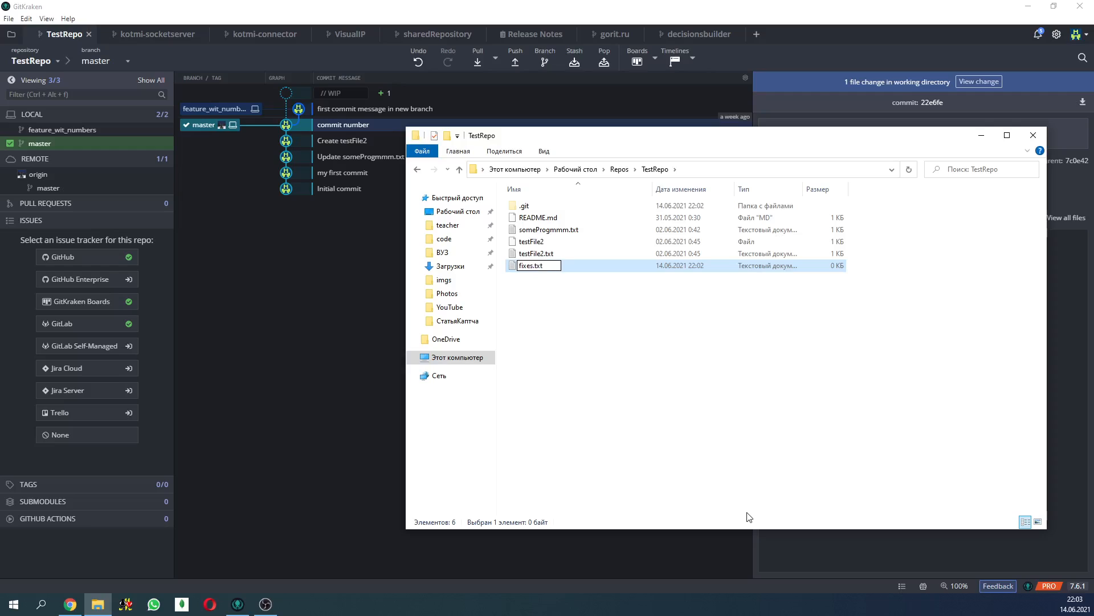
key("BackSpace")
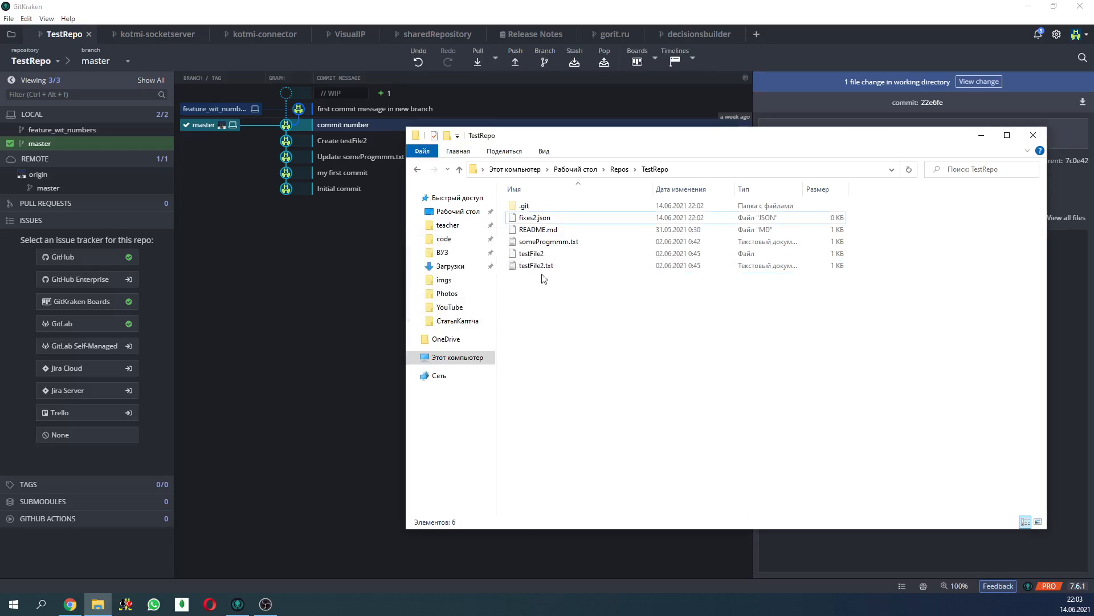
- Open fixes2.json in a text editor, enter {} and close it
right_click(533, 217)
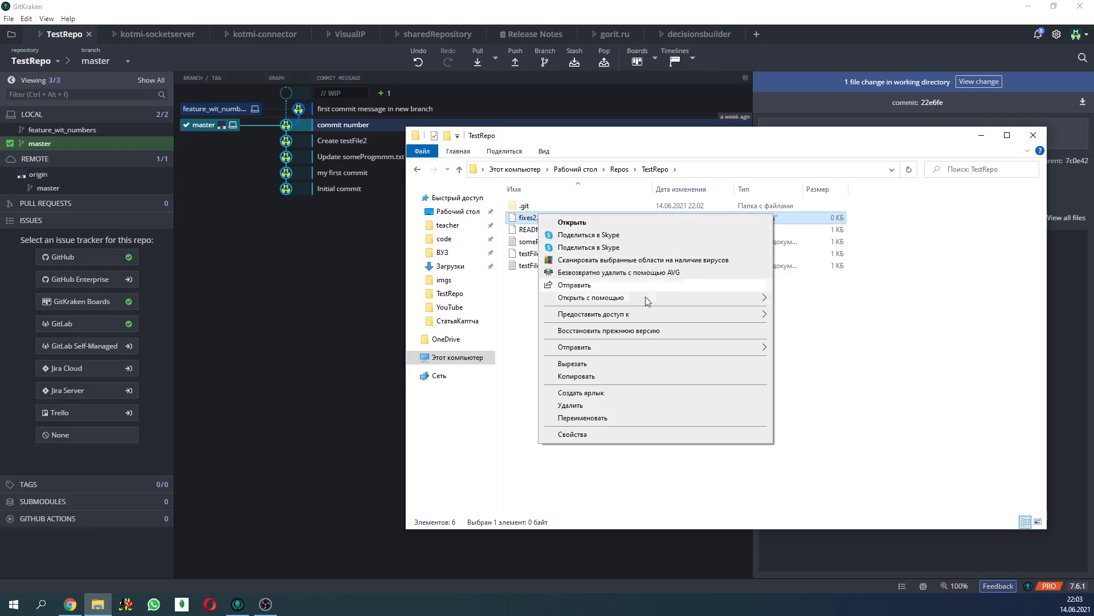
left_click(572, 222)
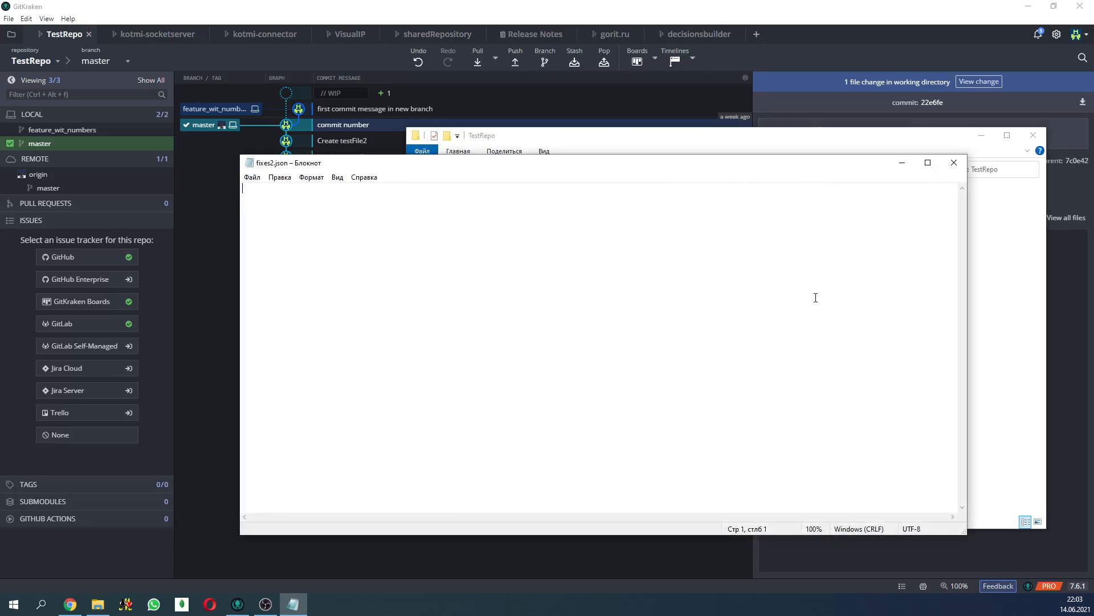
type("{}")
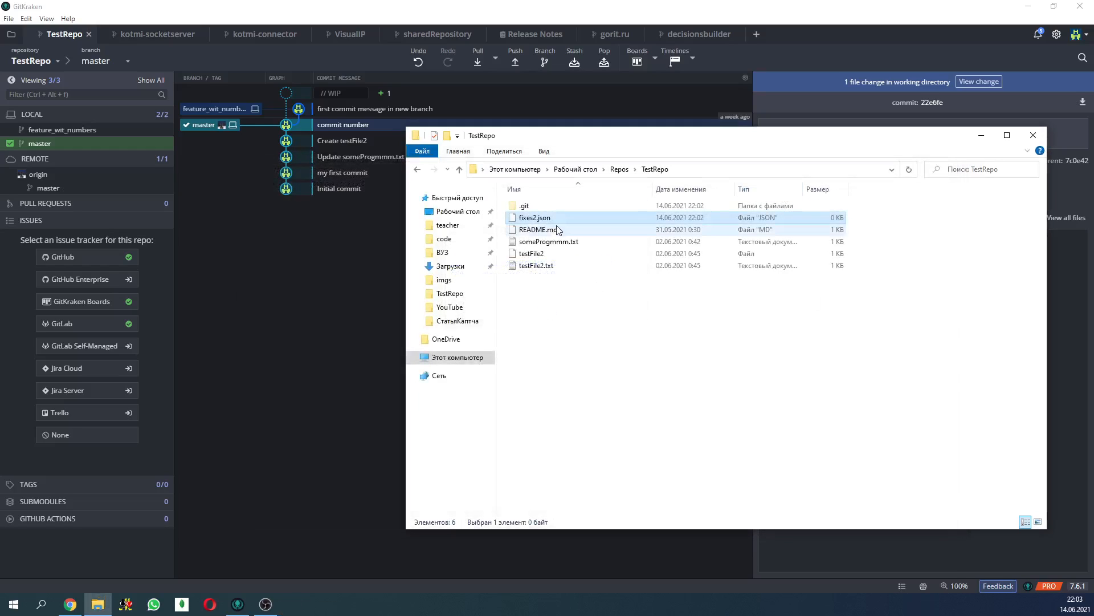
right_click(533, 217)
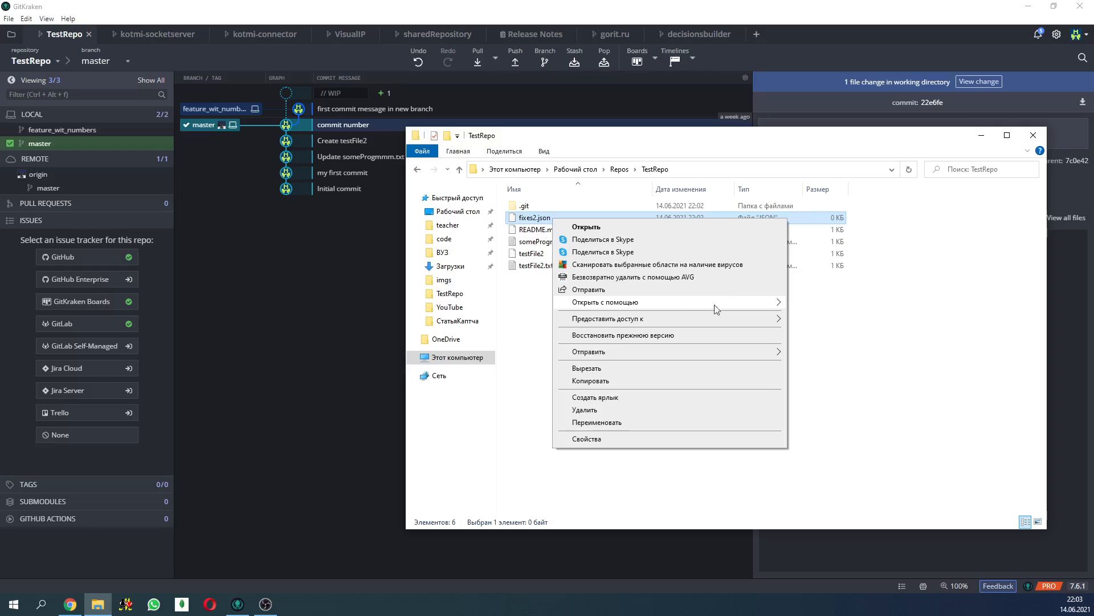
left_click(585, 227)
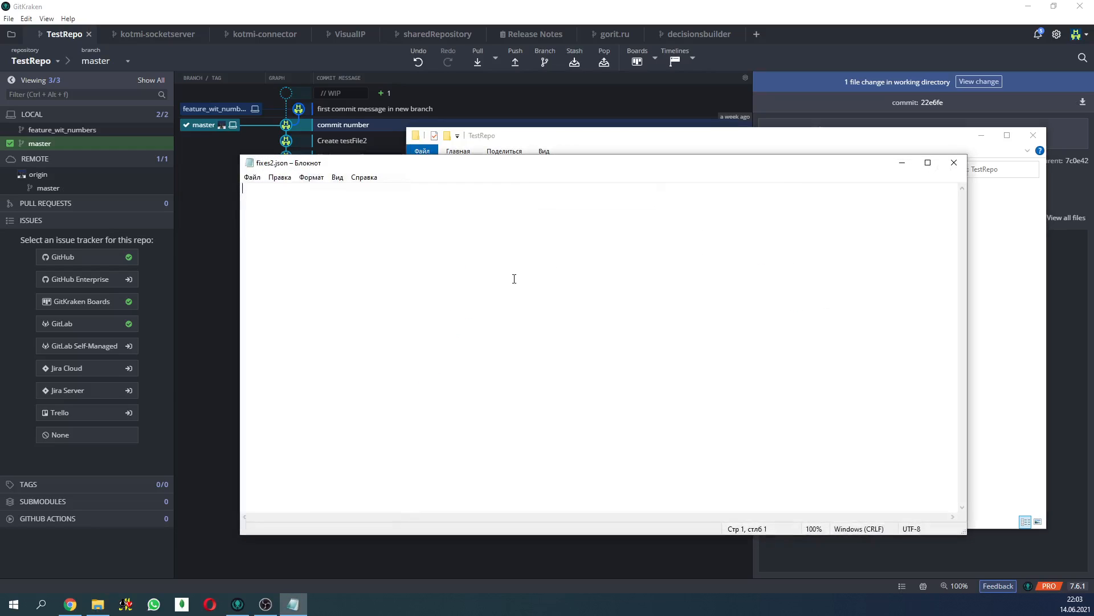
type("{}")
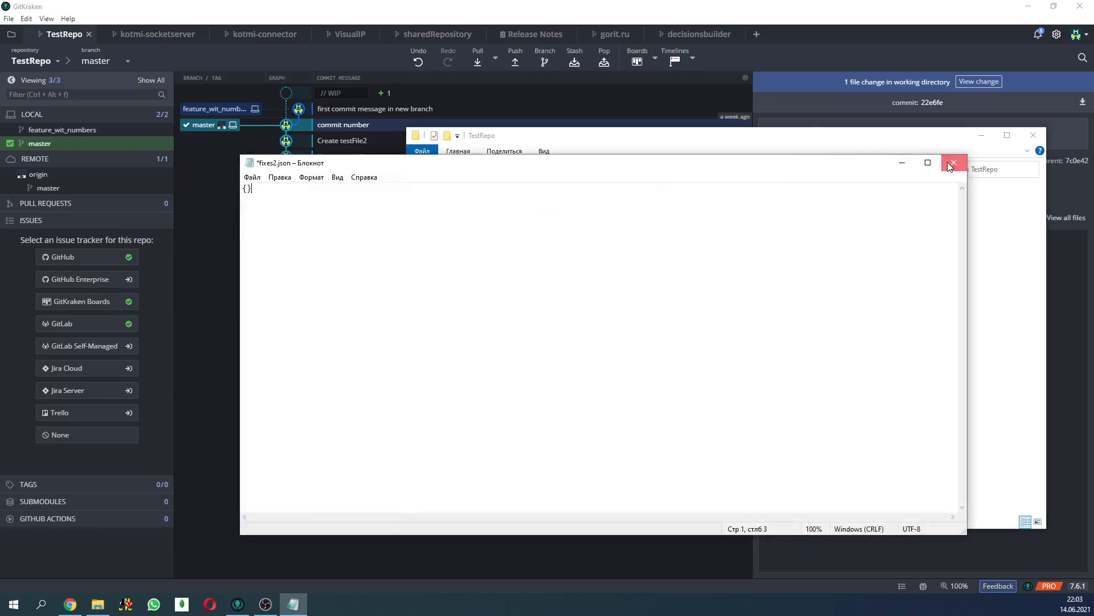
left_click(954, 162)
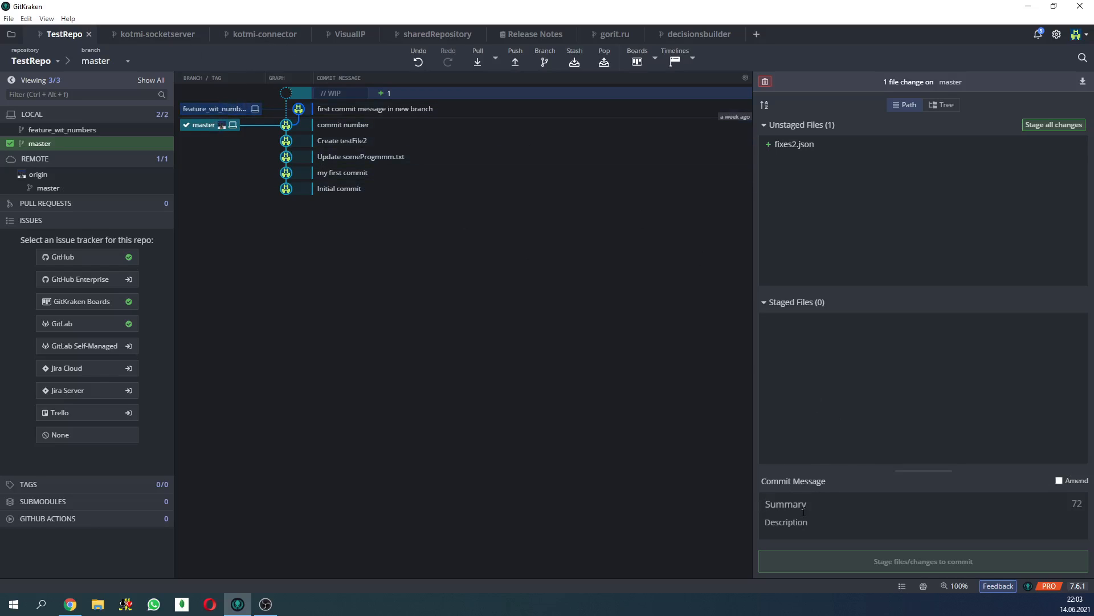
- Commit fixes2.json to master as 'commit changes' and push it to origin
type("commit")
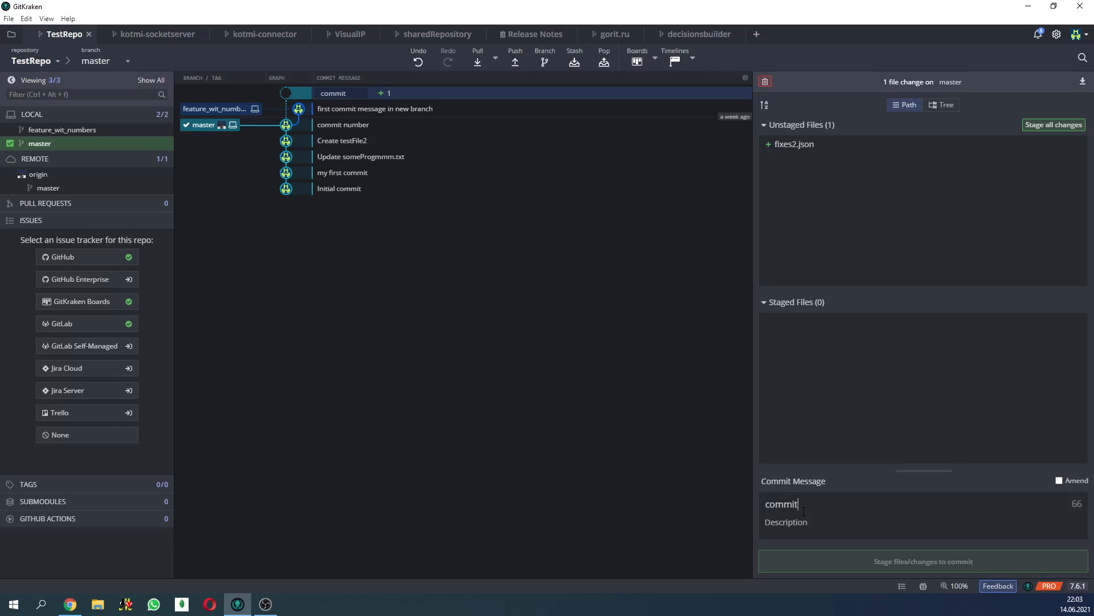
type("changes")
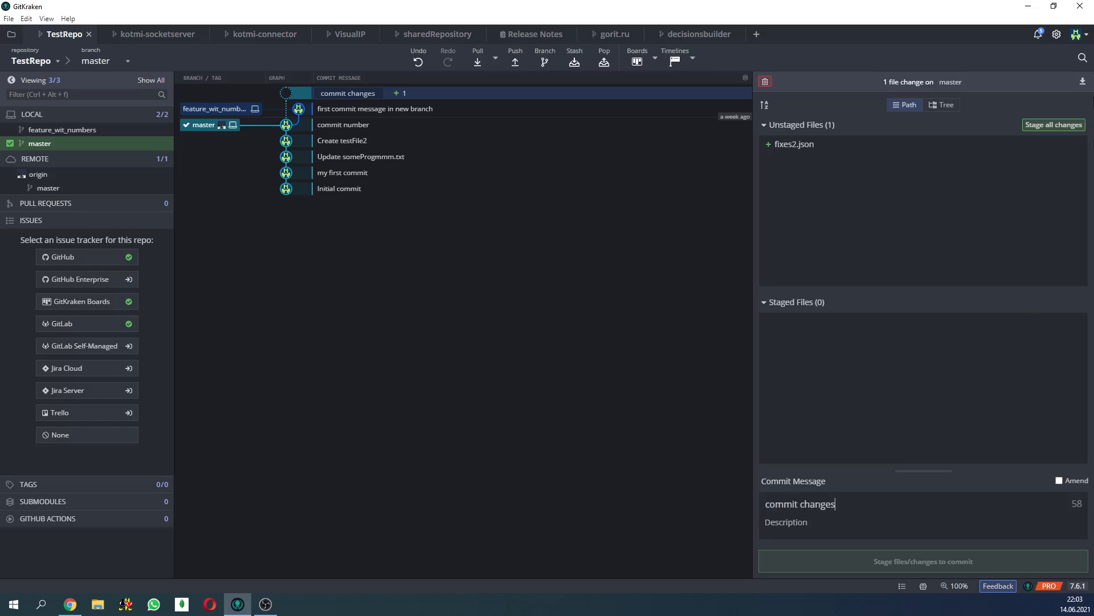
left_click(922, 560)
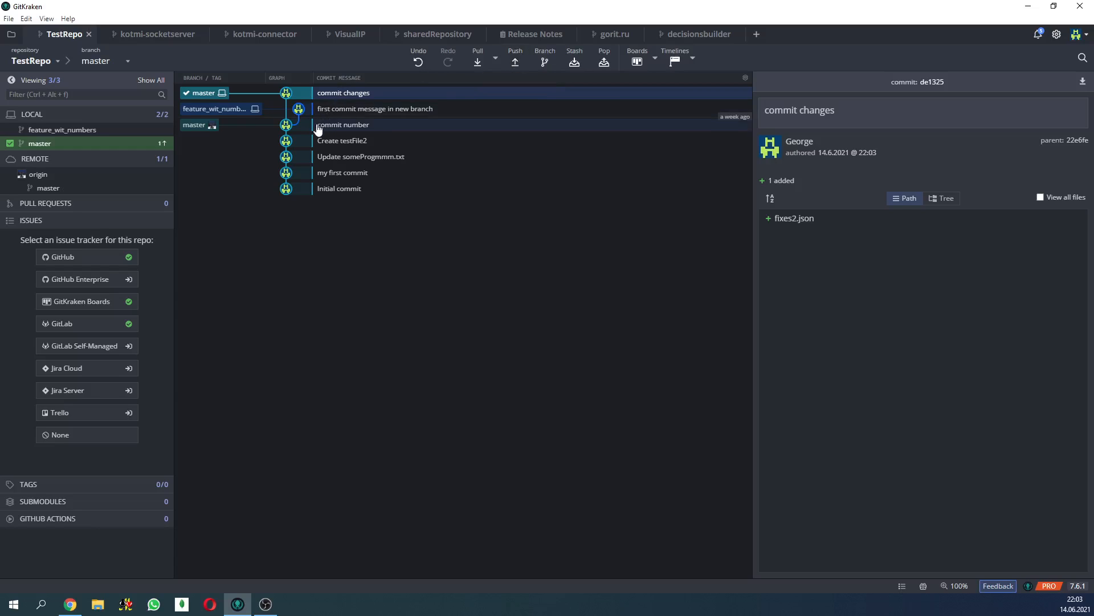
mouse_move(515, 61)
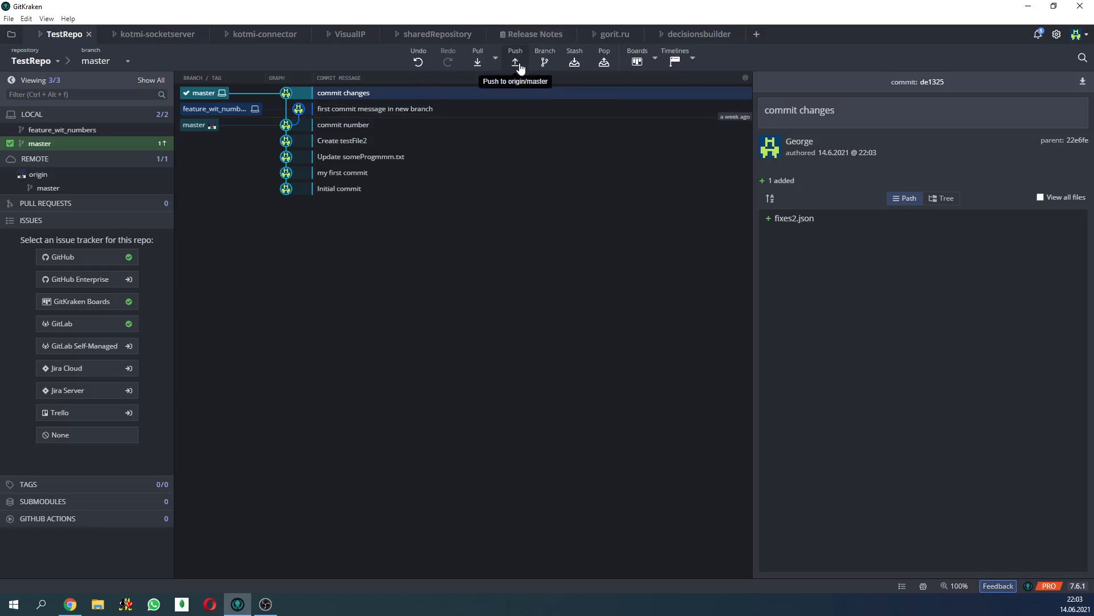
left_click(515, 62)
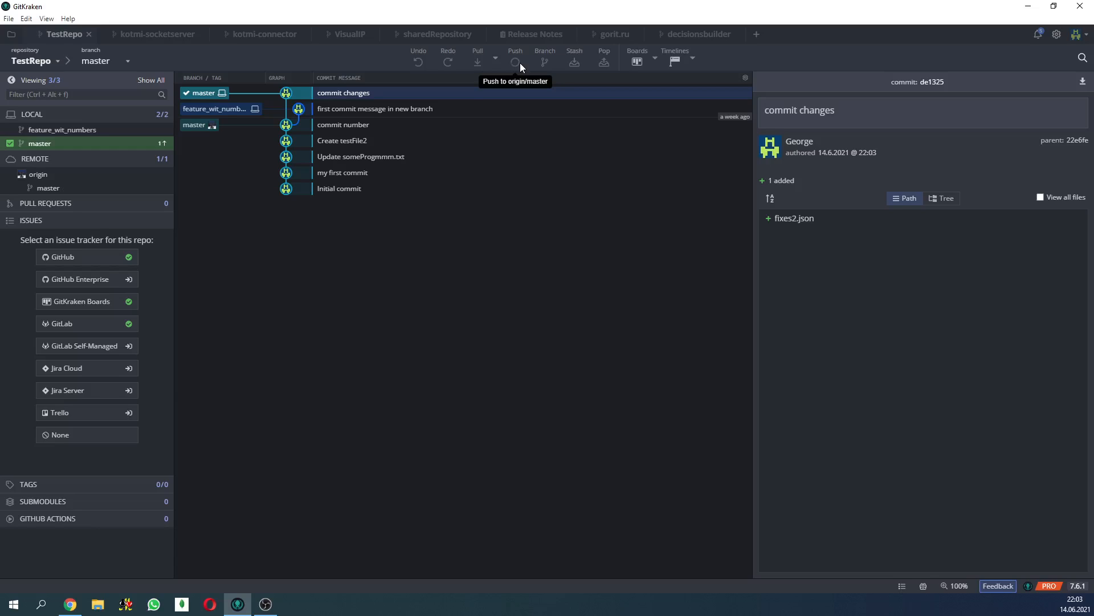
left_click(515, 63)
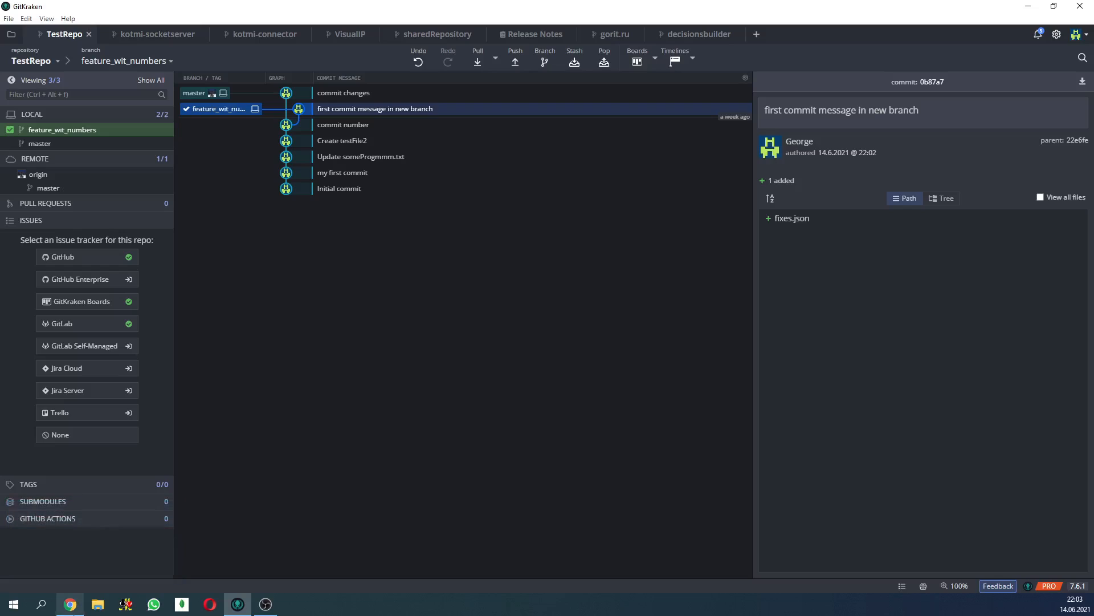
mouse_move(515, 61)
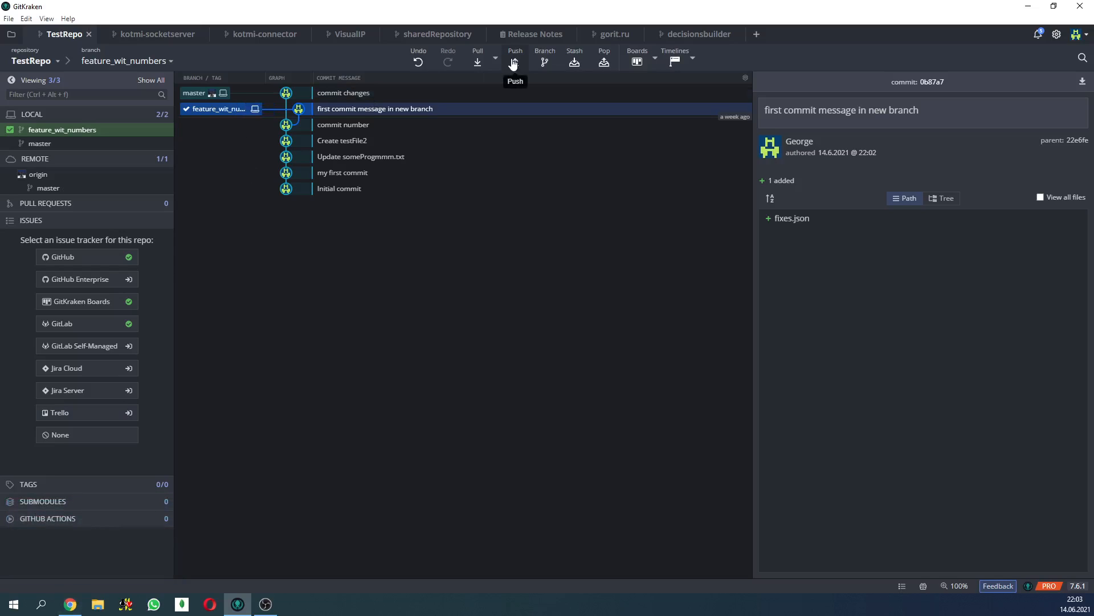
mouse_move(556, 12)
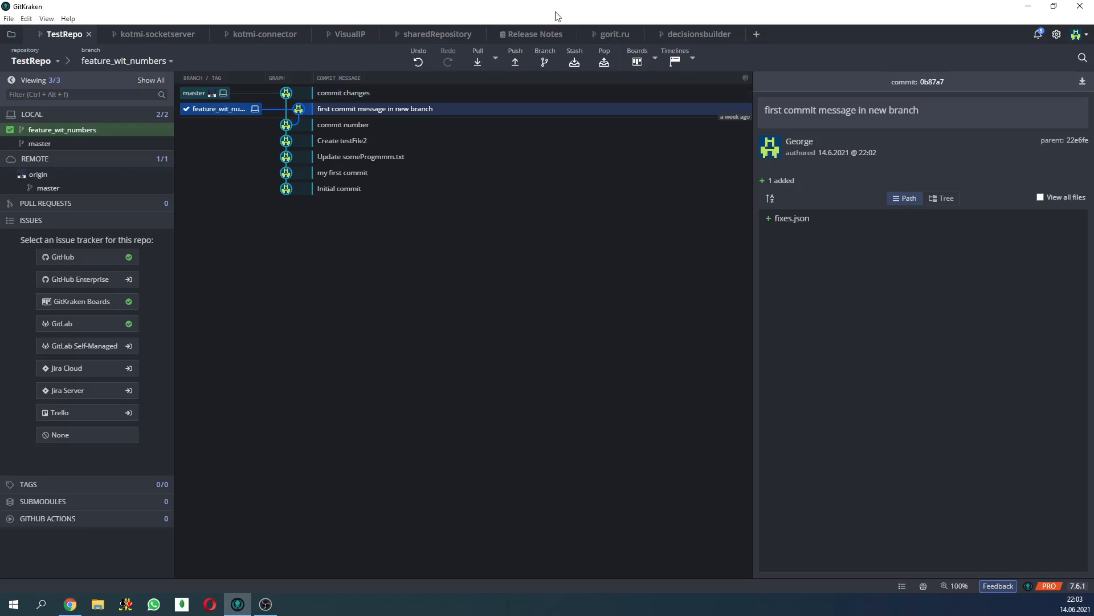
- Confirm pushing feature_wit_numbers to origin, then switch to the browser
left_click(514, 55)
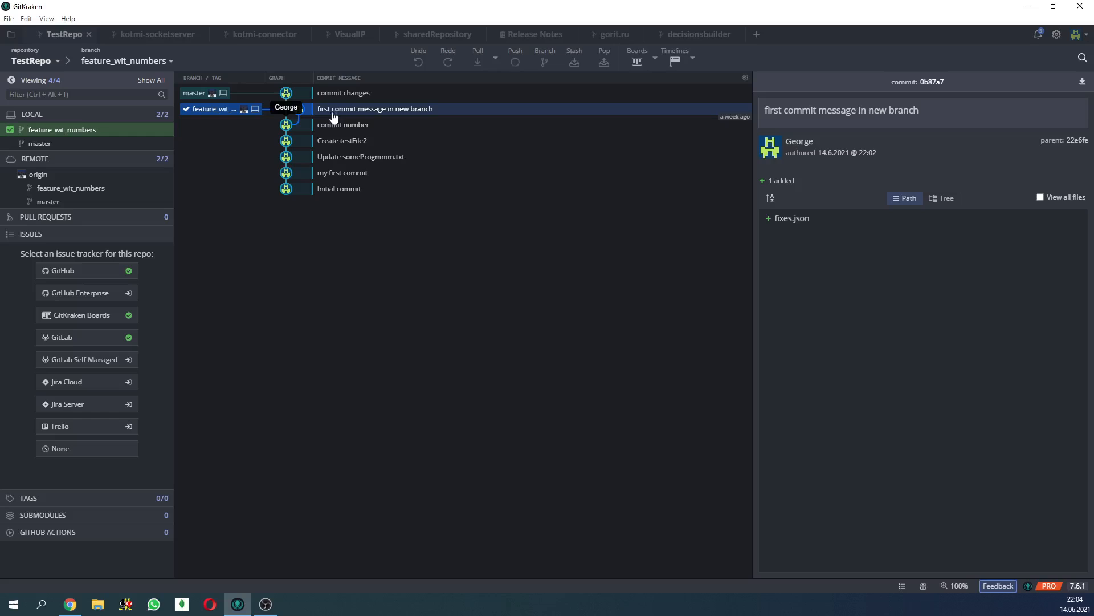
left_click(515, 57)
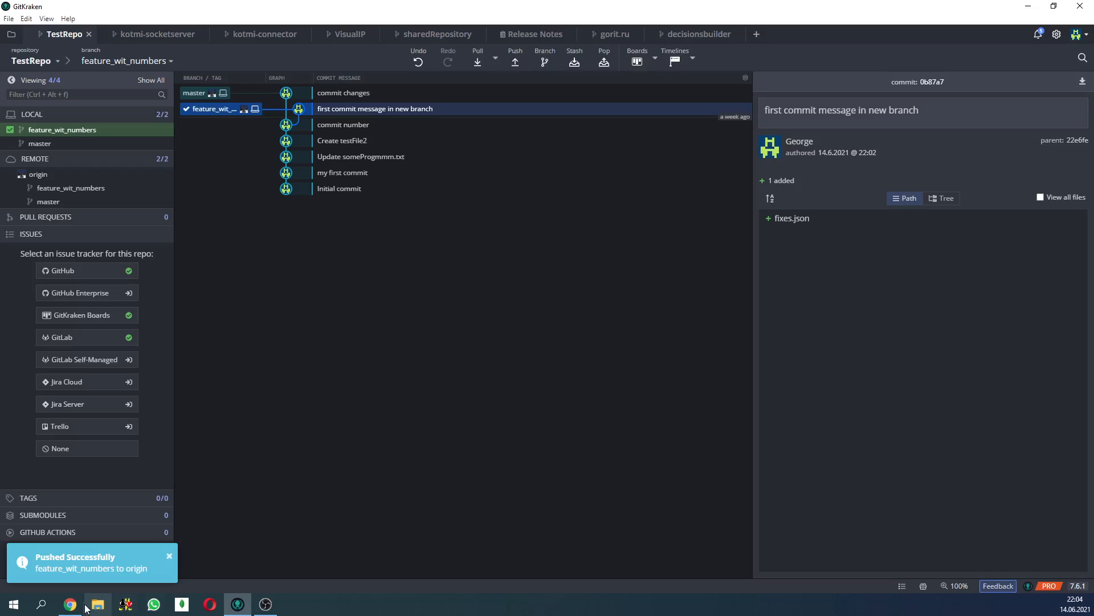
left_click(70, 604)
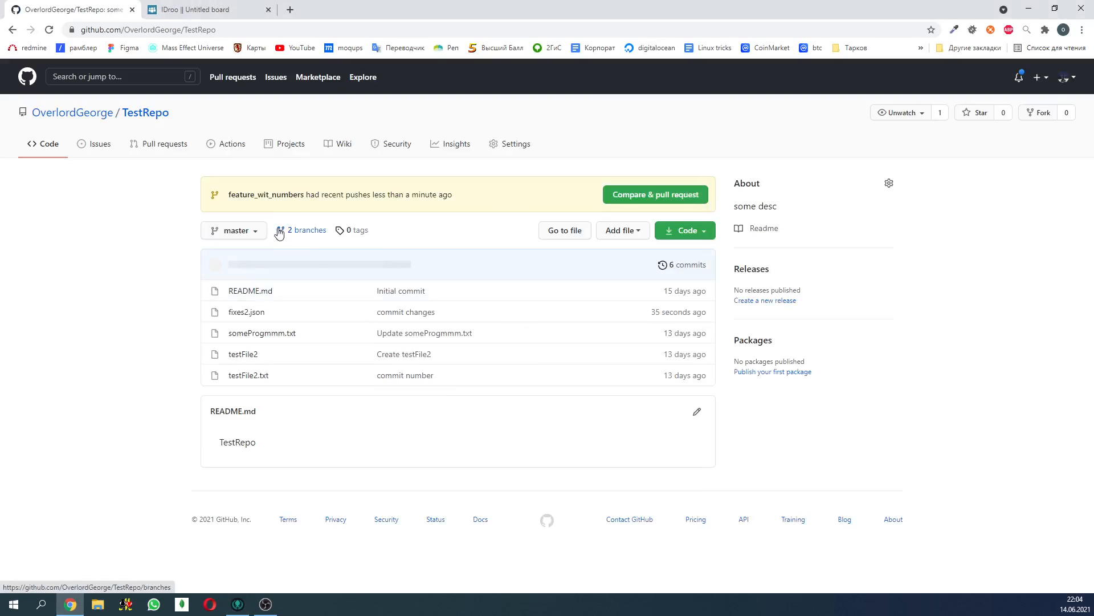
- View the feature_wit_numbers branch files on GitHub's TestRepo page, then return to GitKraken
left_click(234, 230)
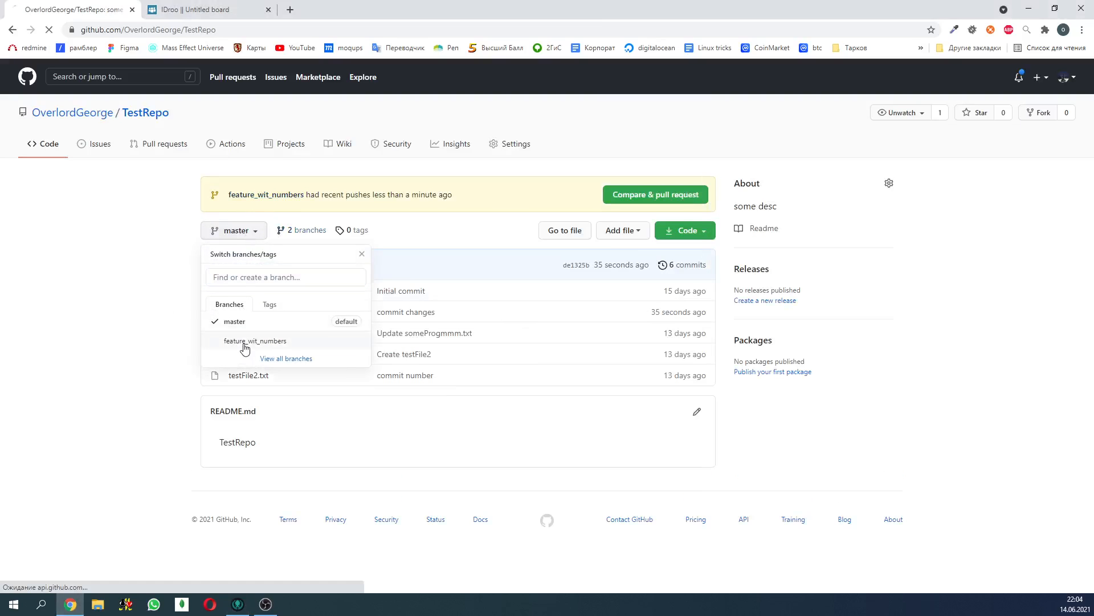
left_click(256, 341)
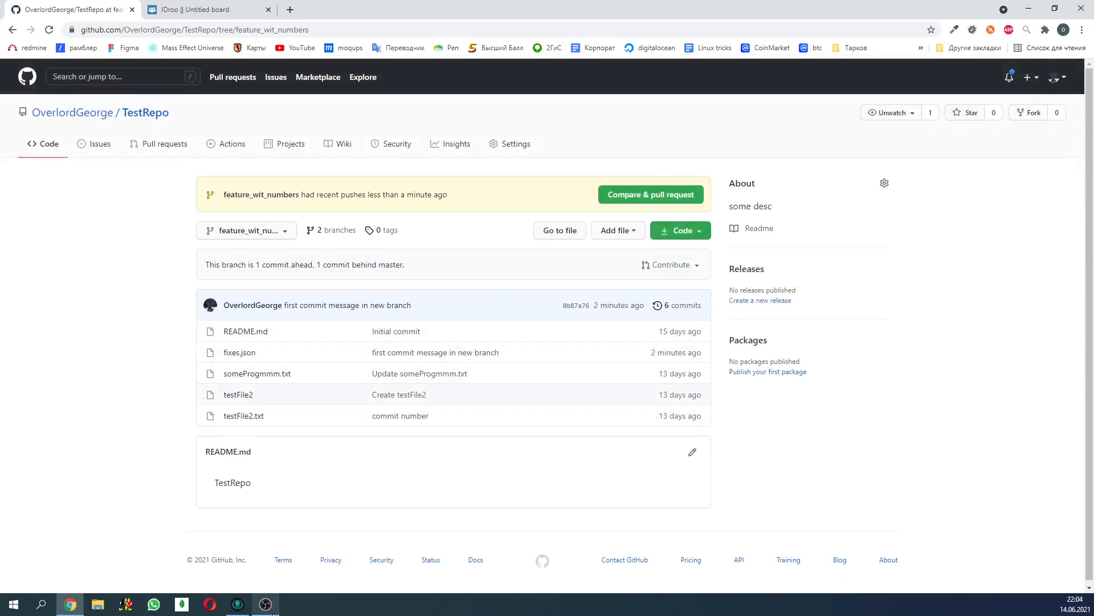
left_click(238, 605)
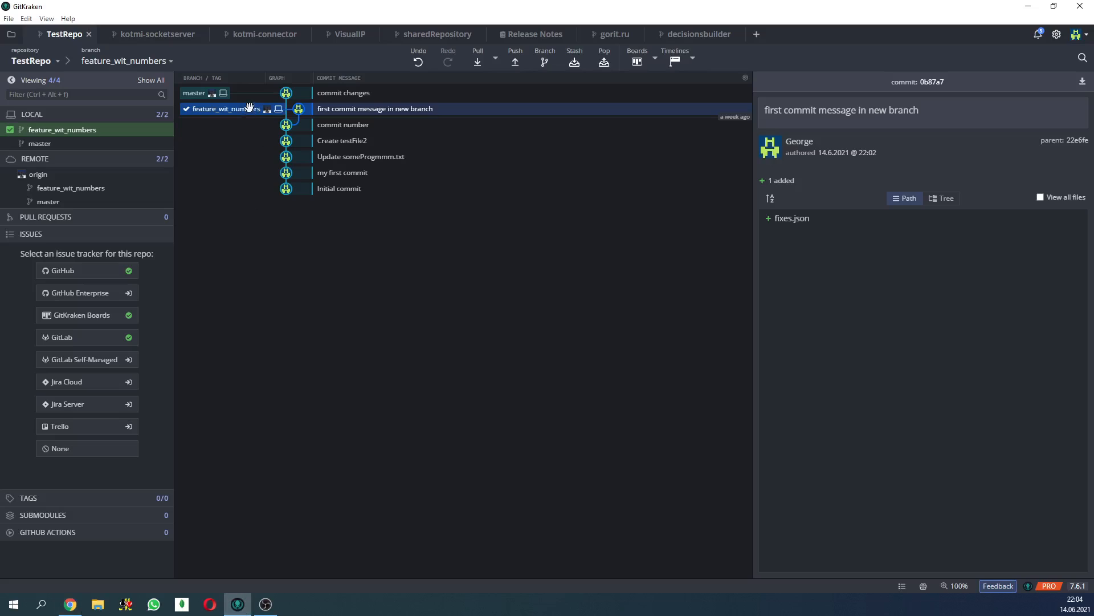
mouse_move(276, 109)
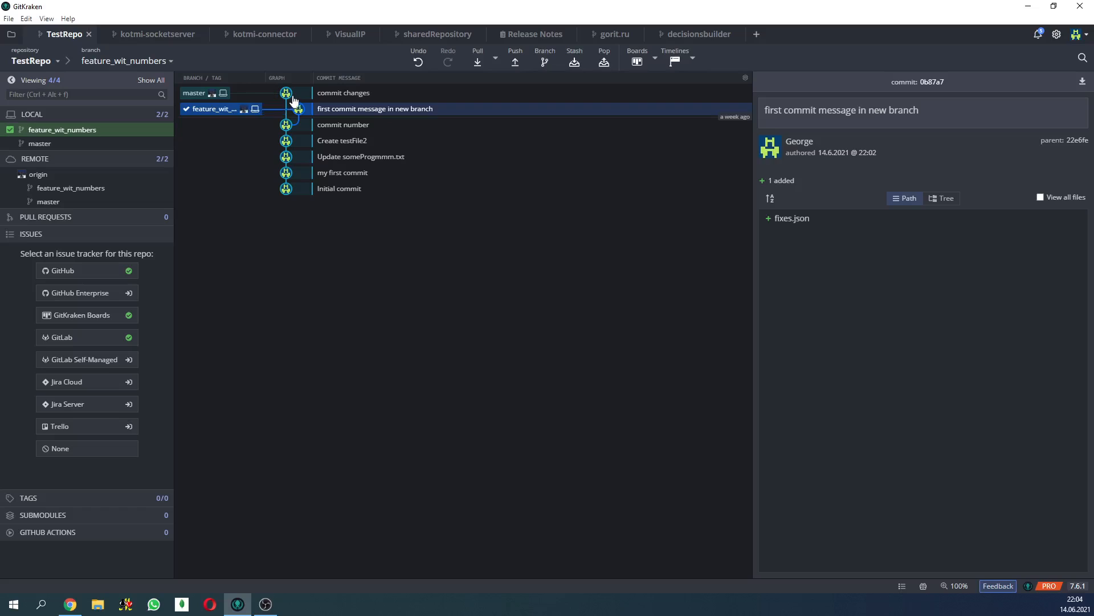
mouse_move(269, 101)
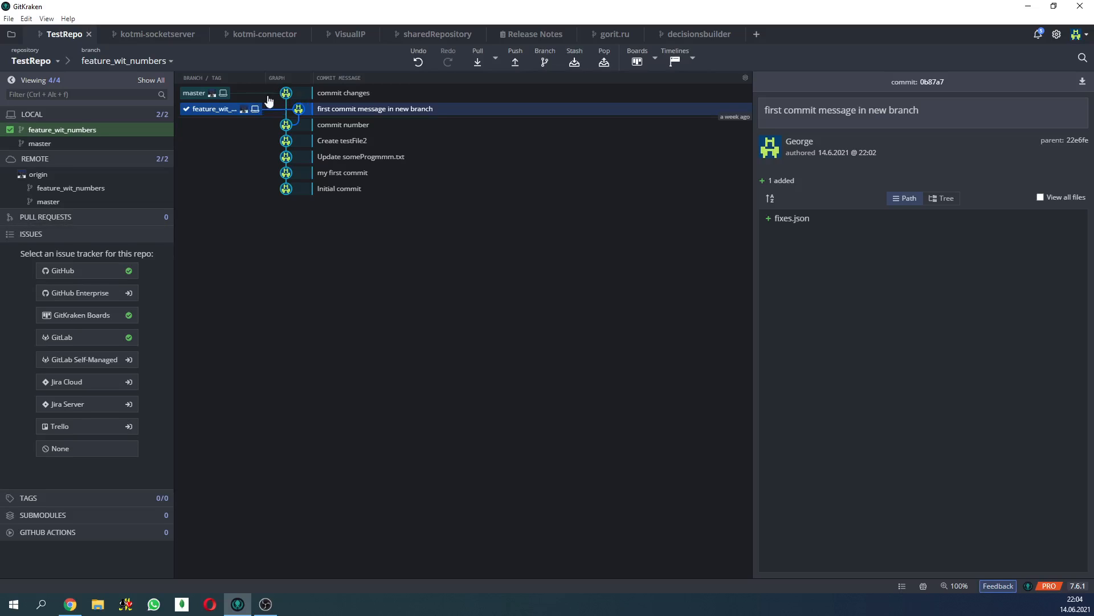
mouse_move(258, 108)
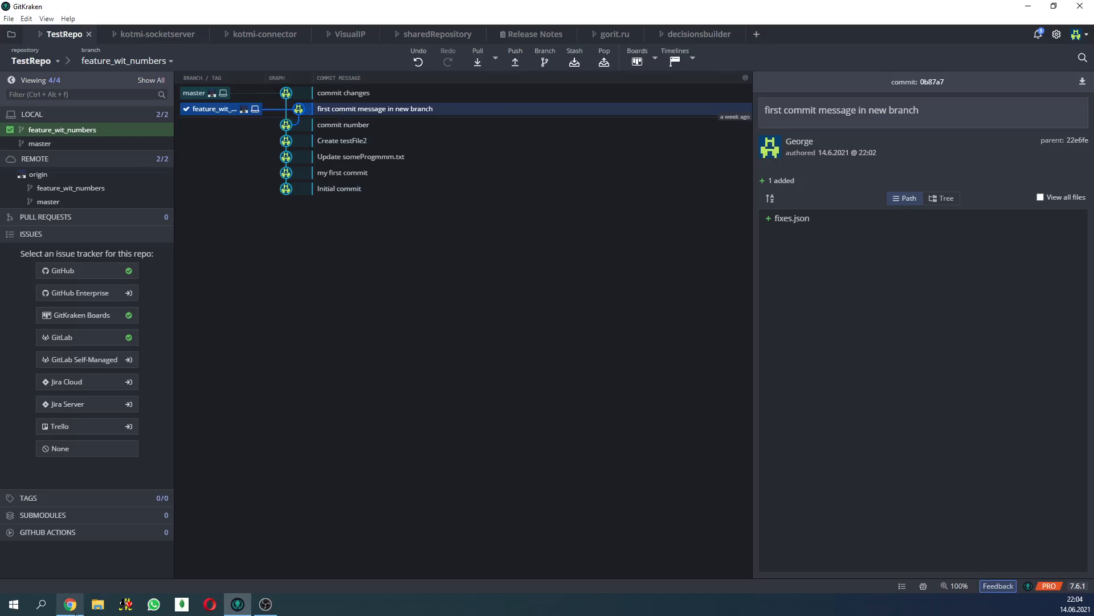
mouse_move(371, 112)
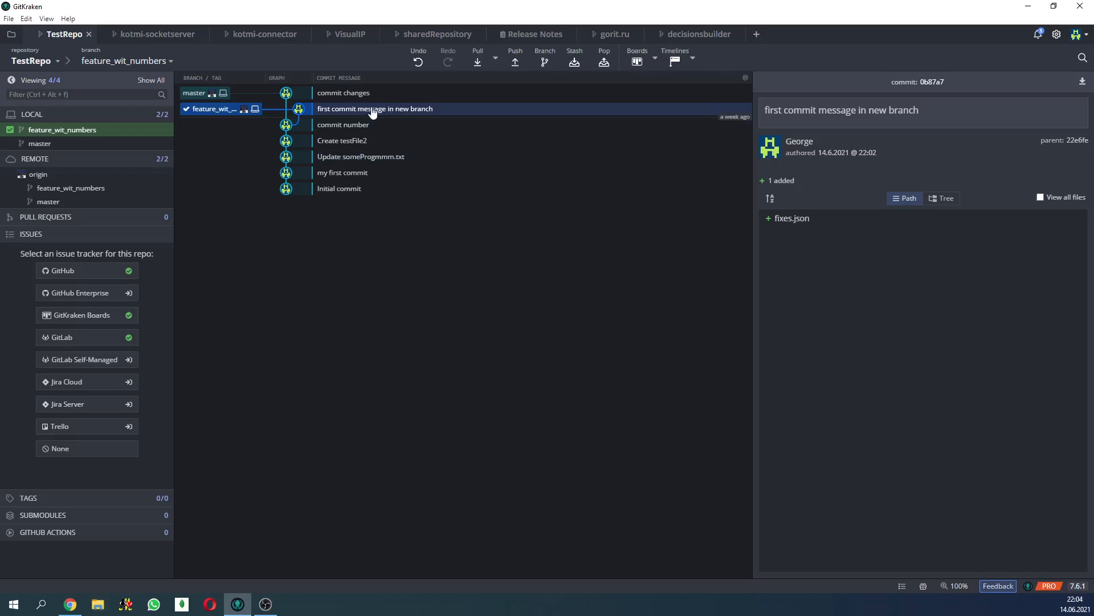
mouse_move(100, 603)
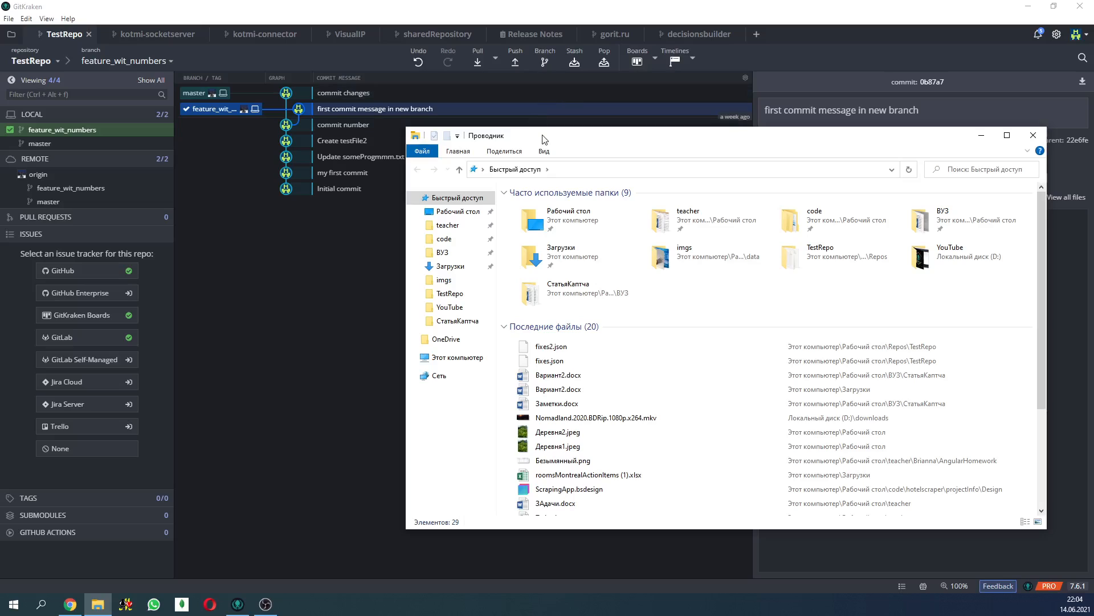
- Open the TestRepo folder from Quick access and open testFile2.txt, which shows hello2
left_click(1032, 135)
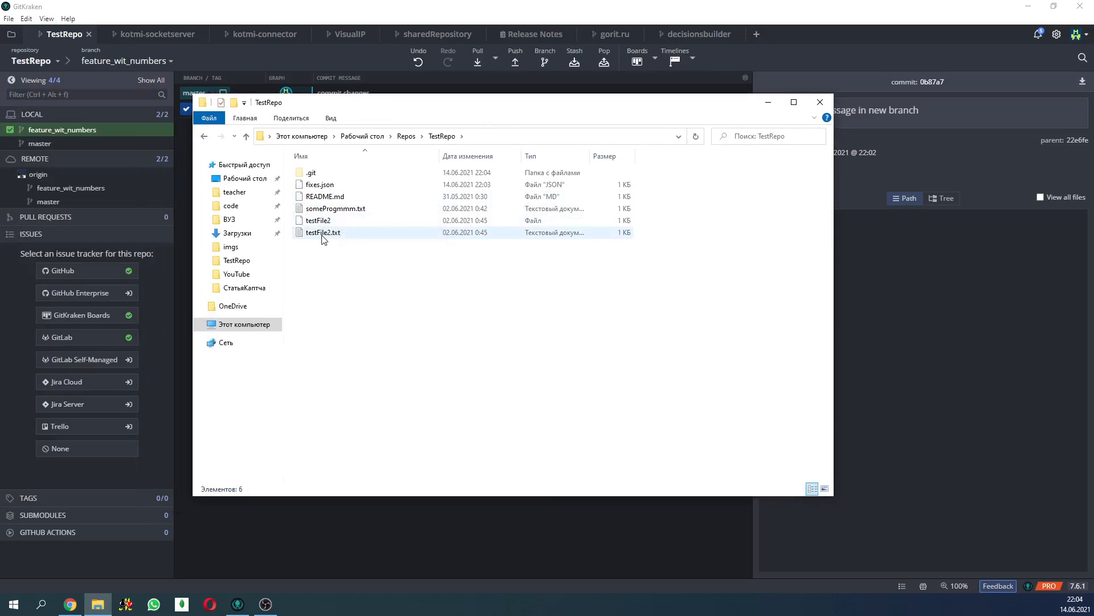
double_click(322, 232)
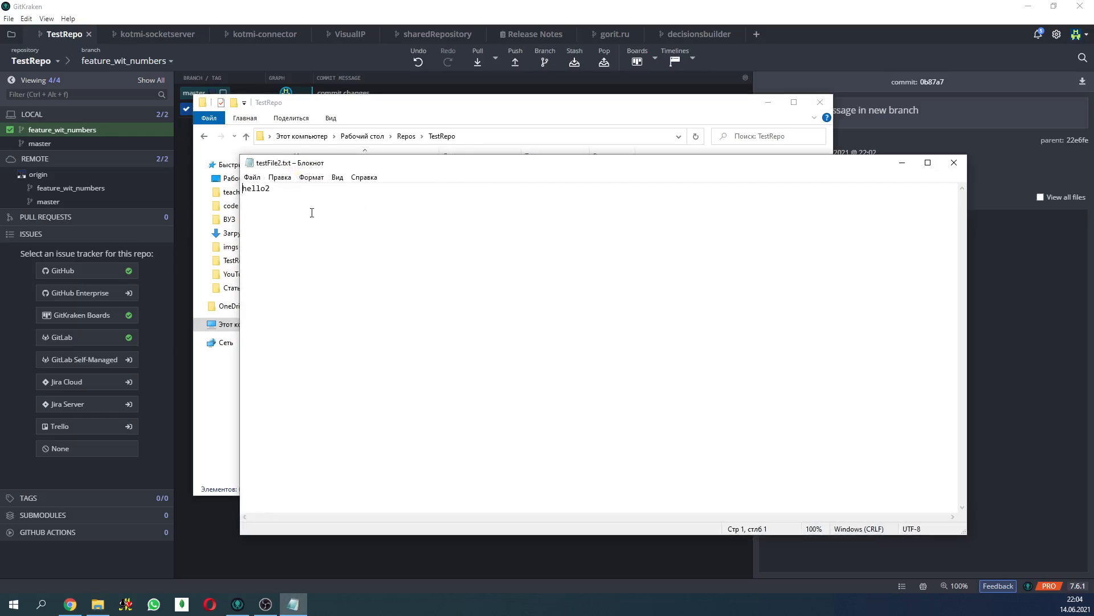
- Add a hello3 line to testFile2.txt and save it when closing Notepad
type("hello3")
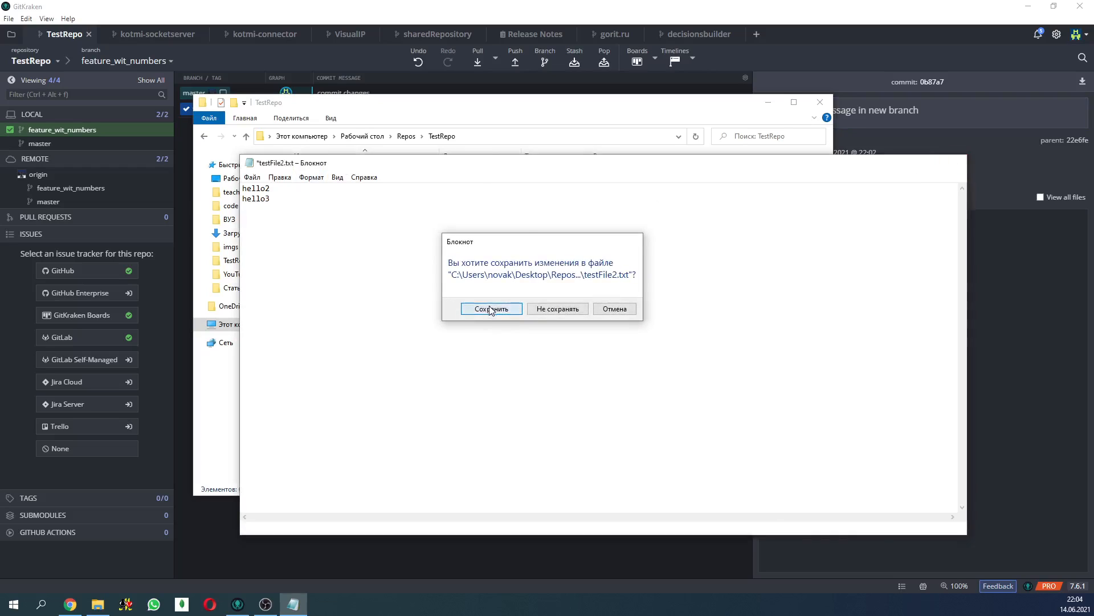
left_click(491, 308)
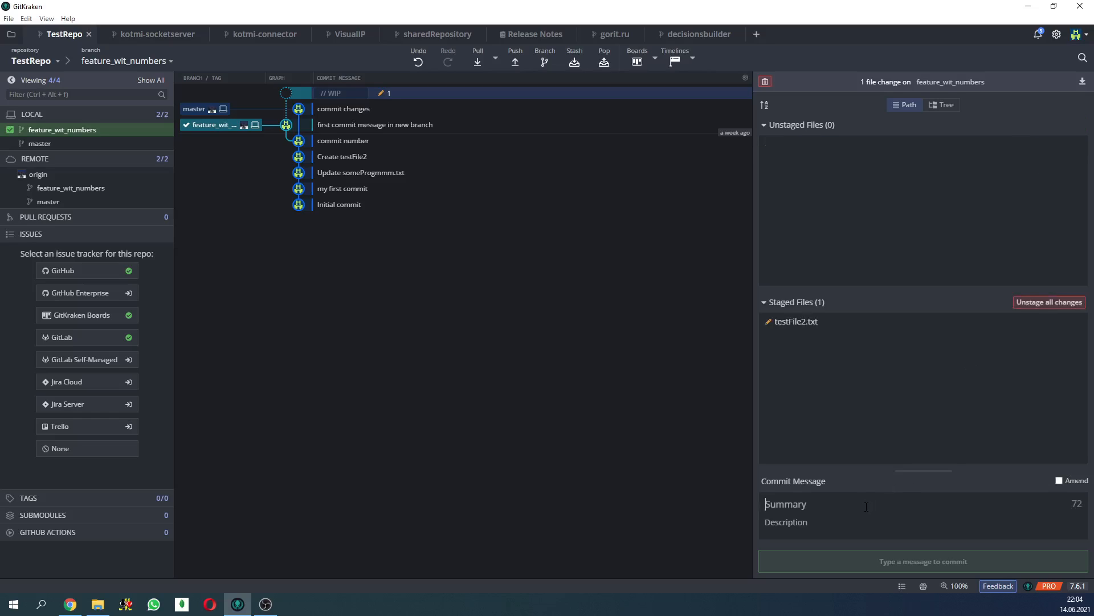
- Commit testFile2.txt as 'commit', push to origin, and select the latest master commit
type("commit")
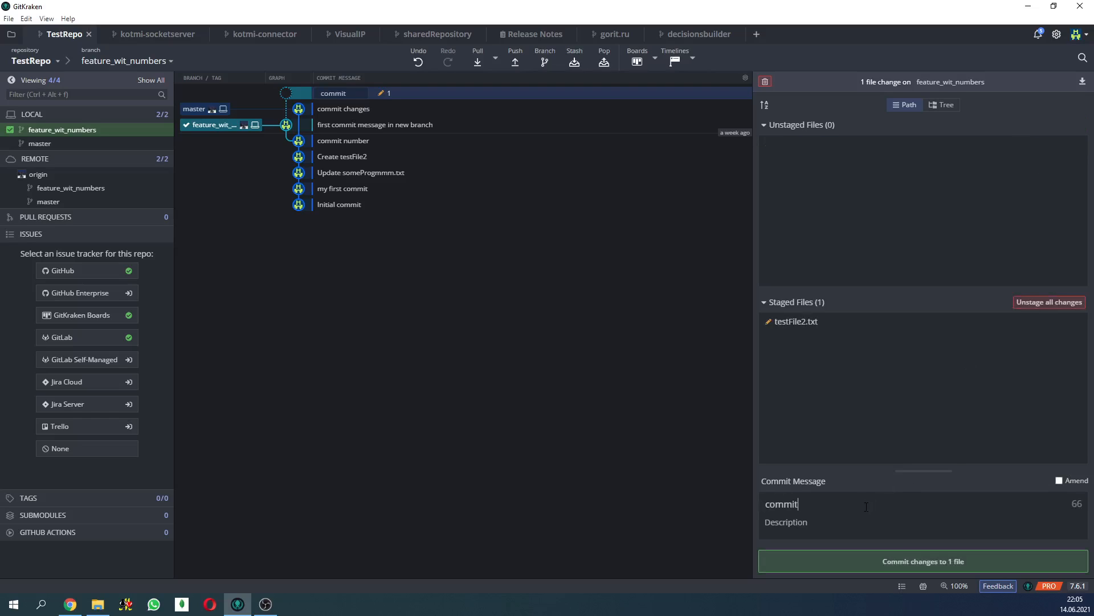
left_click(922, 561)
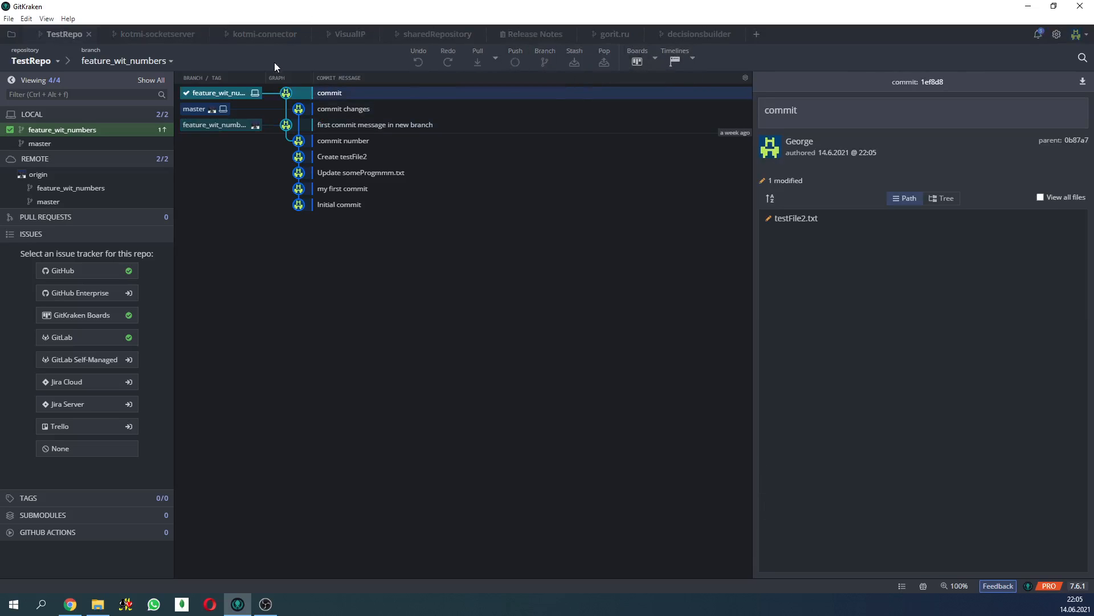
left_click(515, 59)
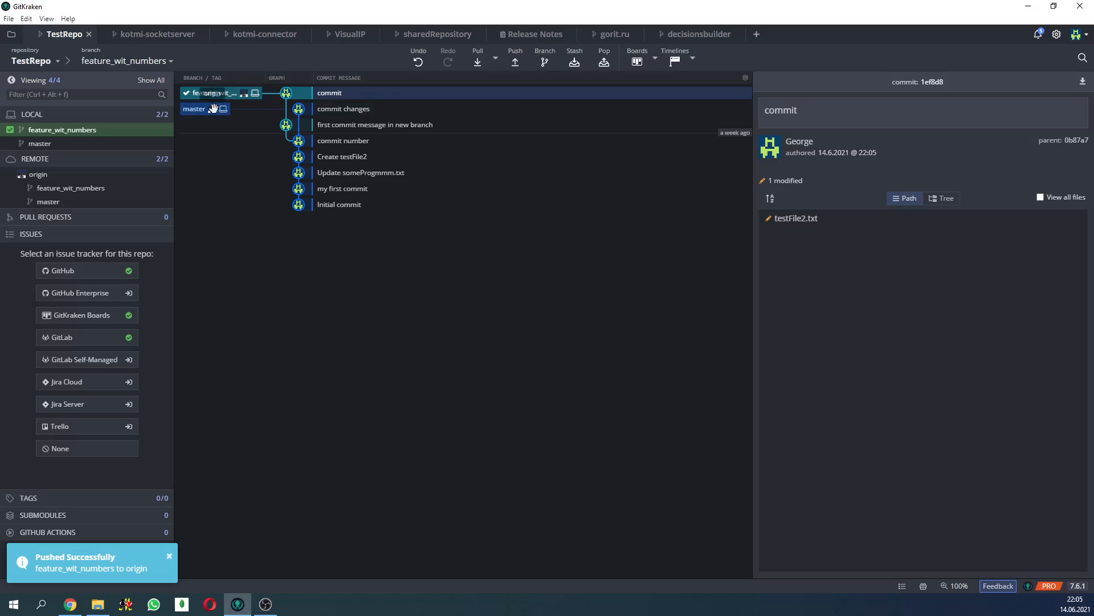
left_click(343, 108)
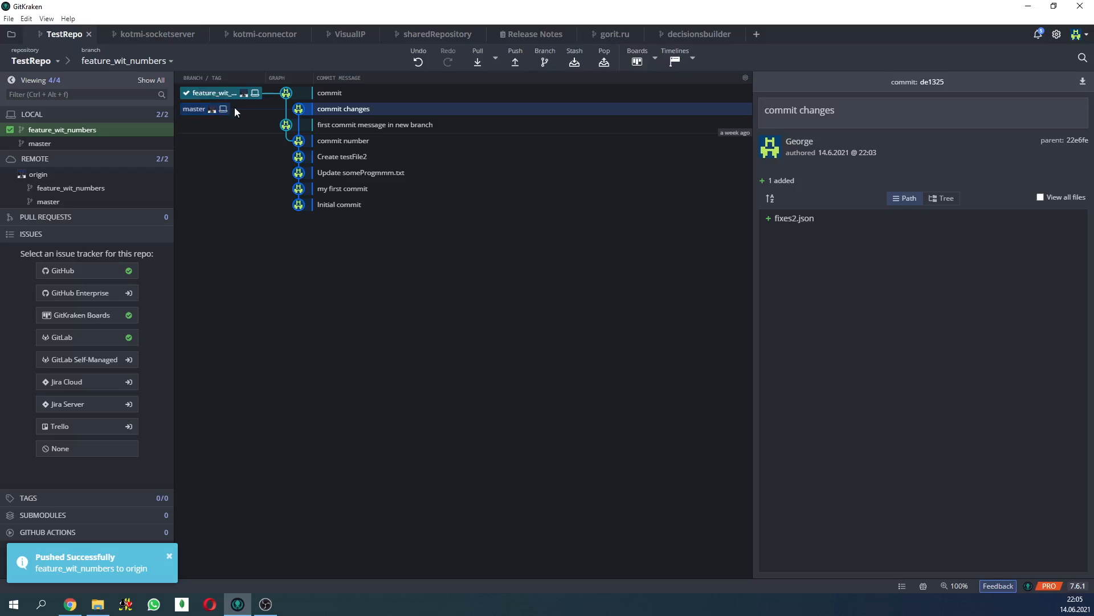
mouse_move(214, 109)
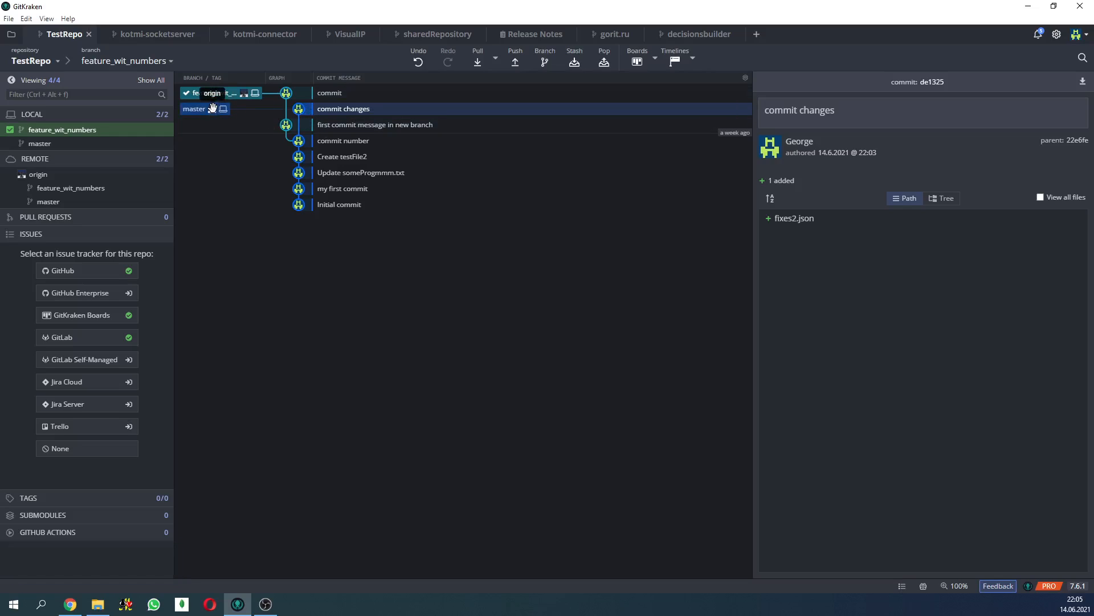
- Merge master into feature_wit_numbers using the master label's context menu
right_click(194, 109)
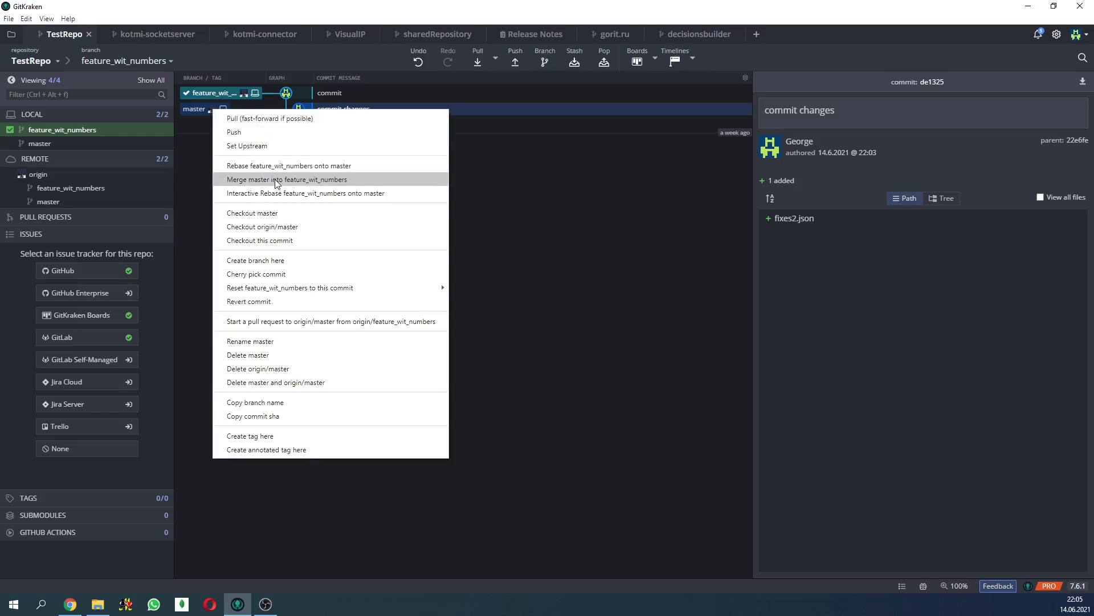
left_click(286, 179)
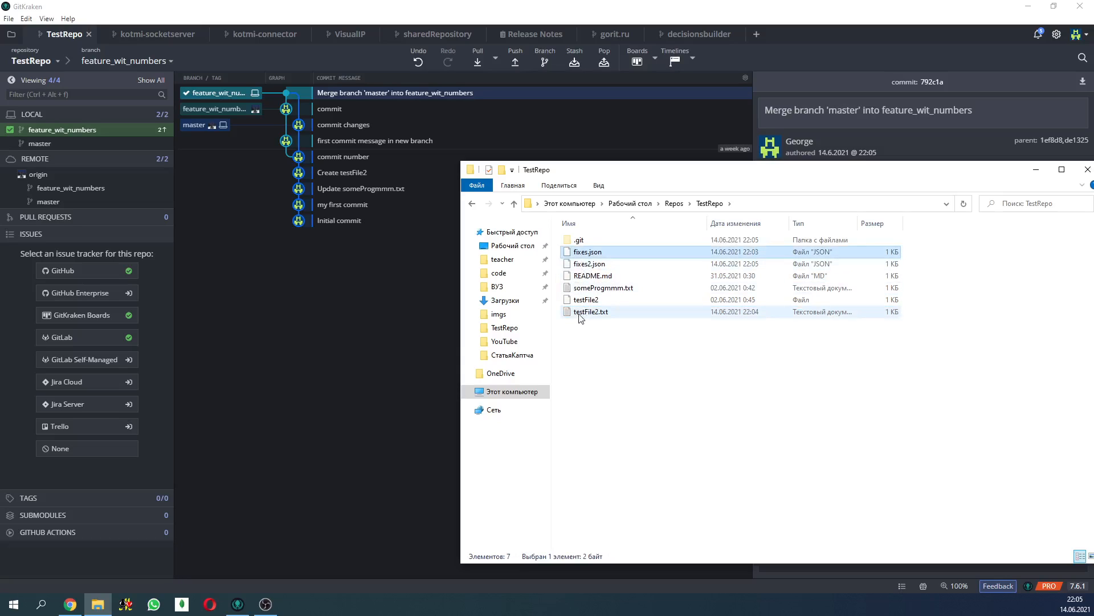
- Look over the TestRepo files, now showing fixes2.json beside fixes.json
double_click(590, 311)
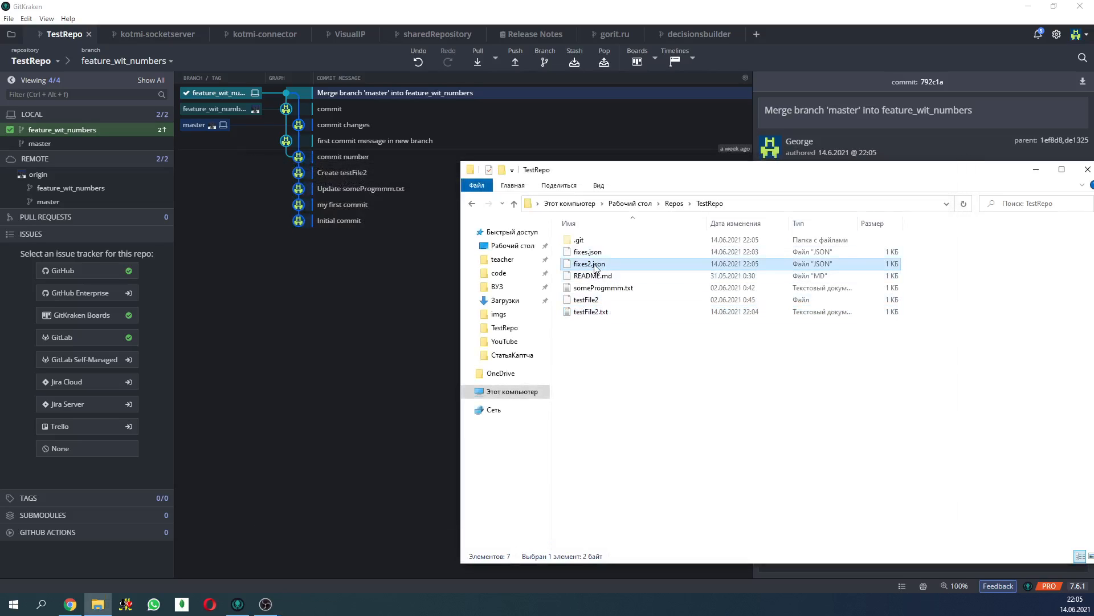
mouse_move(587, 266)
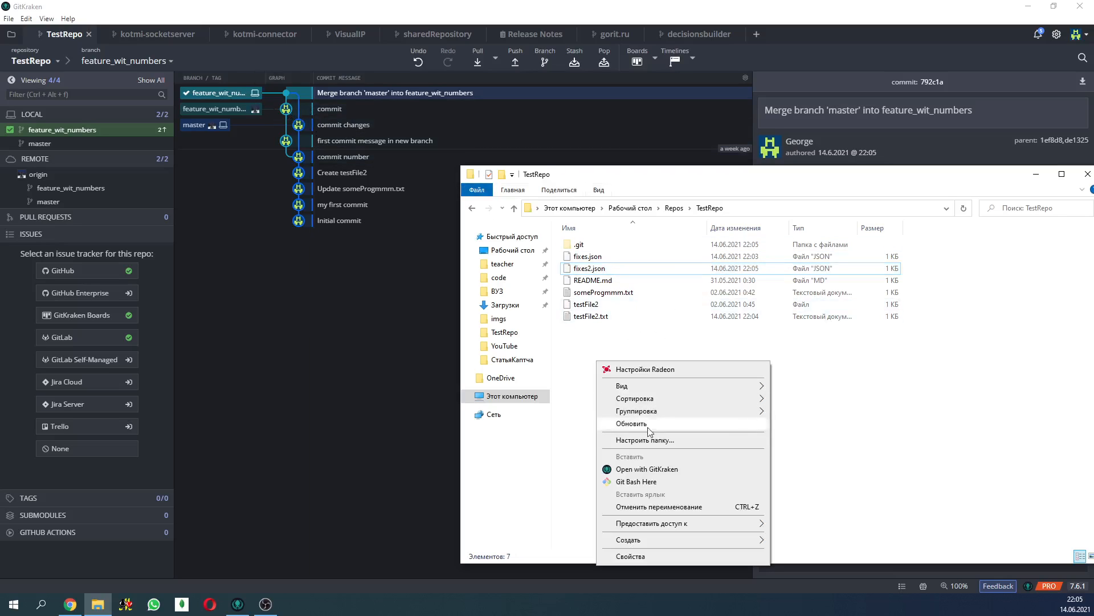
- Create a new text document newFile.txt in TestRepo containing 123 and save it
left_click(628, 540)
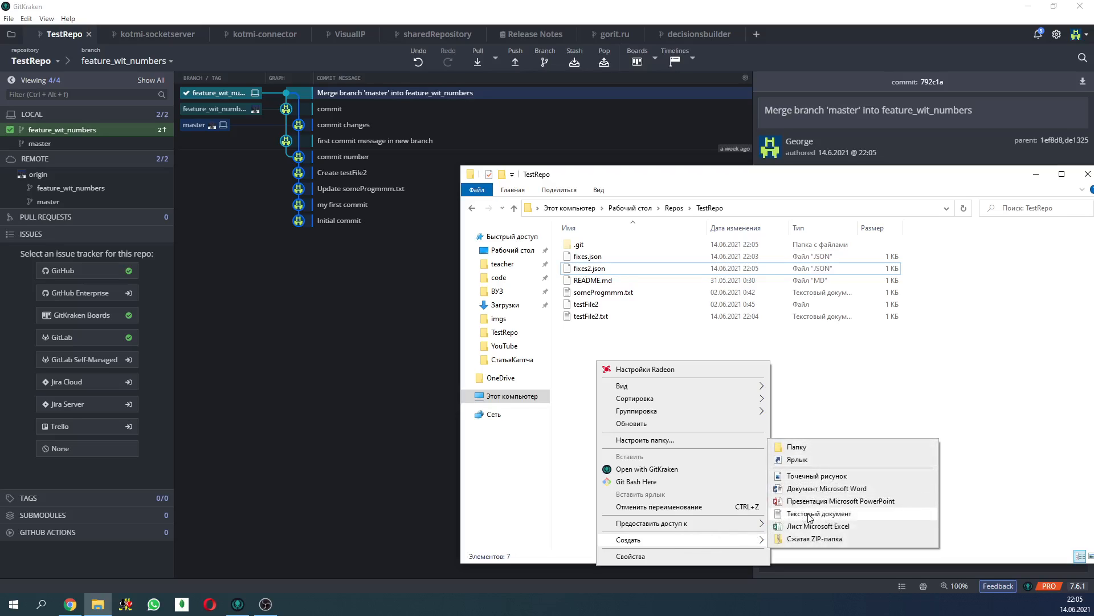
left_click(819, 514)
type("123")
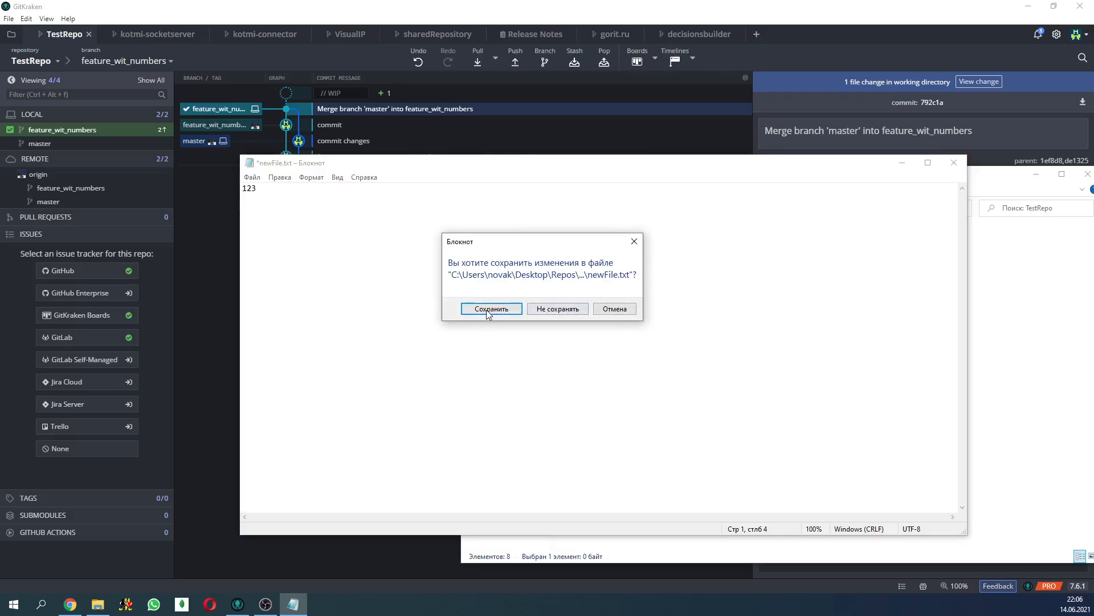
left_click(491, 308)
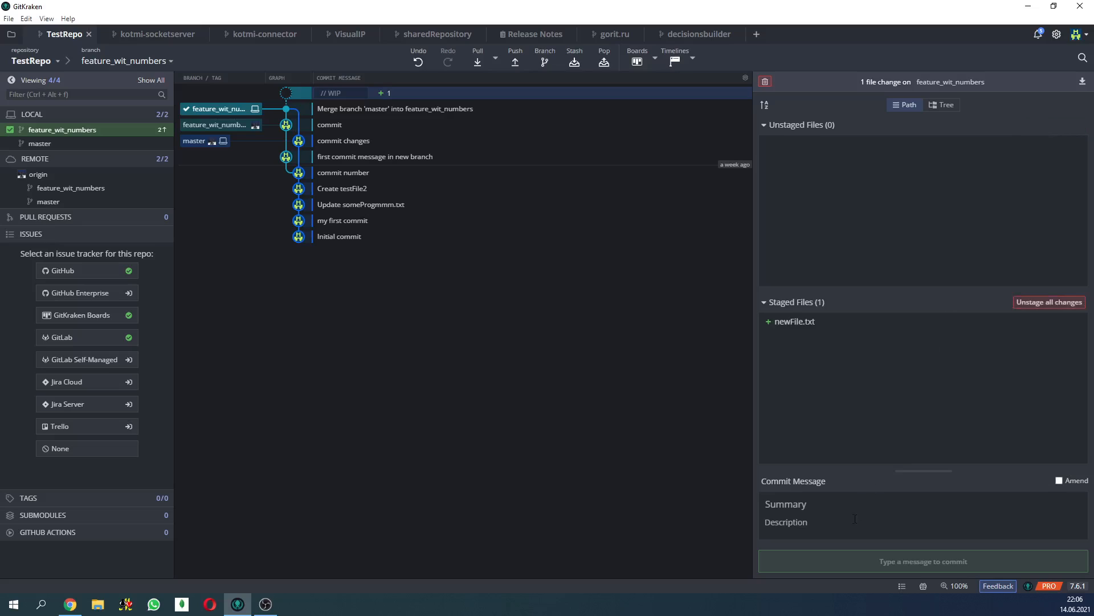
- Commit the staged newFile.txt with summary 'bla bla' and view the new commit
type("b")
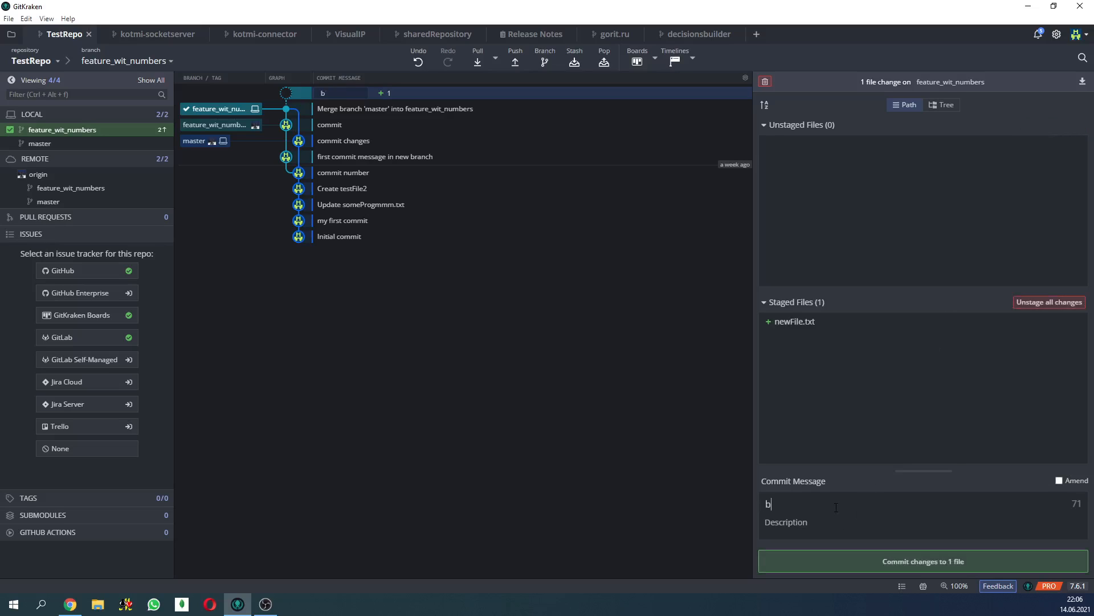
left_click(923, 561)
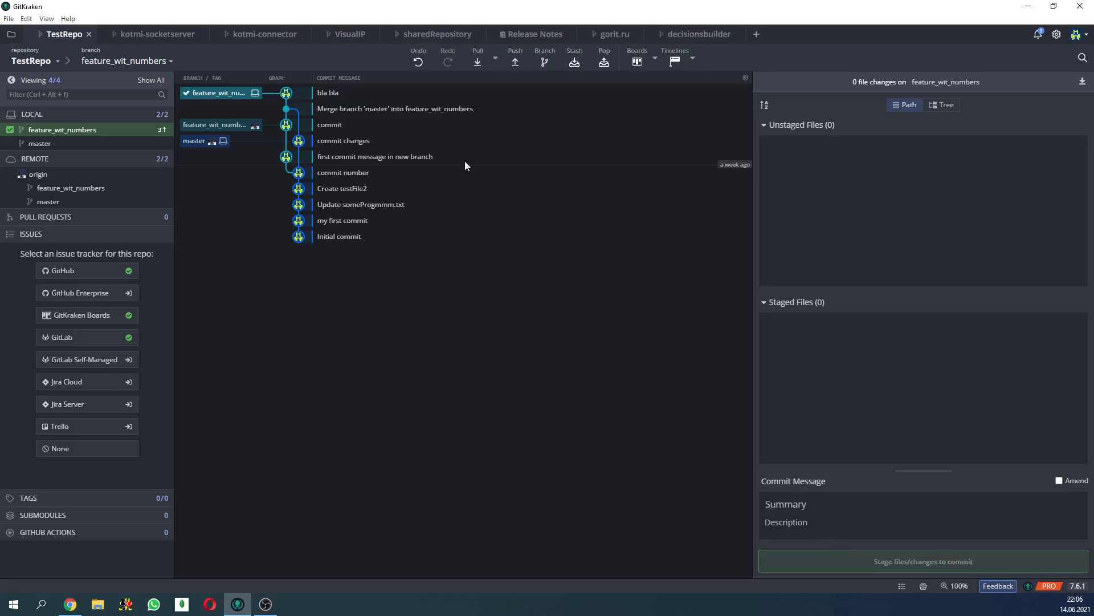
left_click(327, 93)
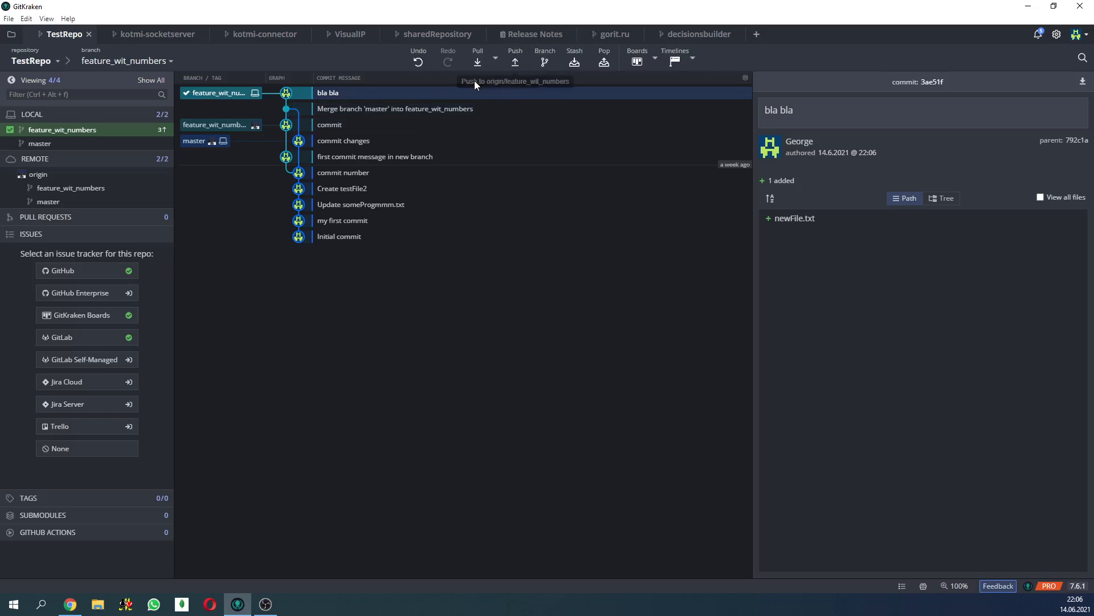
mouse_move(294, 130)
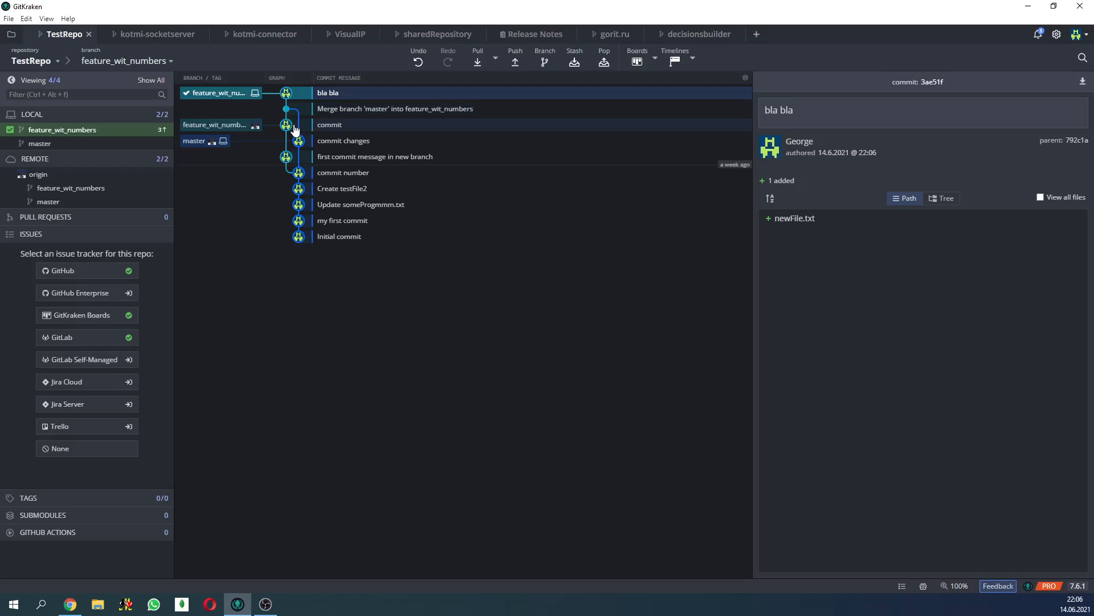
mouse_move(320, 126)
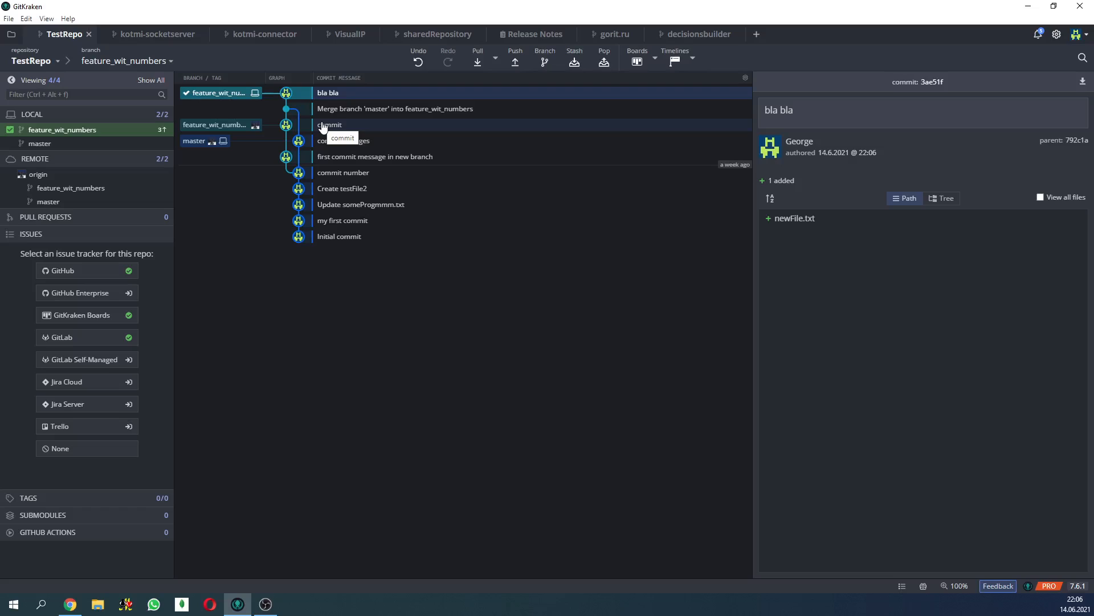
mouse_move(515, 61)
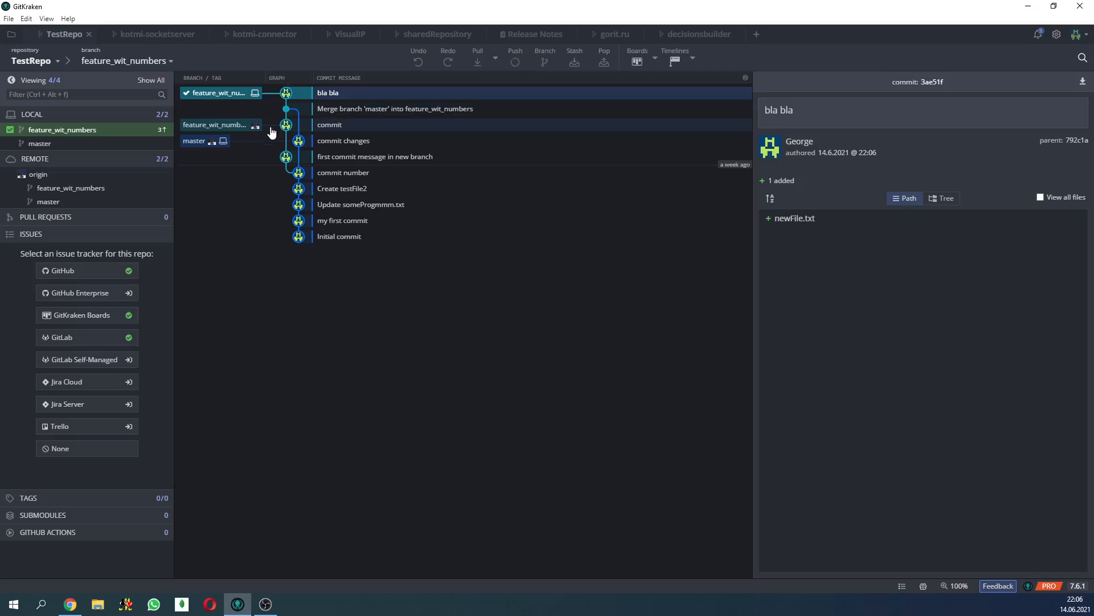
- Push feature_wit_numbers with the 'bla bla' commit to origin
left_click(515, 57)
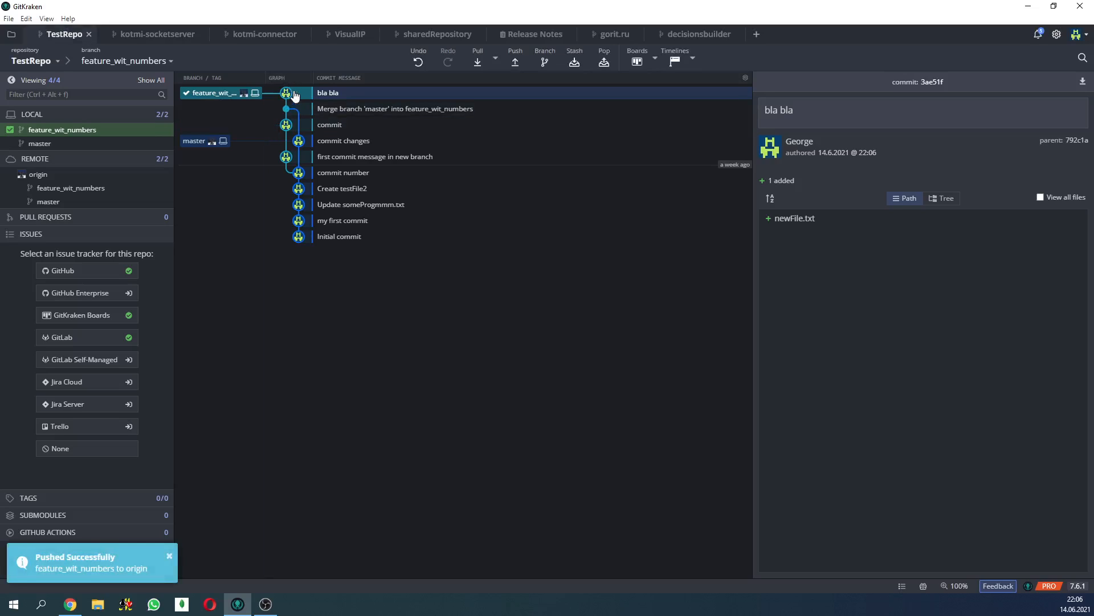
mouse_move(285, 93)
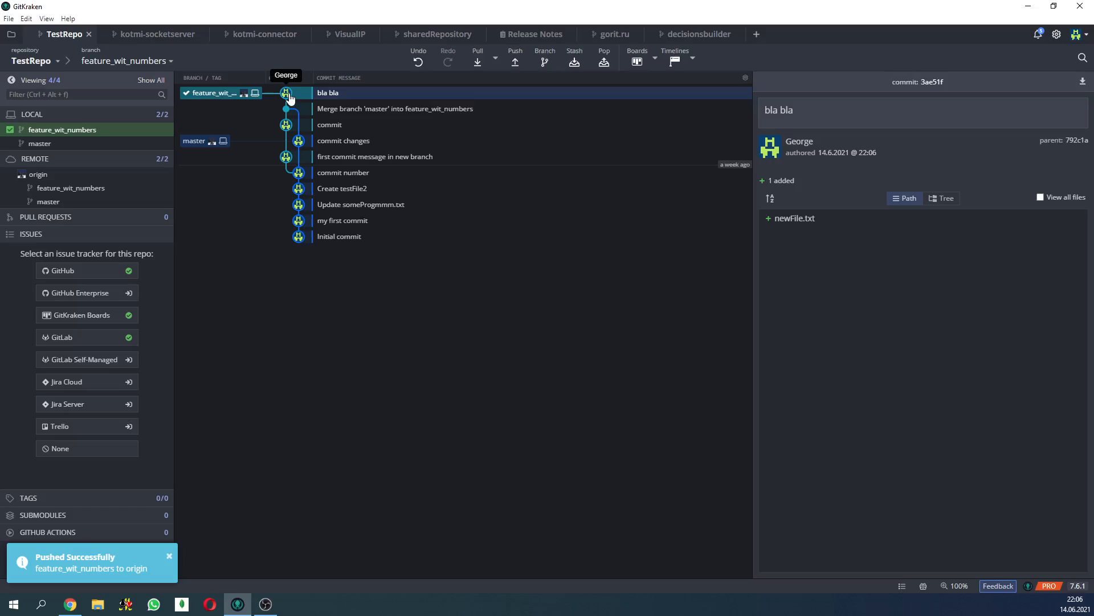
mouse_move(330, 147)
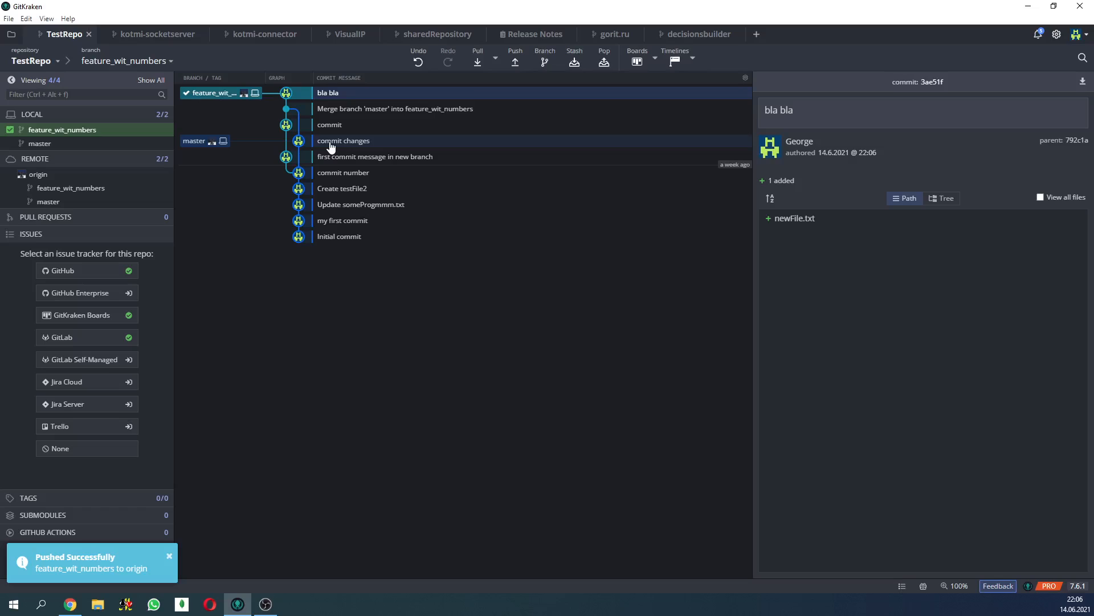
mouse_move(331, 146)
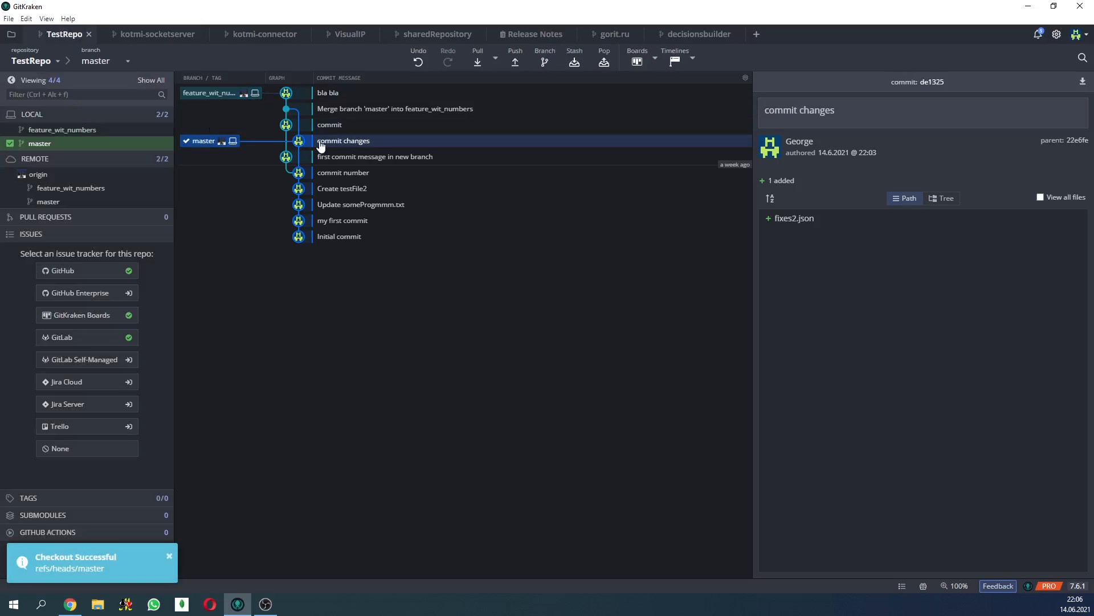
- Review the bla bla and commit changes commits, merge feature_wit_numbers into master, then push master
left_click(328, 93)
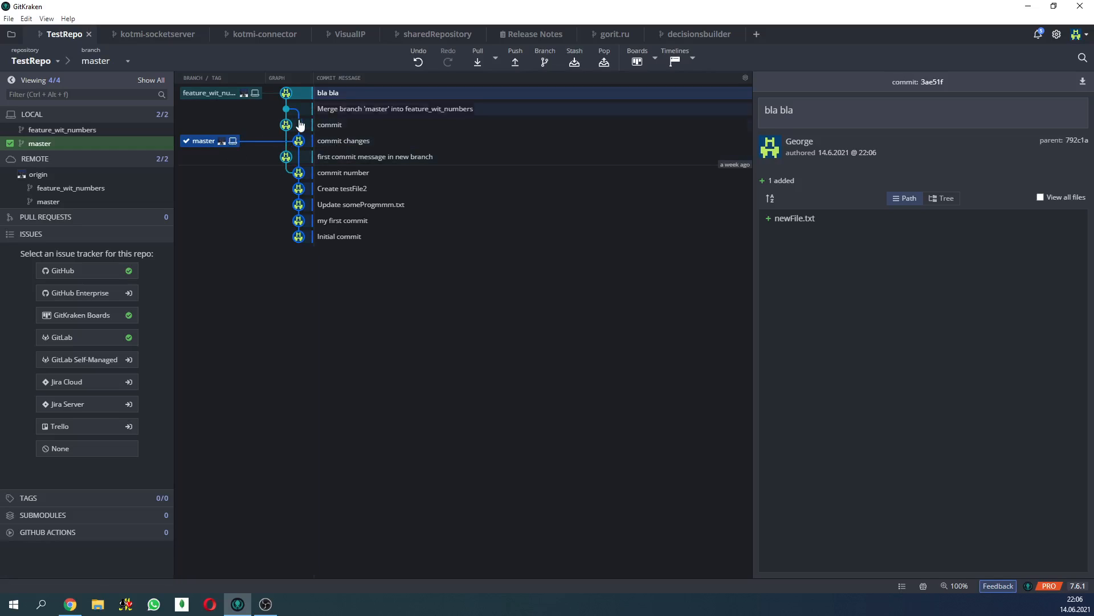
left_click(343, 140)
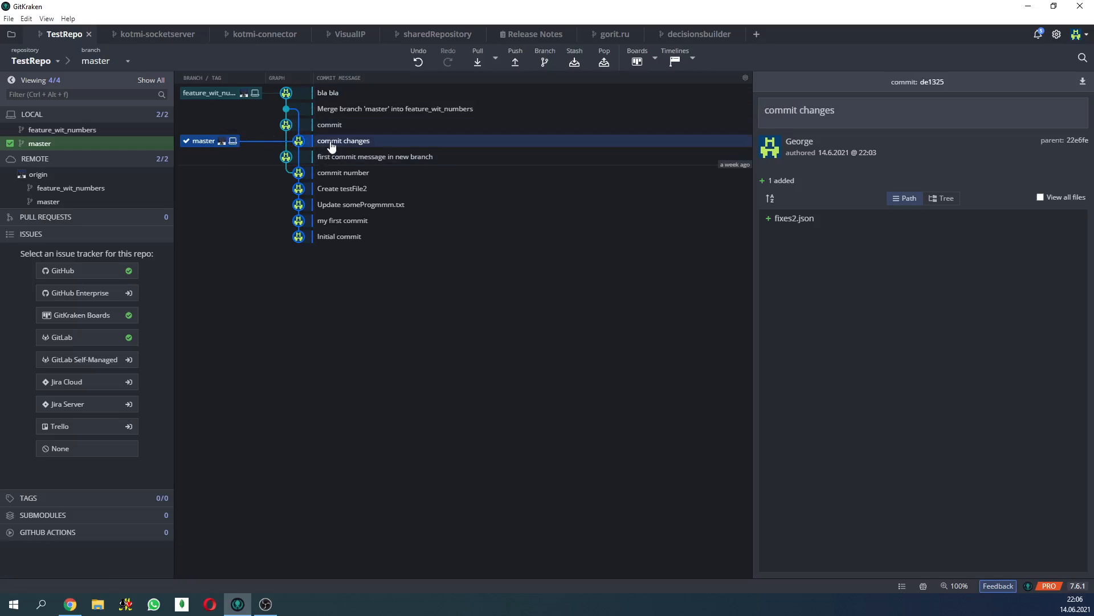
right_click(320, 92)
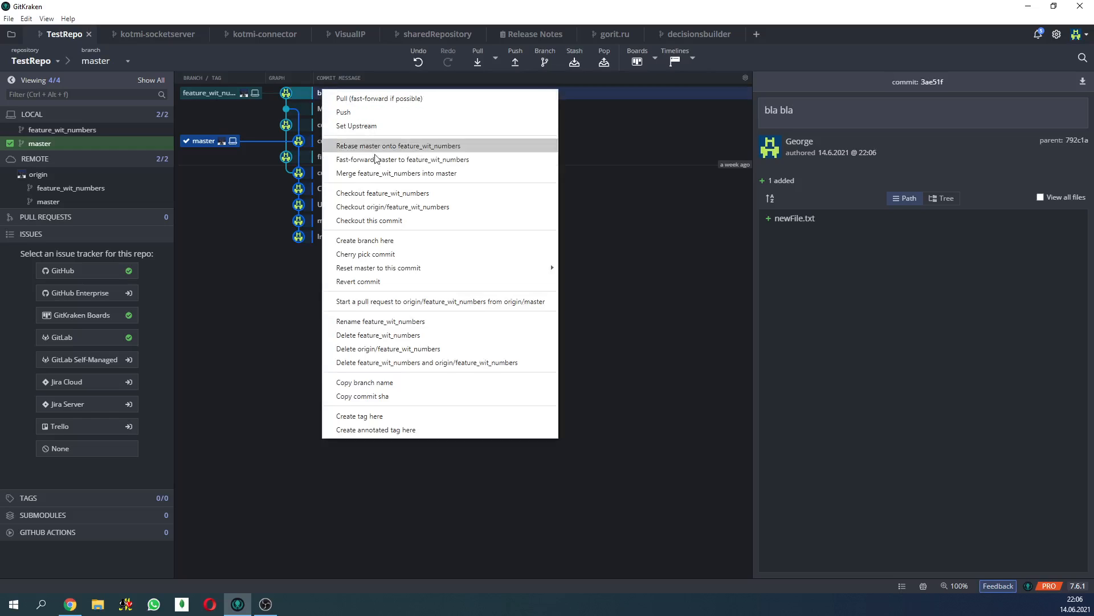
mouse_move(377, 176)
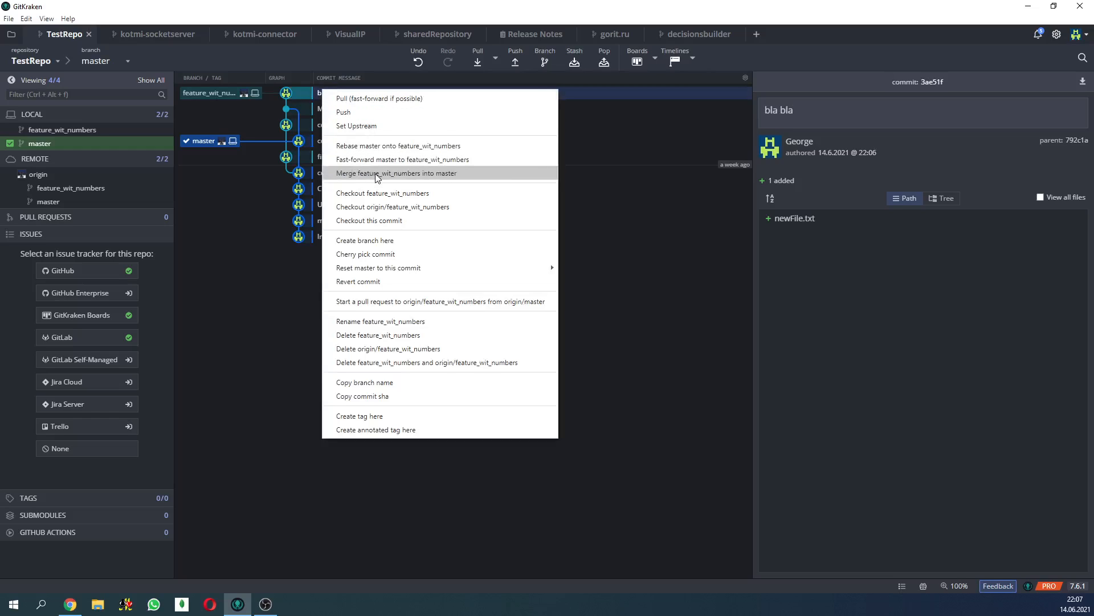
mouse_move(403, 177)
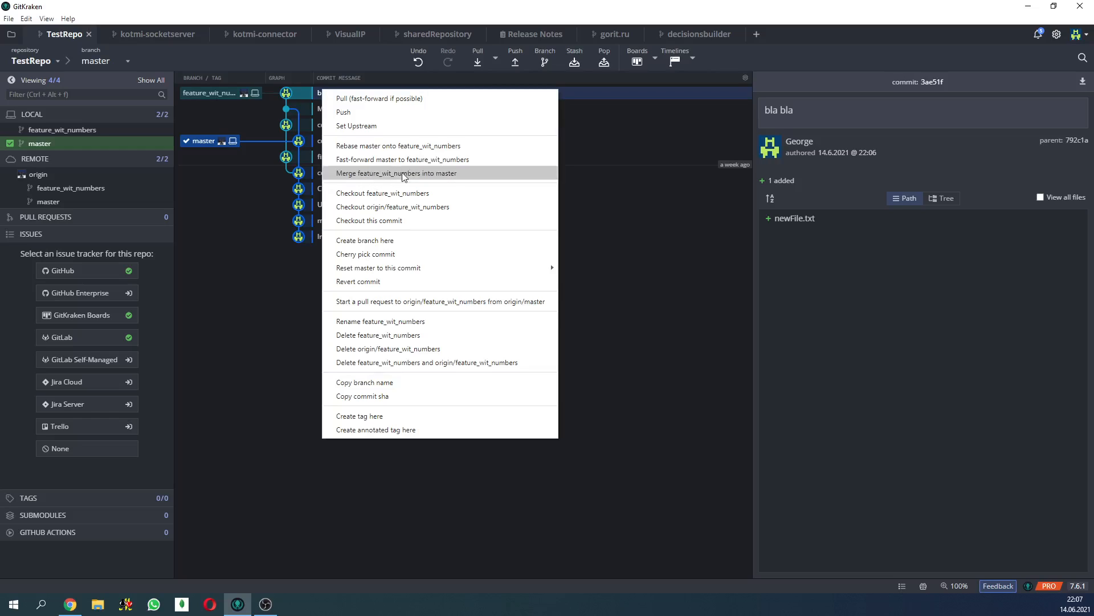
left_click(396, 172)
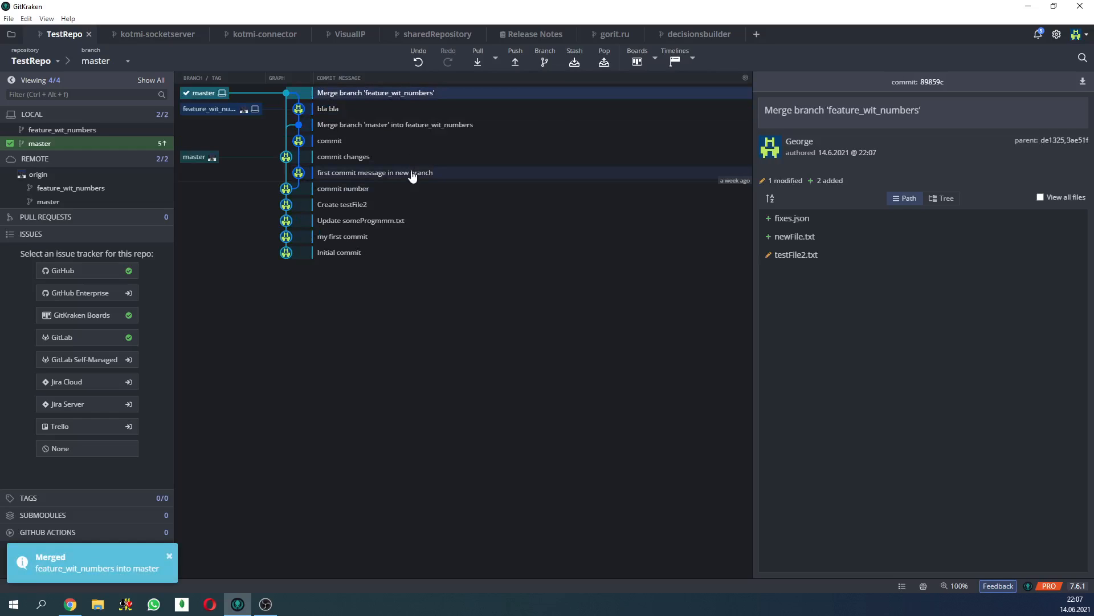
mouse_move(515, 63)
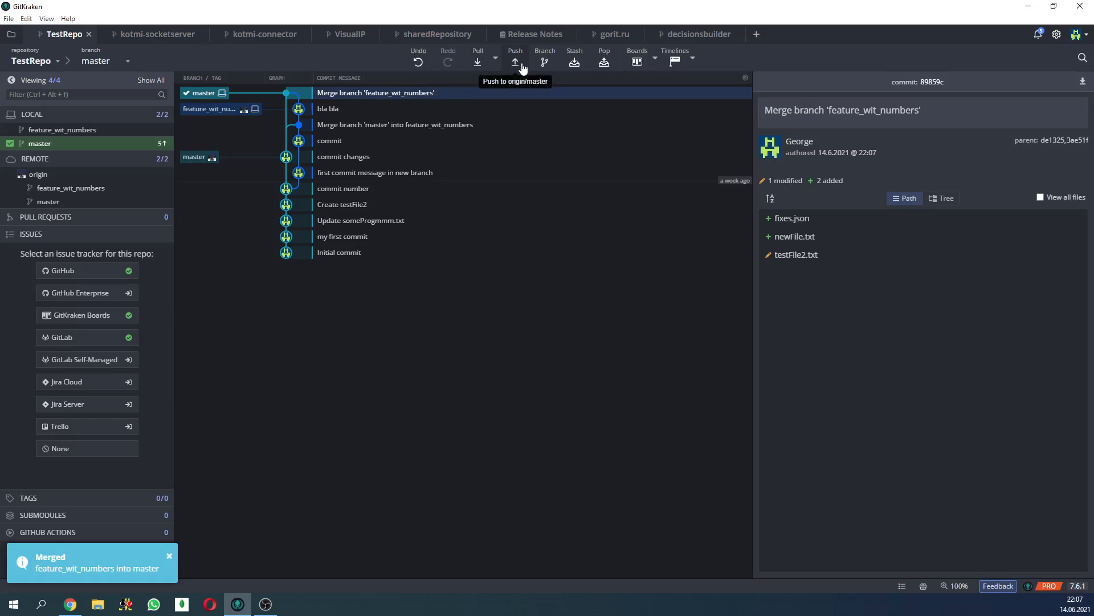
mouse_move(527, 64)
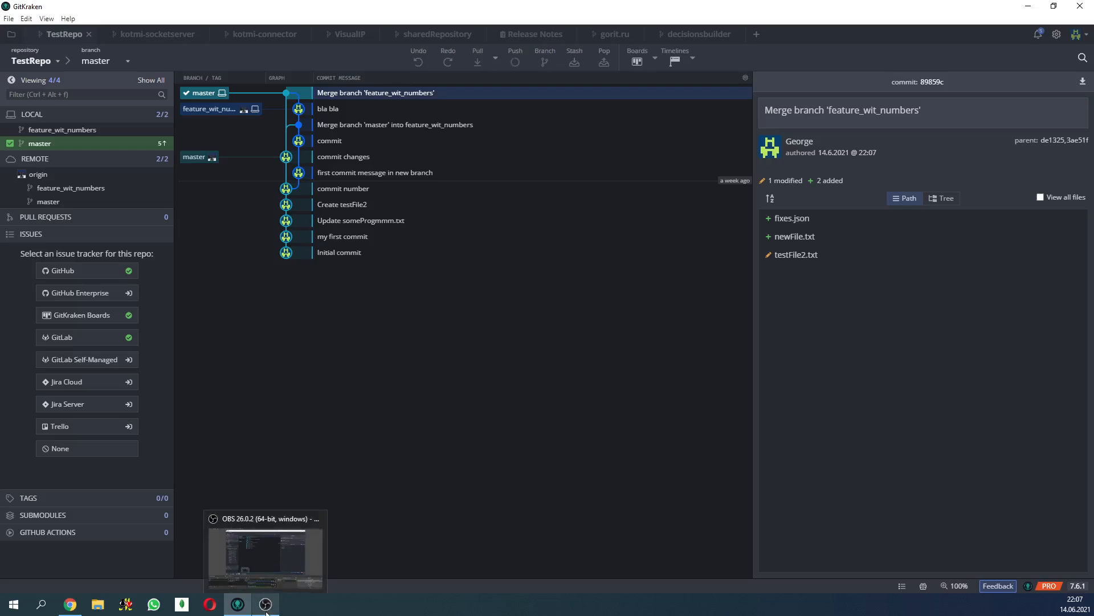
left_click(515, 57)
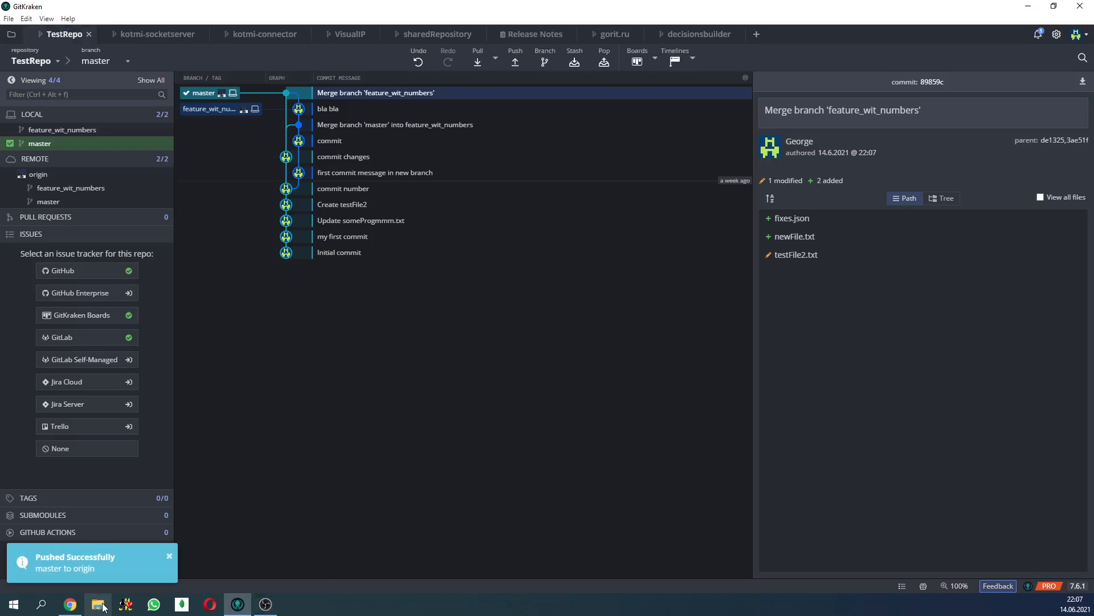
- Bring the TestRepo Explorer window forward, showing eight items including newFile.txt and fixes2.json
left_click(96, 603)
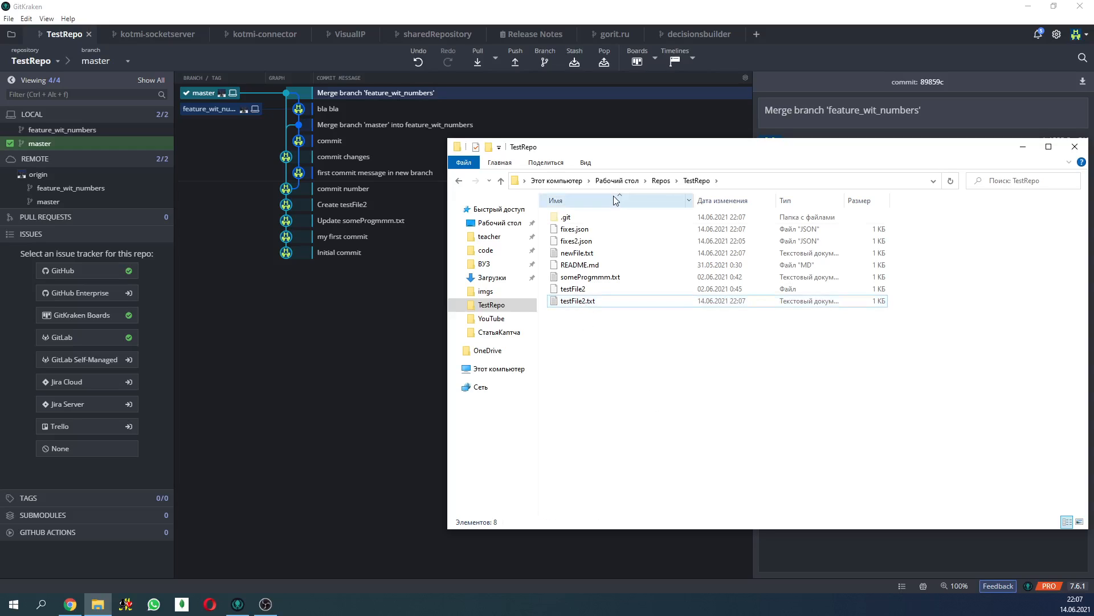
mouse_move(321, 145)
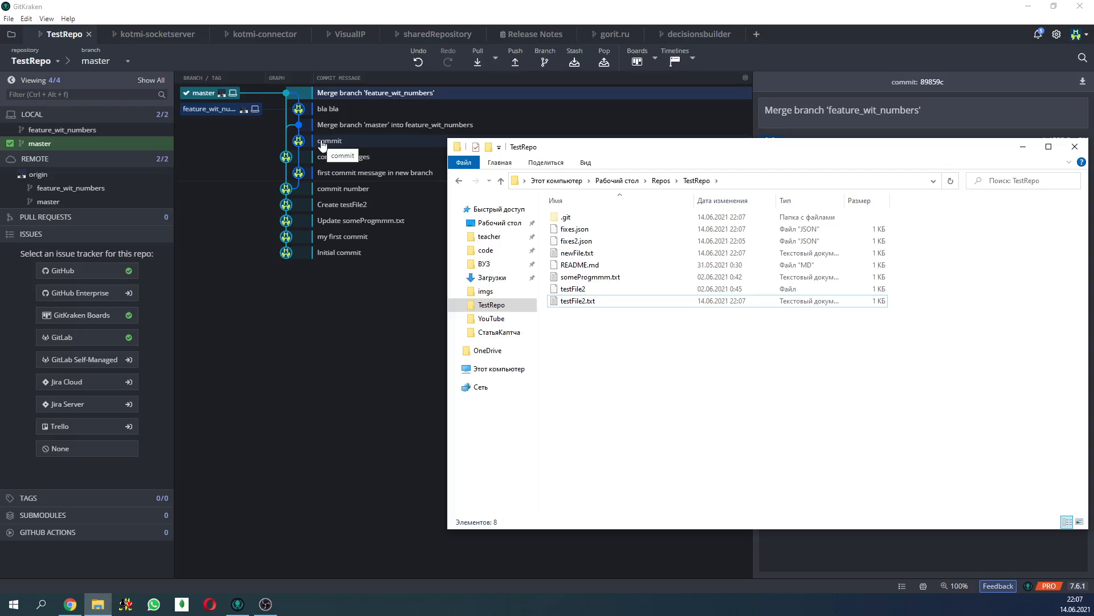